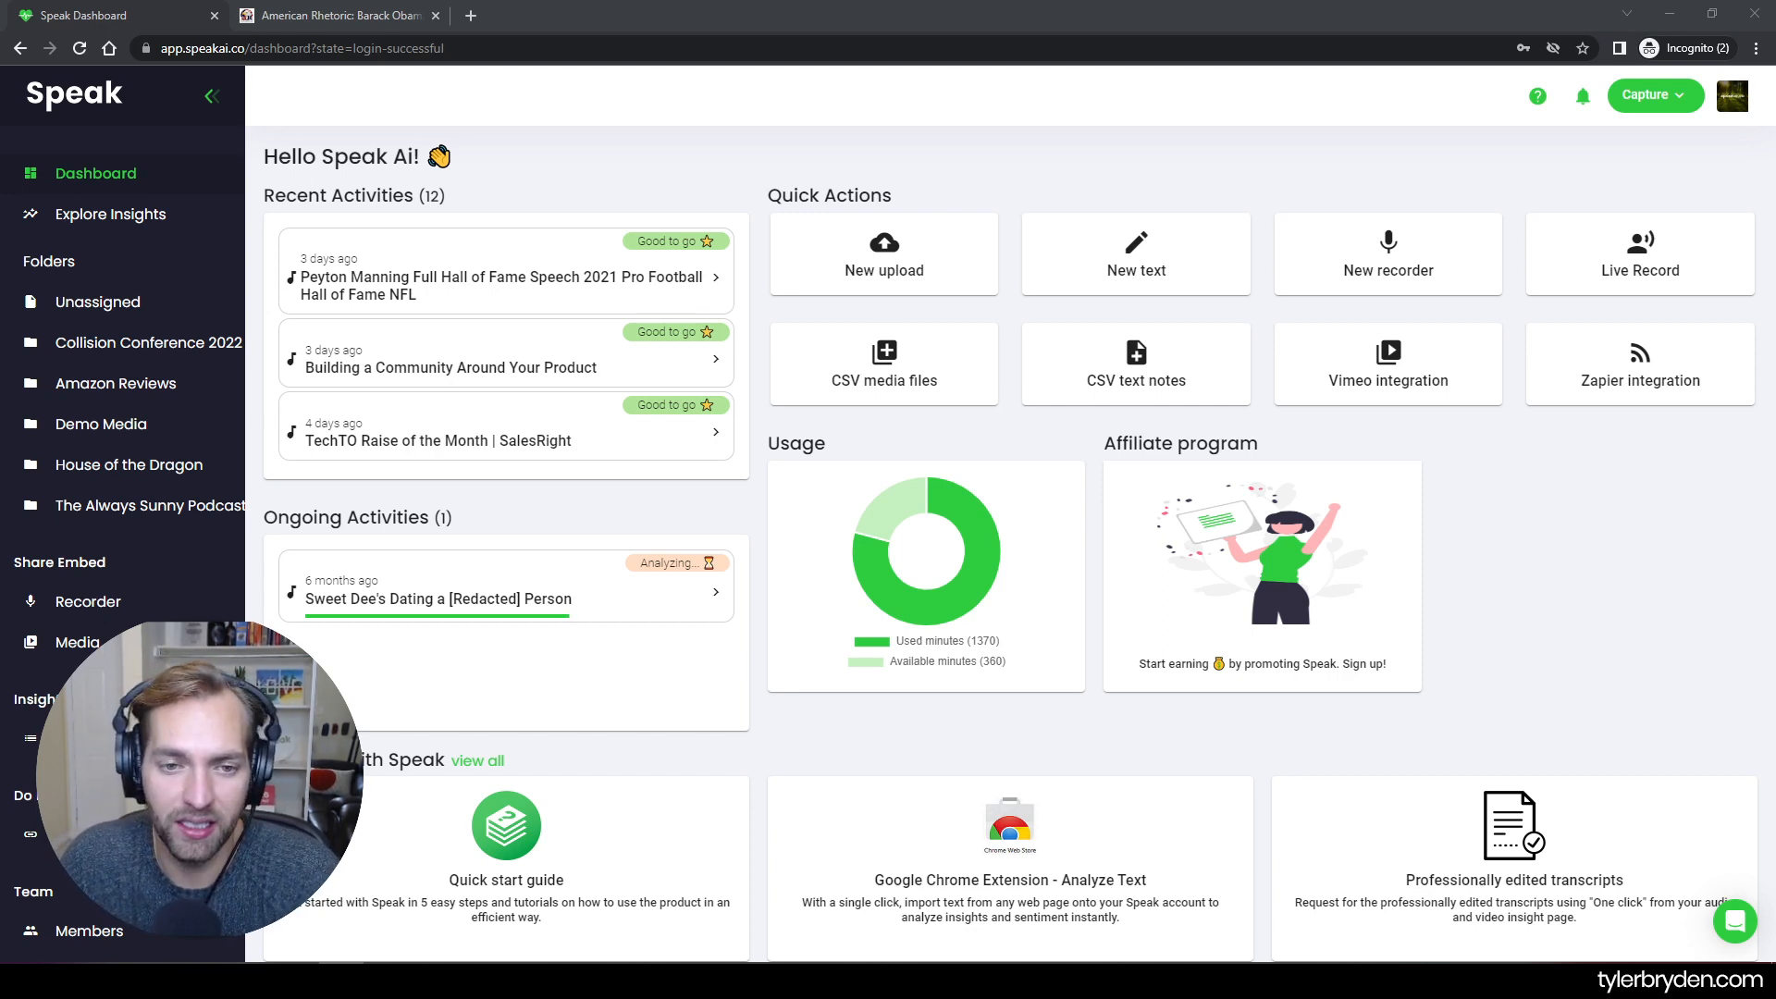
mouse_move(1667, 592)
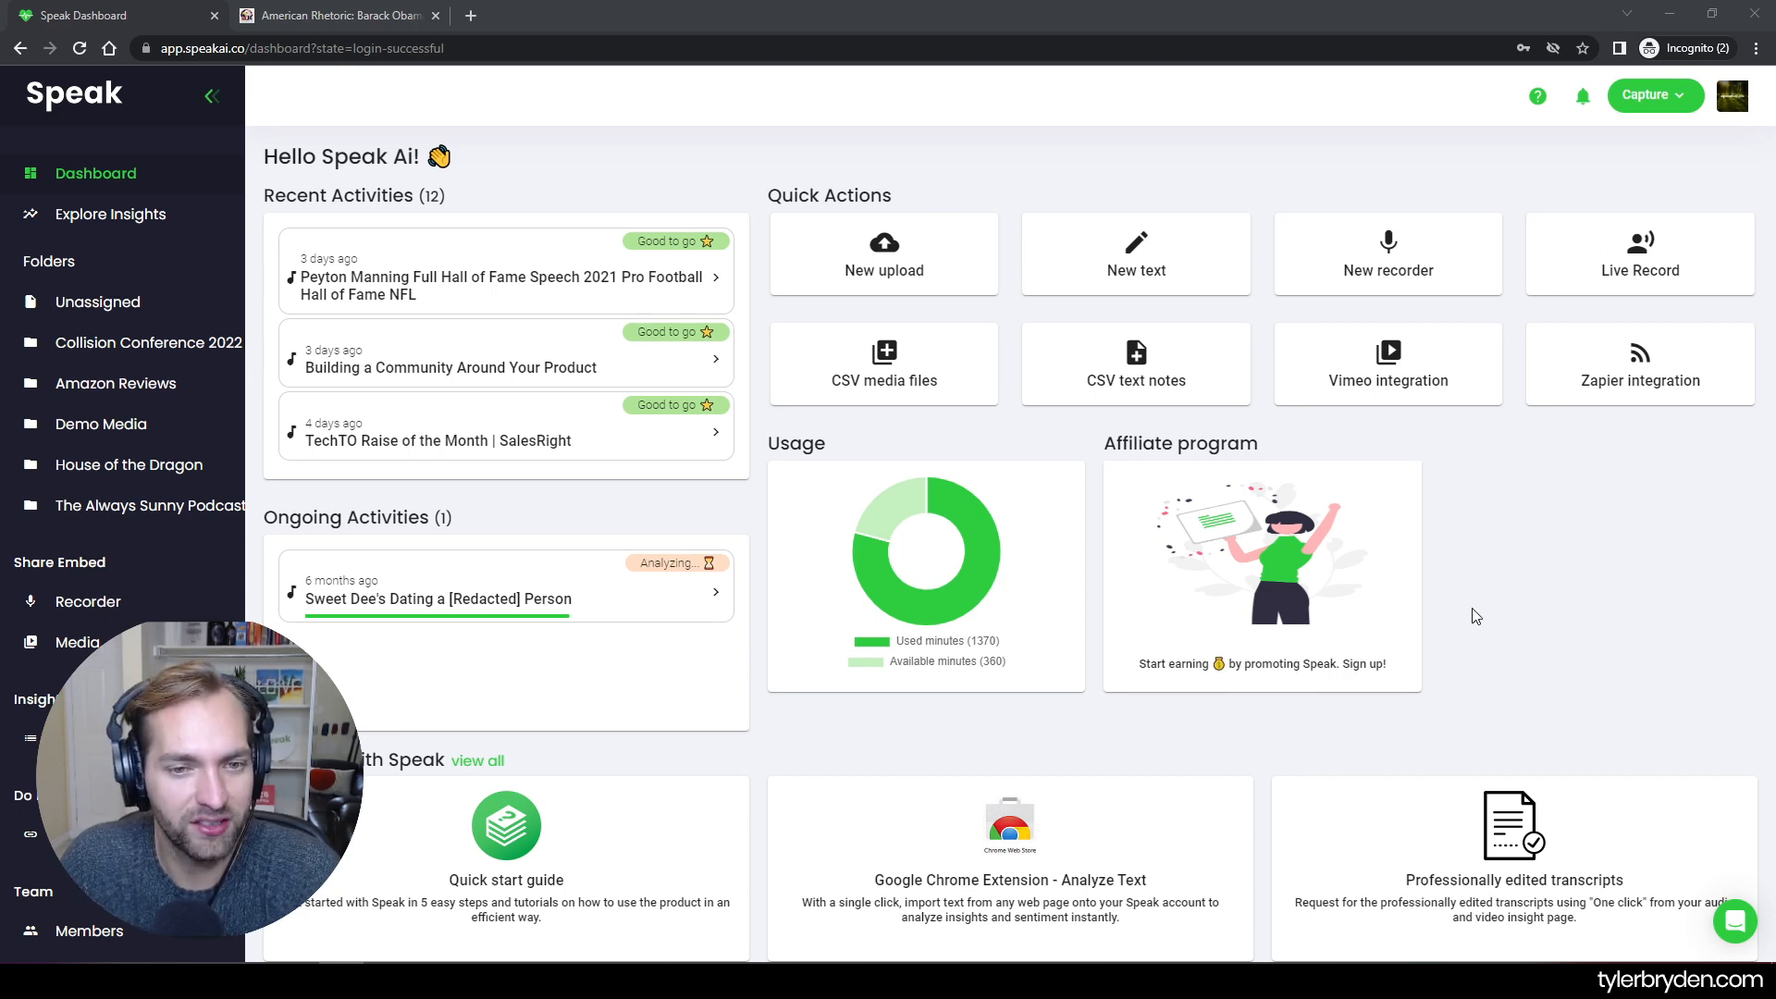
mouse_move(888, 263)
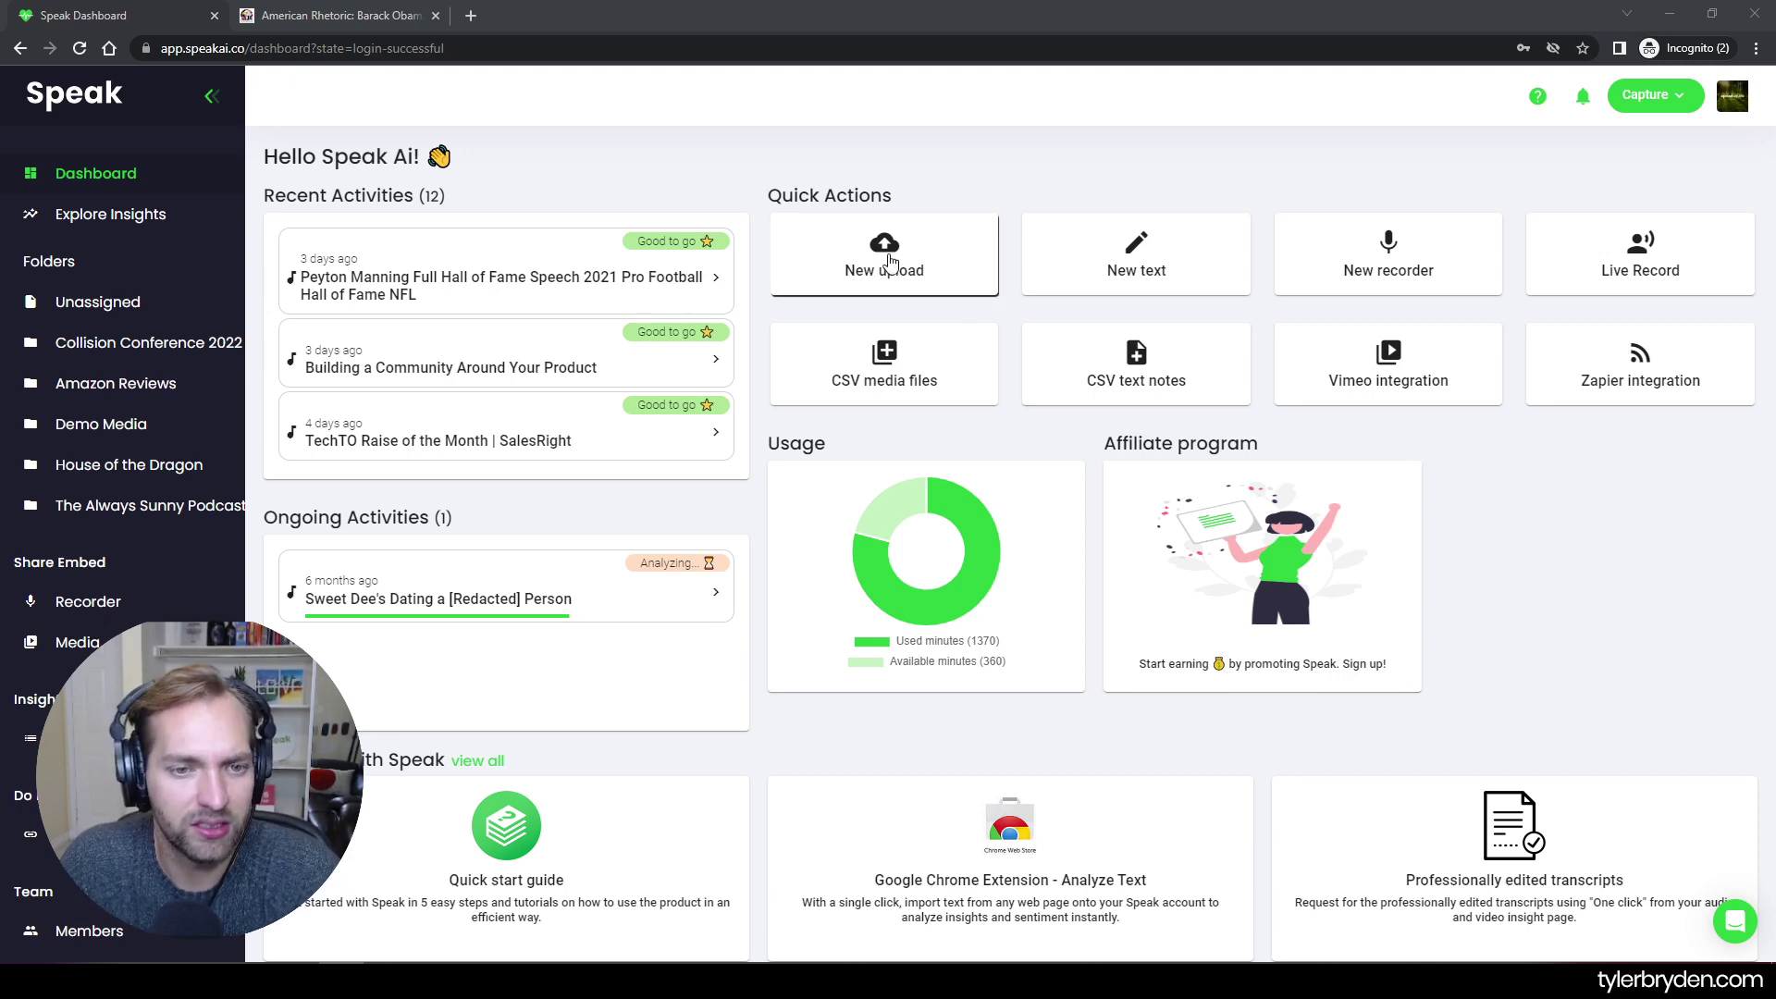
Queue the short video clip as a new upload, then remove it from the queue and confirm
click(885, 254)
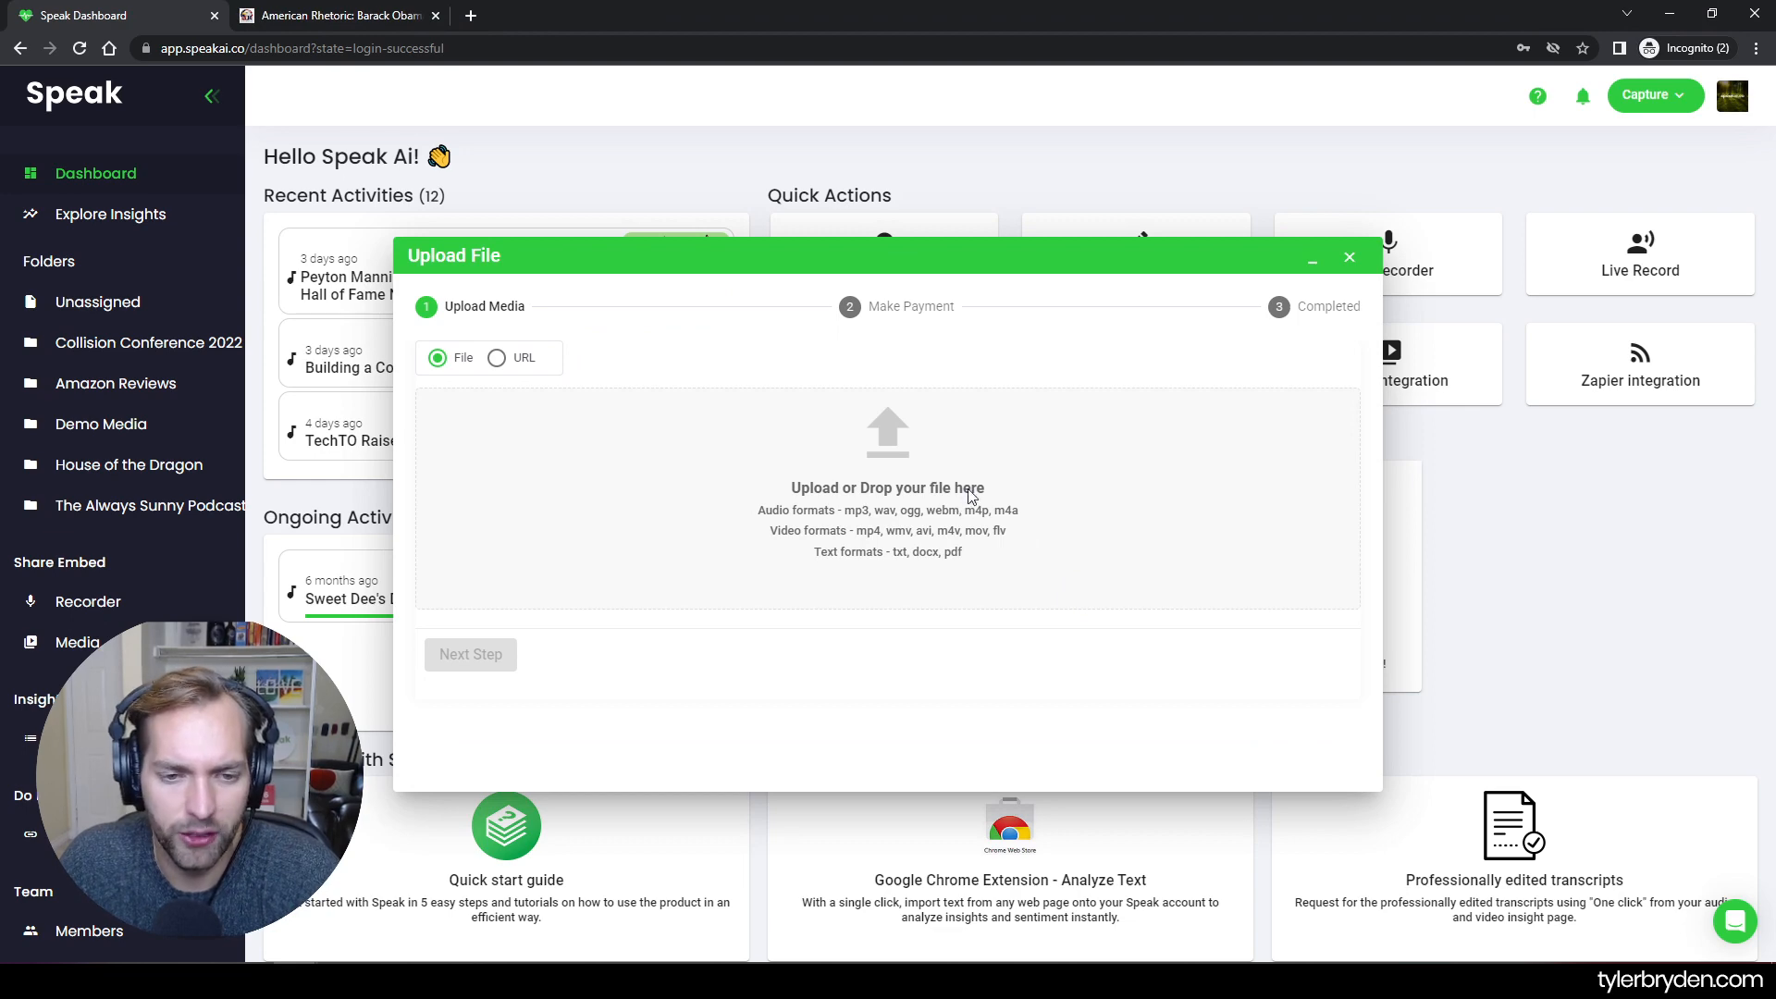
click(888, 498)
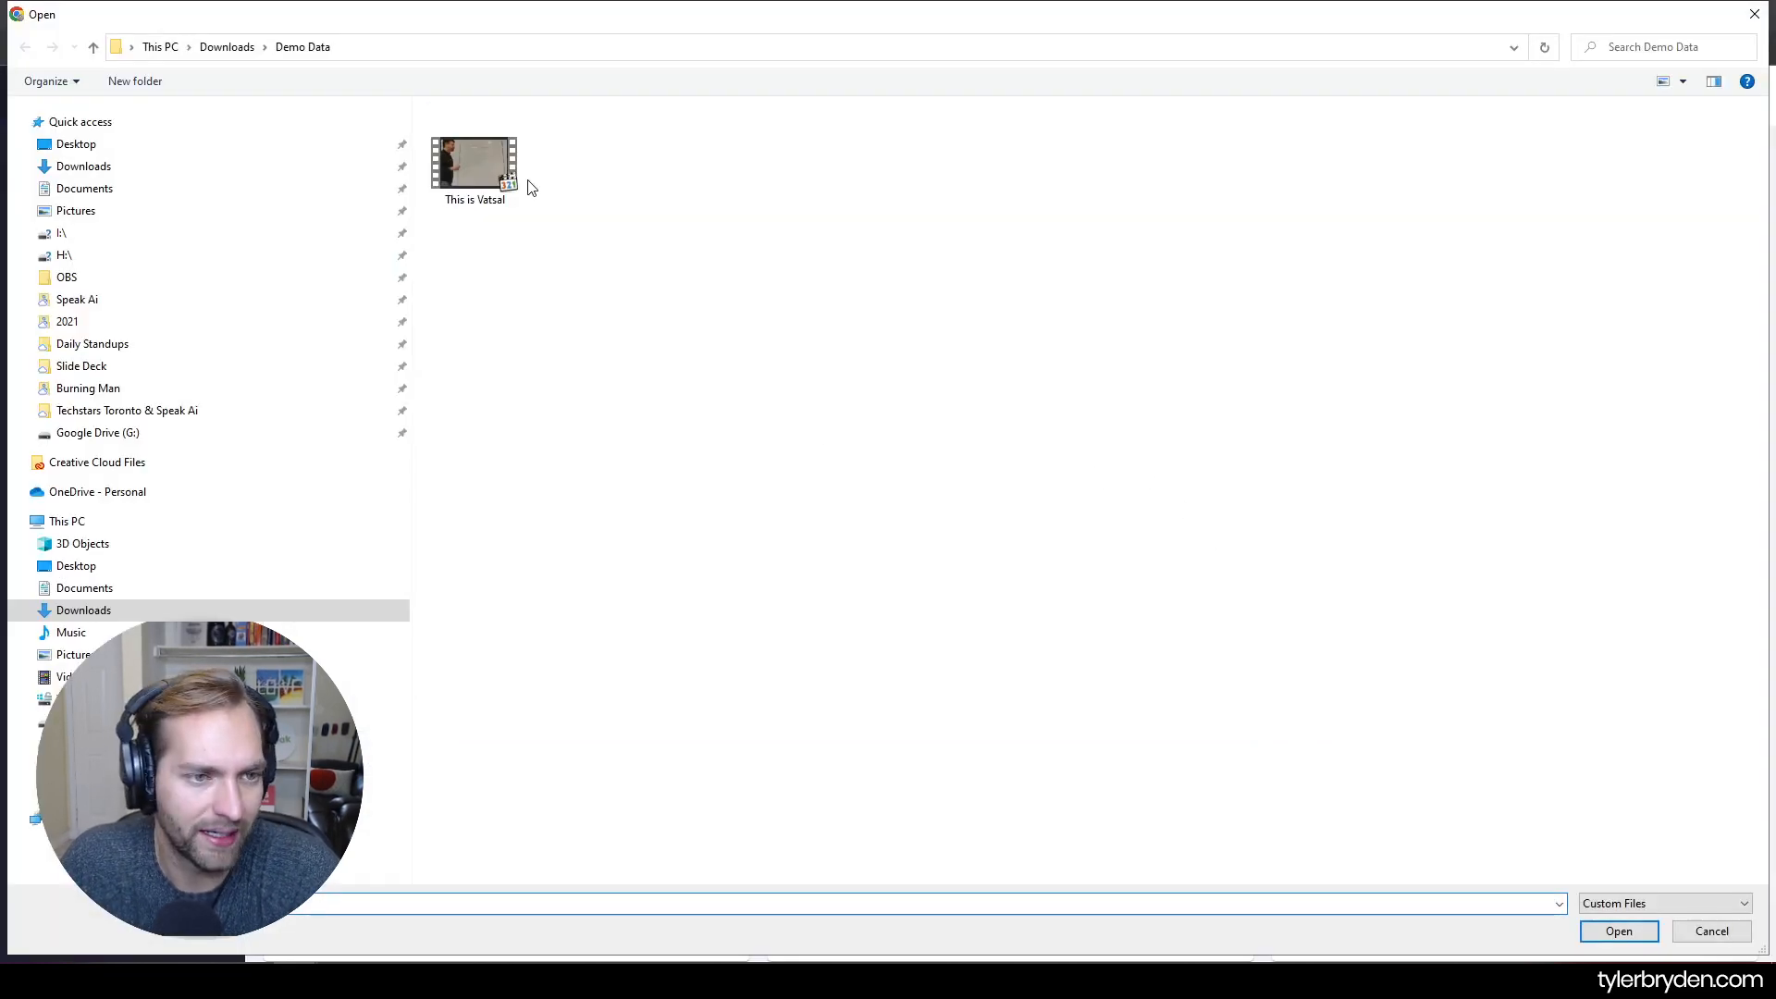
click(1619, 931)
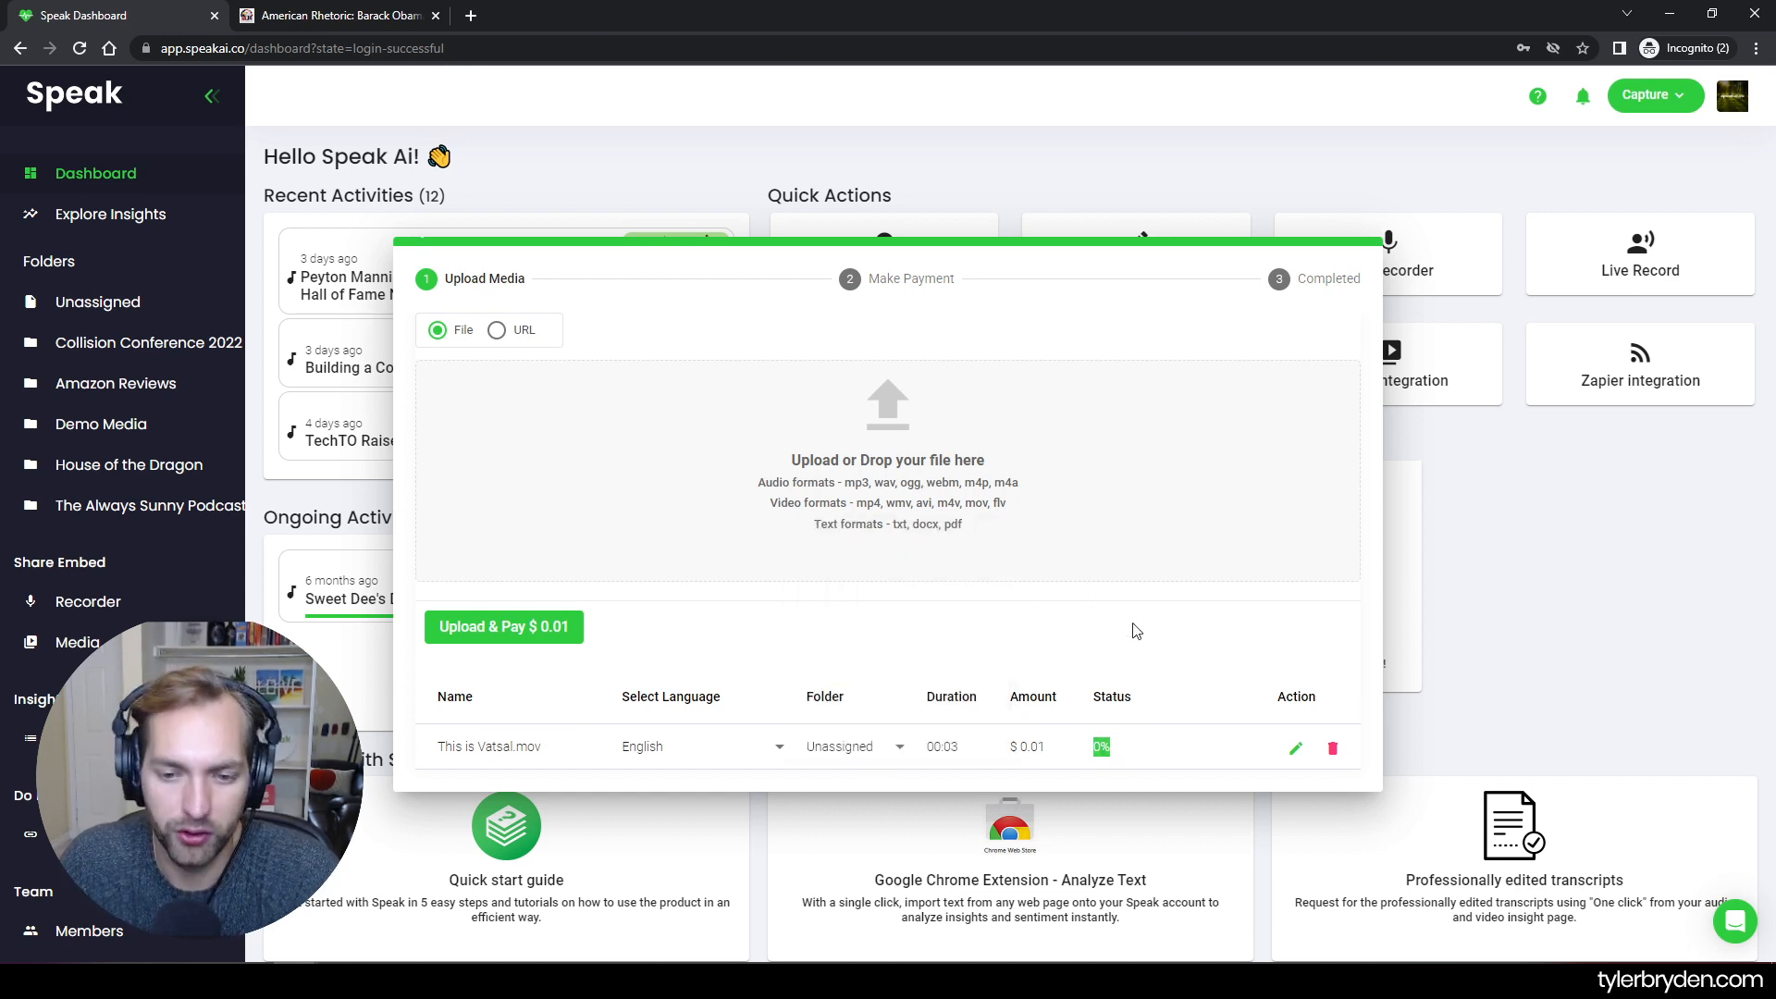
click(1332, 747)
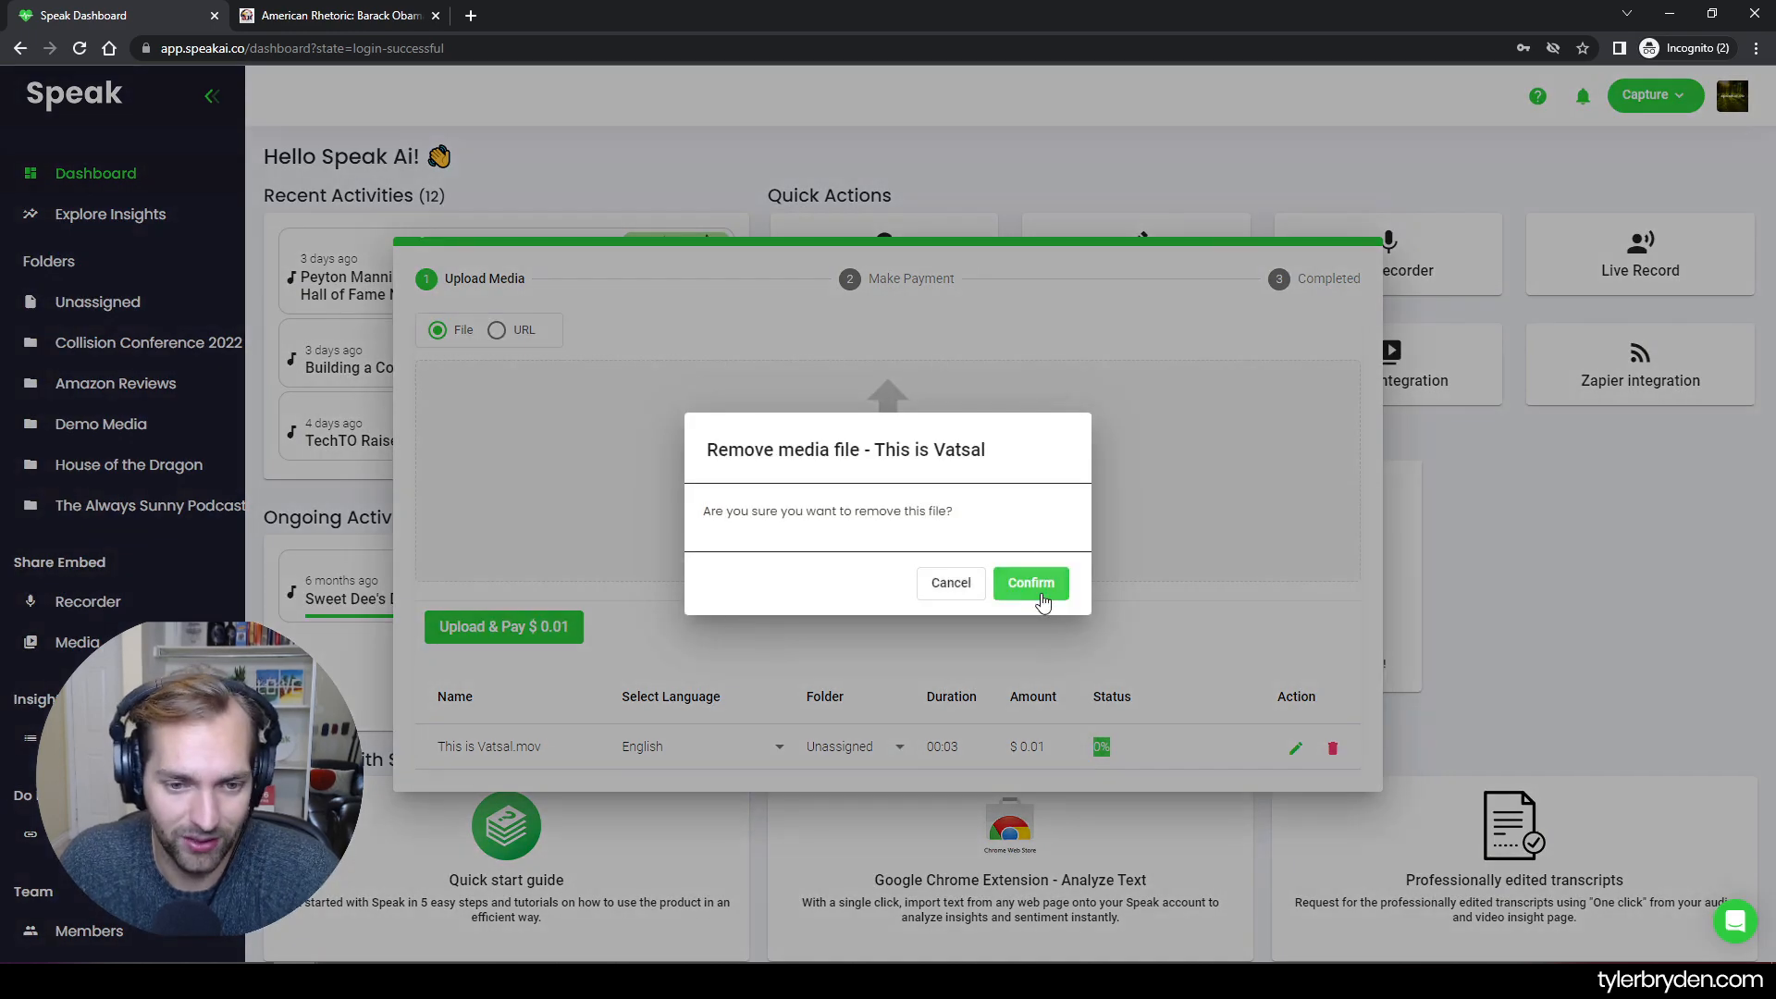
click(1031, 583)
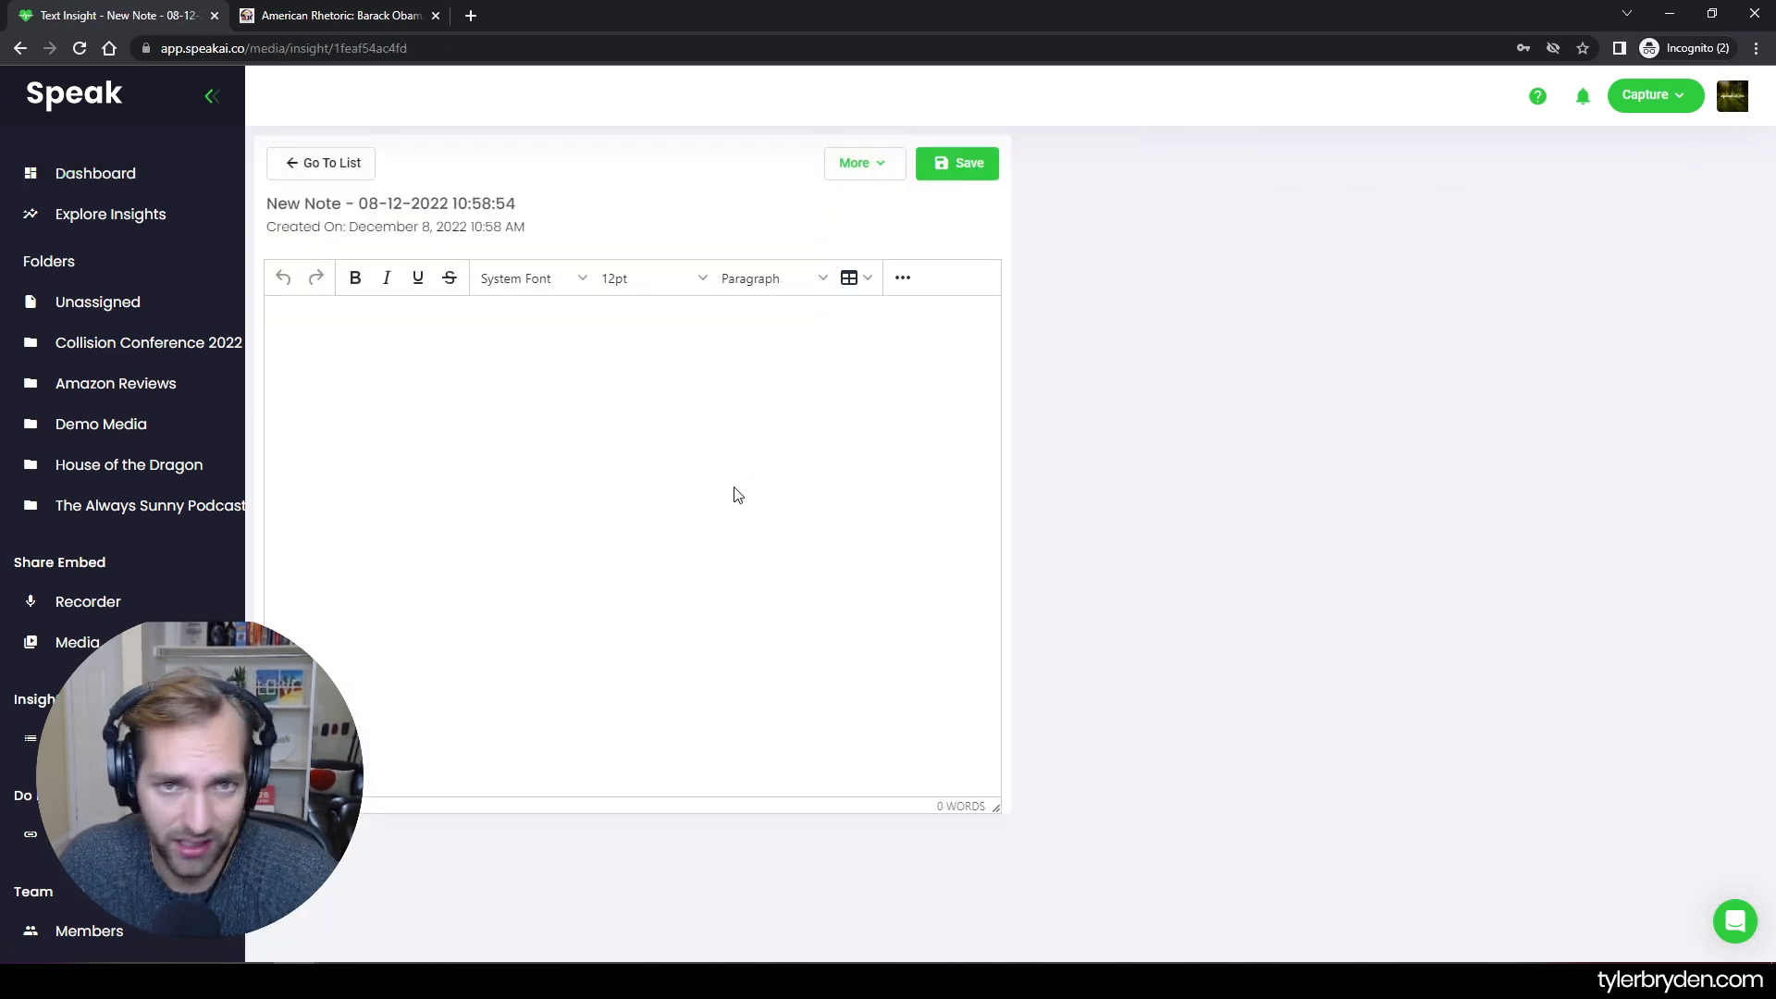
Copy the speech text from its web page into the note and save it to generate insights
click(341, 15)
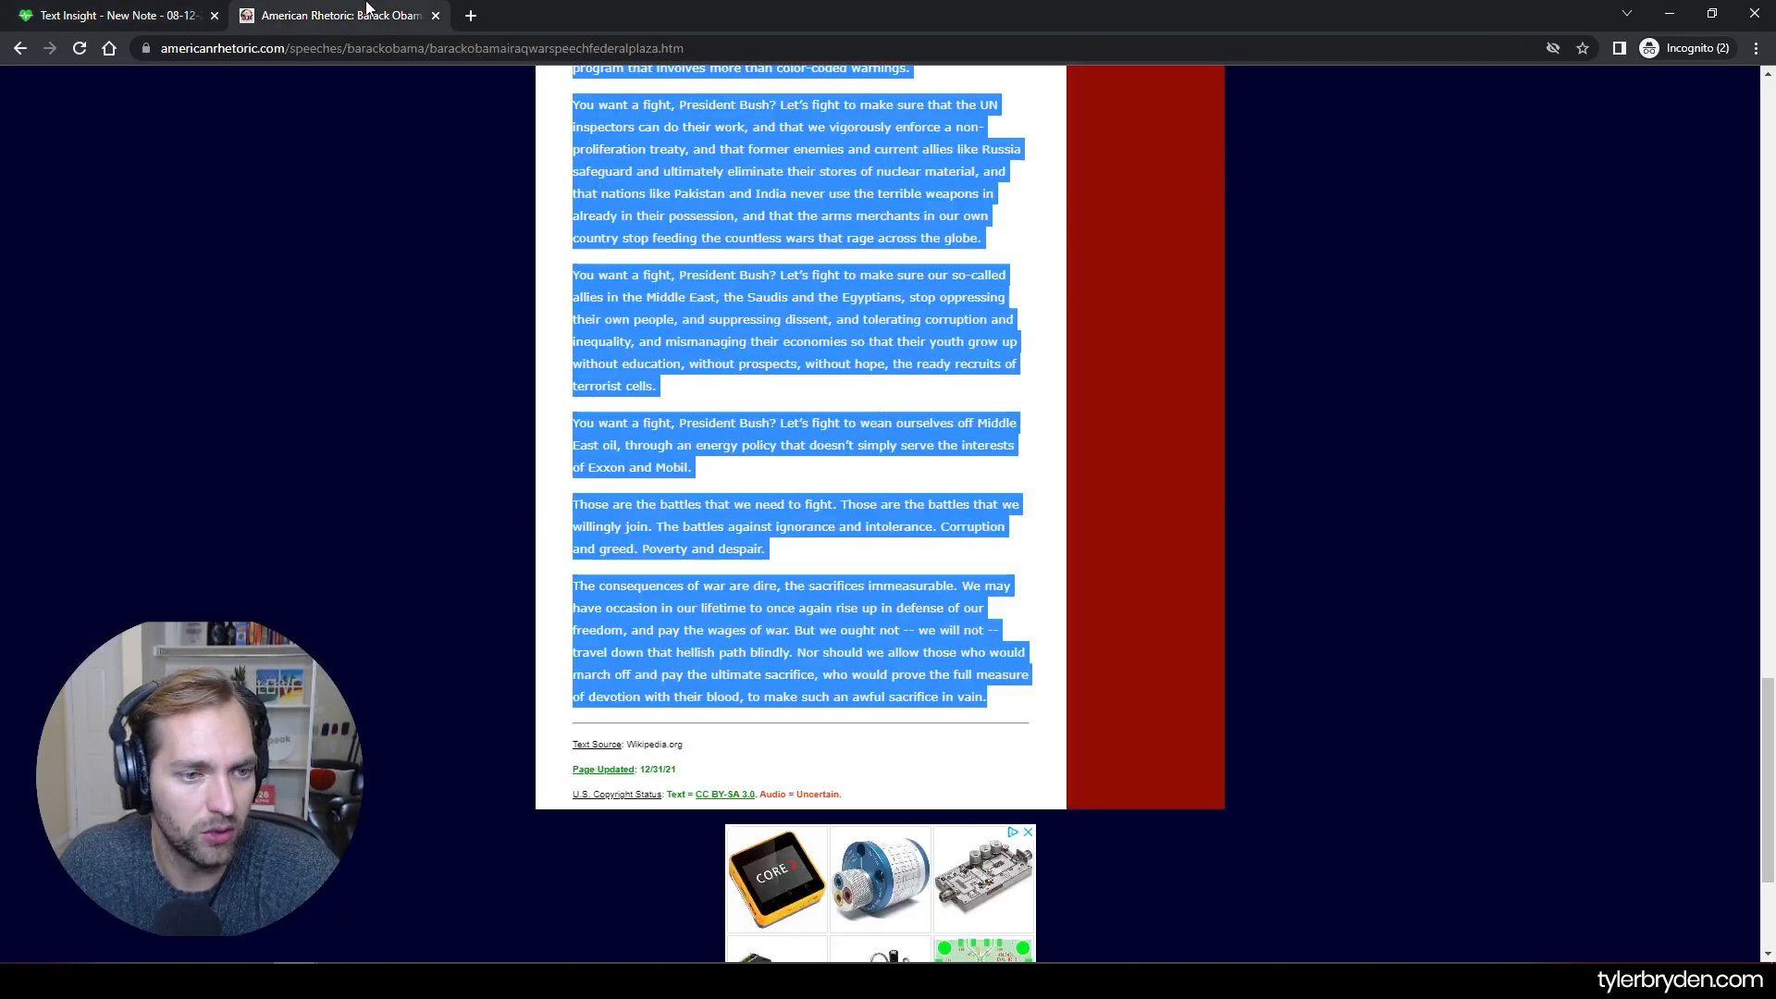
click(120, 15)
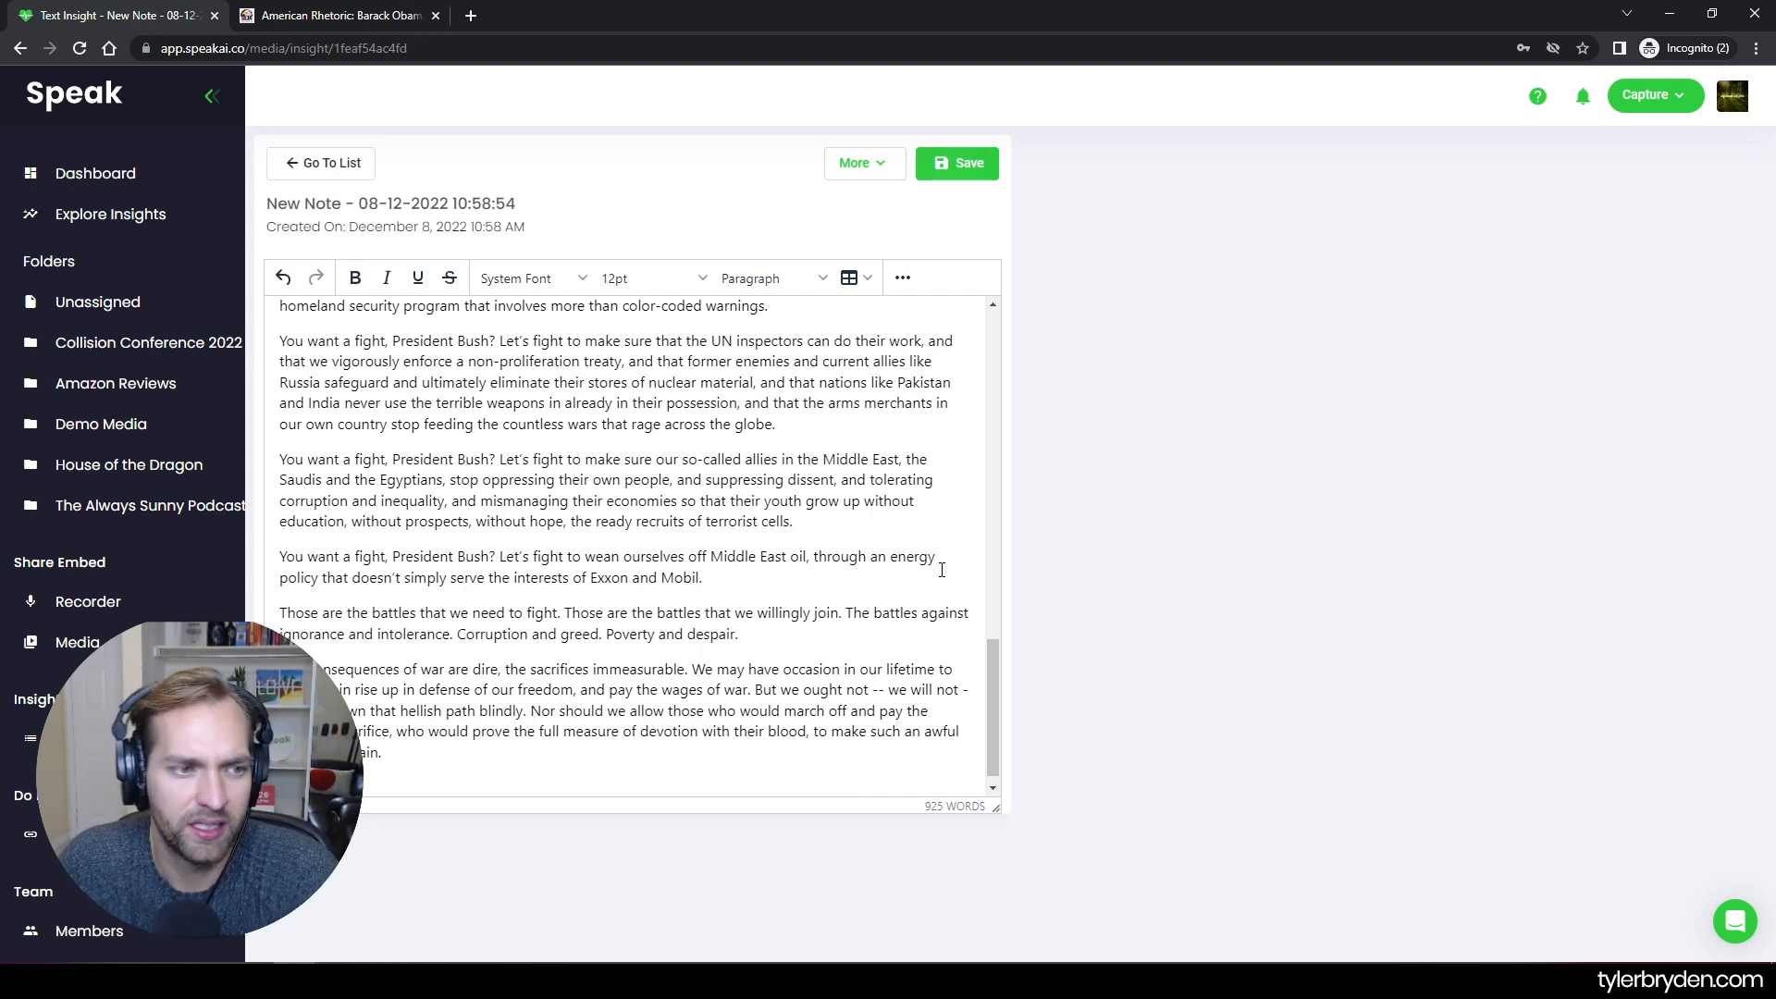
click(957, 163)
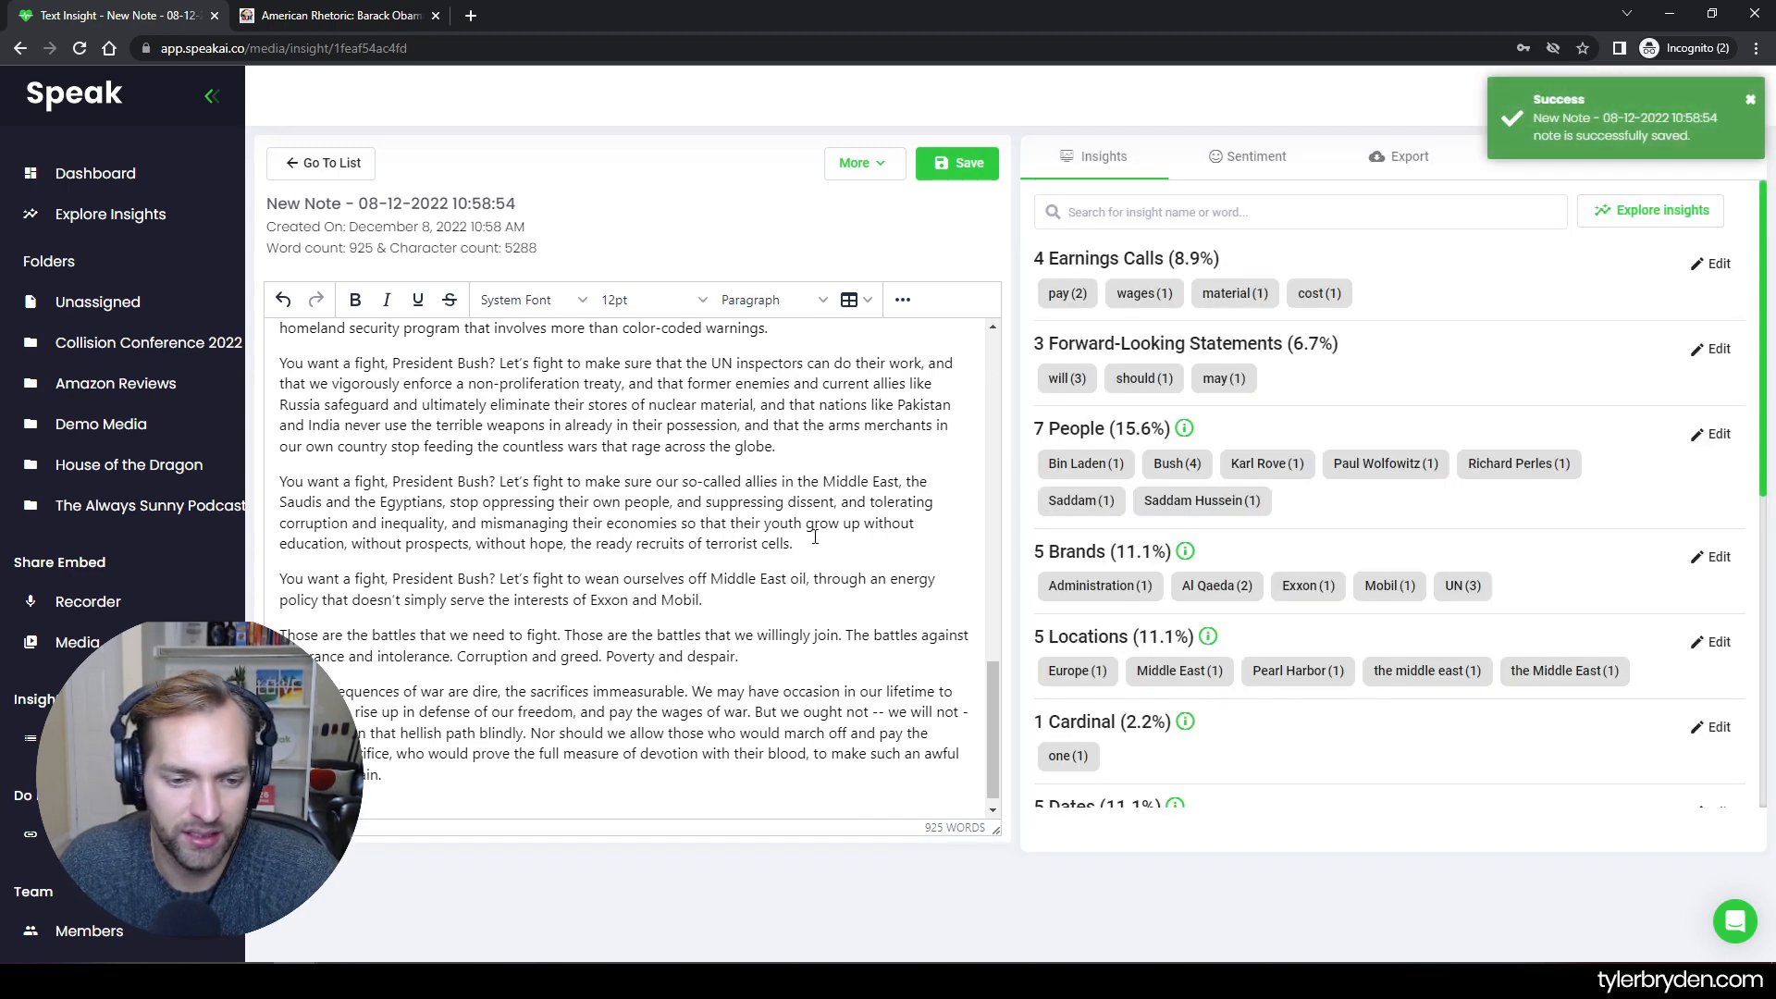
mouse_move(1502, 381)
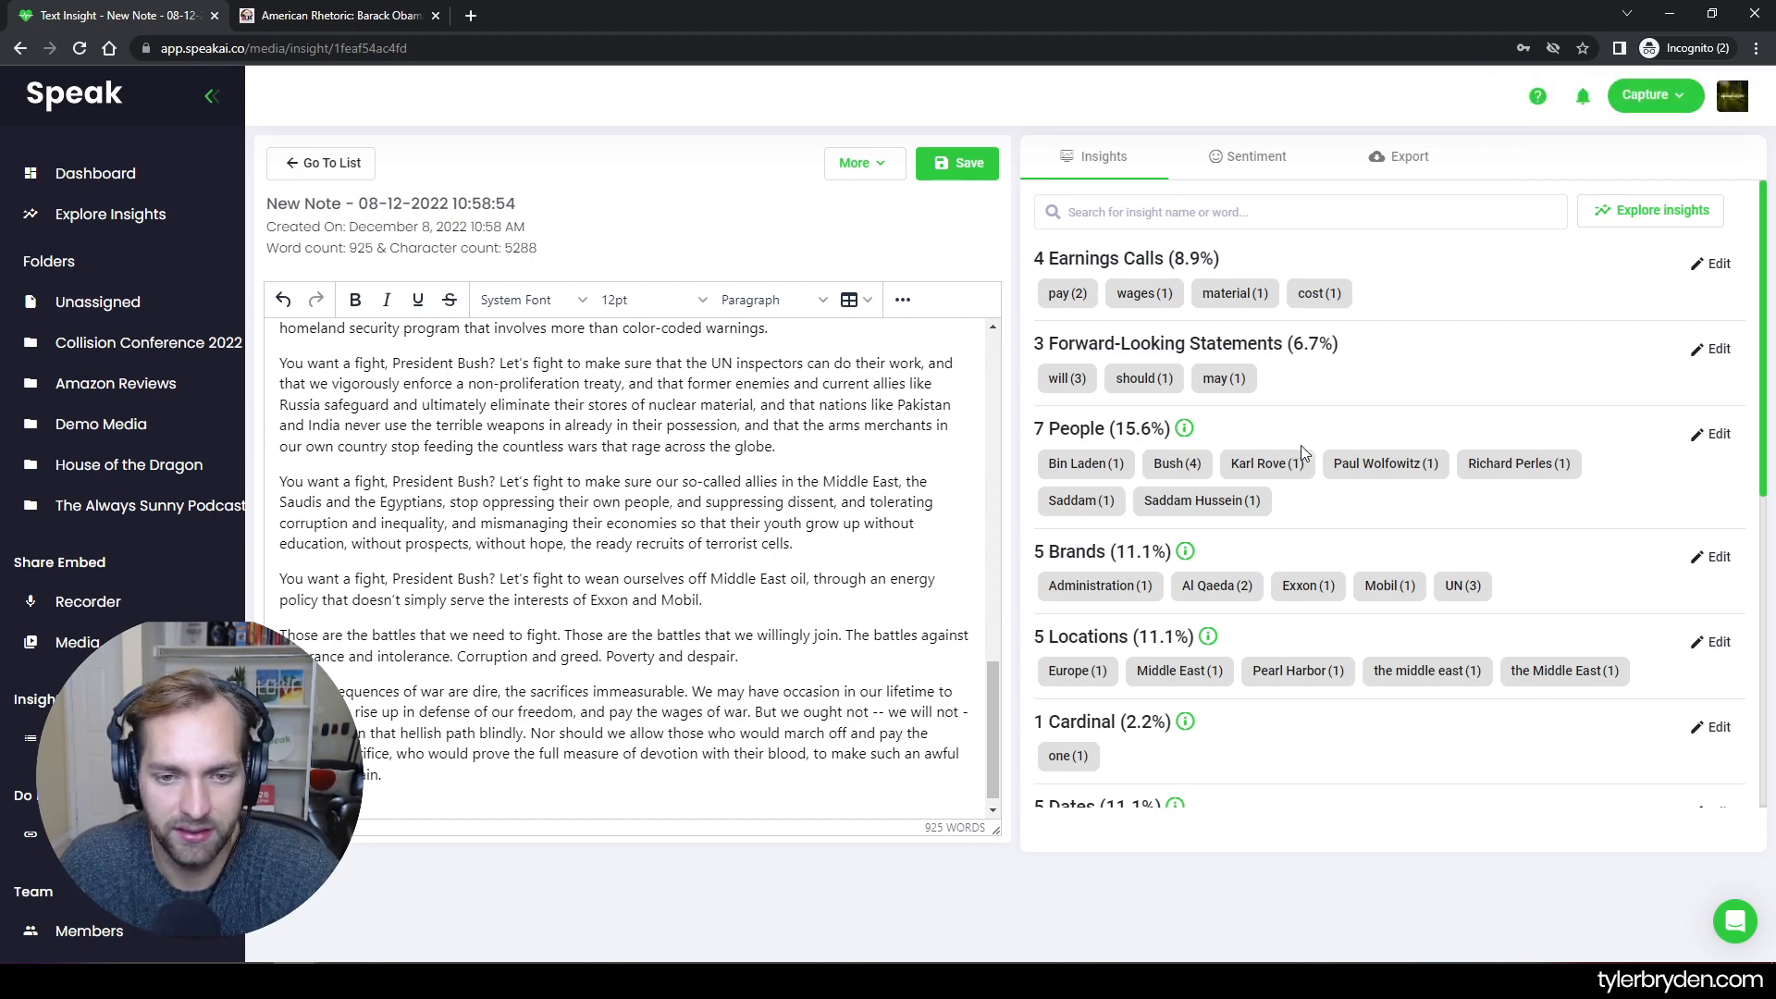
scroll(down, 3)
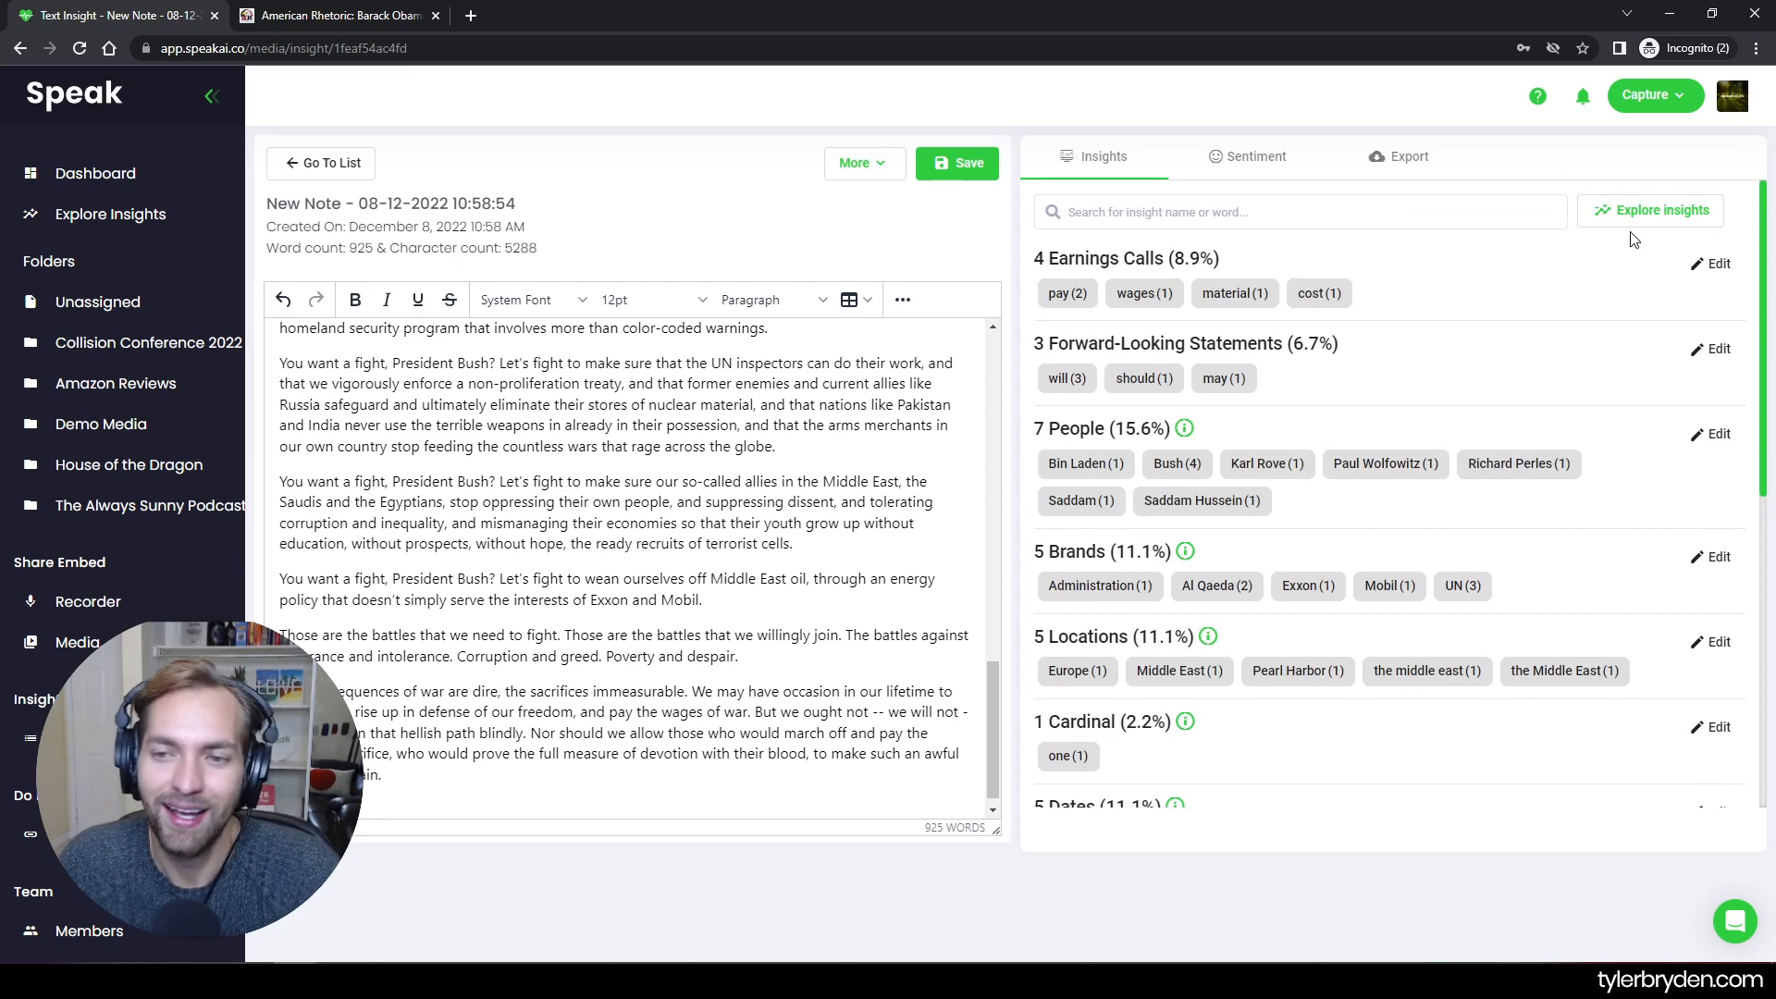
Show the note's Explore Insights dashboard with the word cloud count set to 25
click(1650, 209)
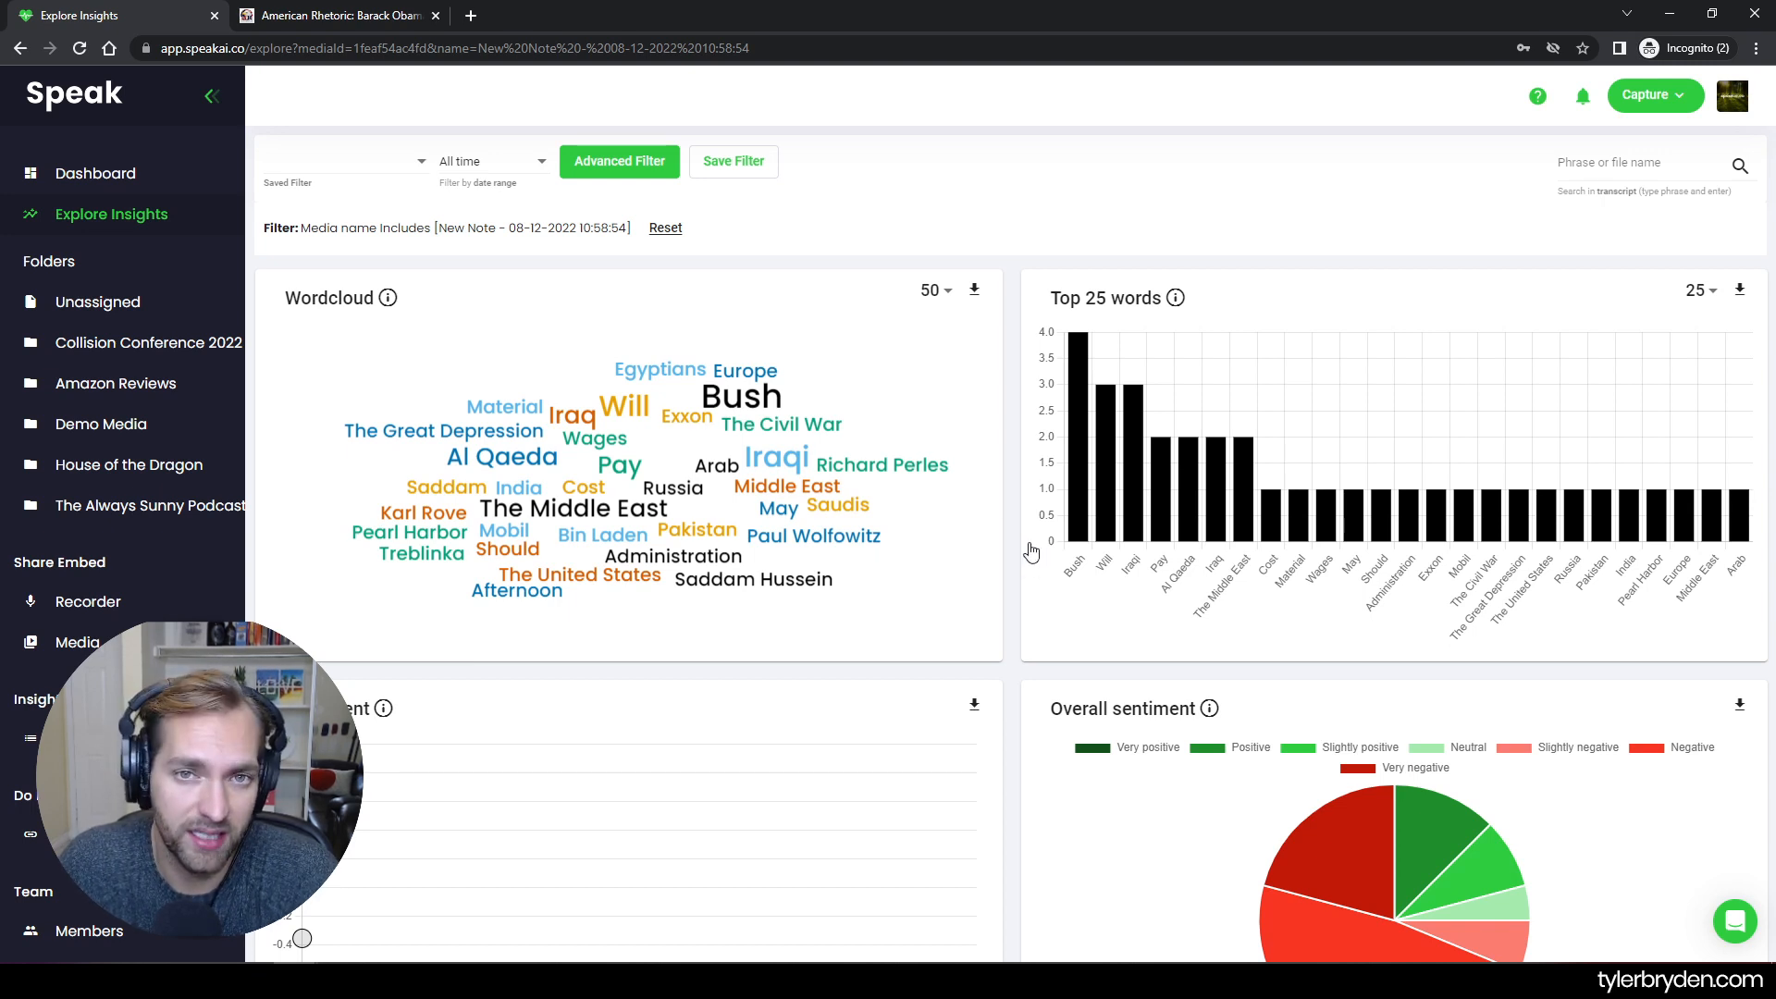
click(929, 289)
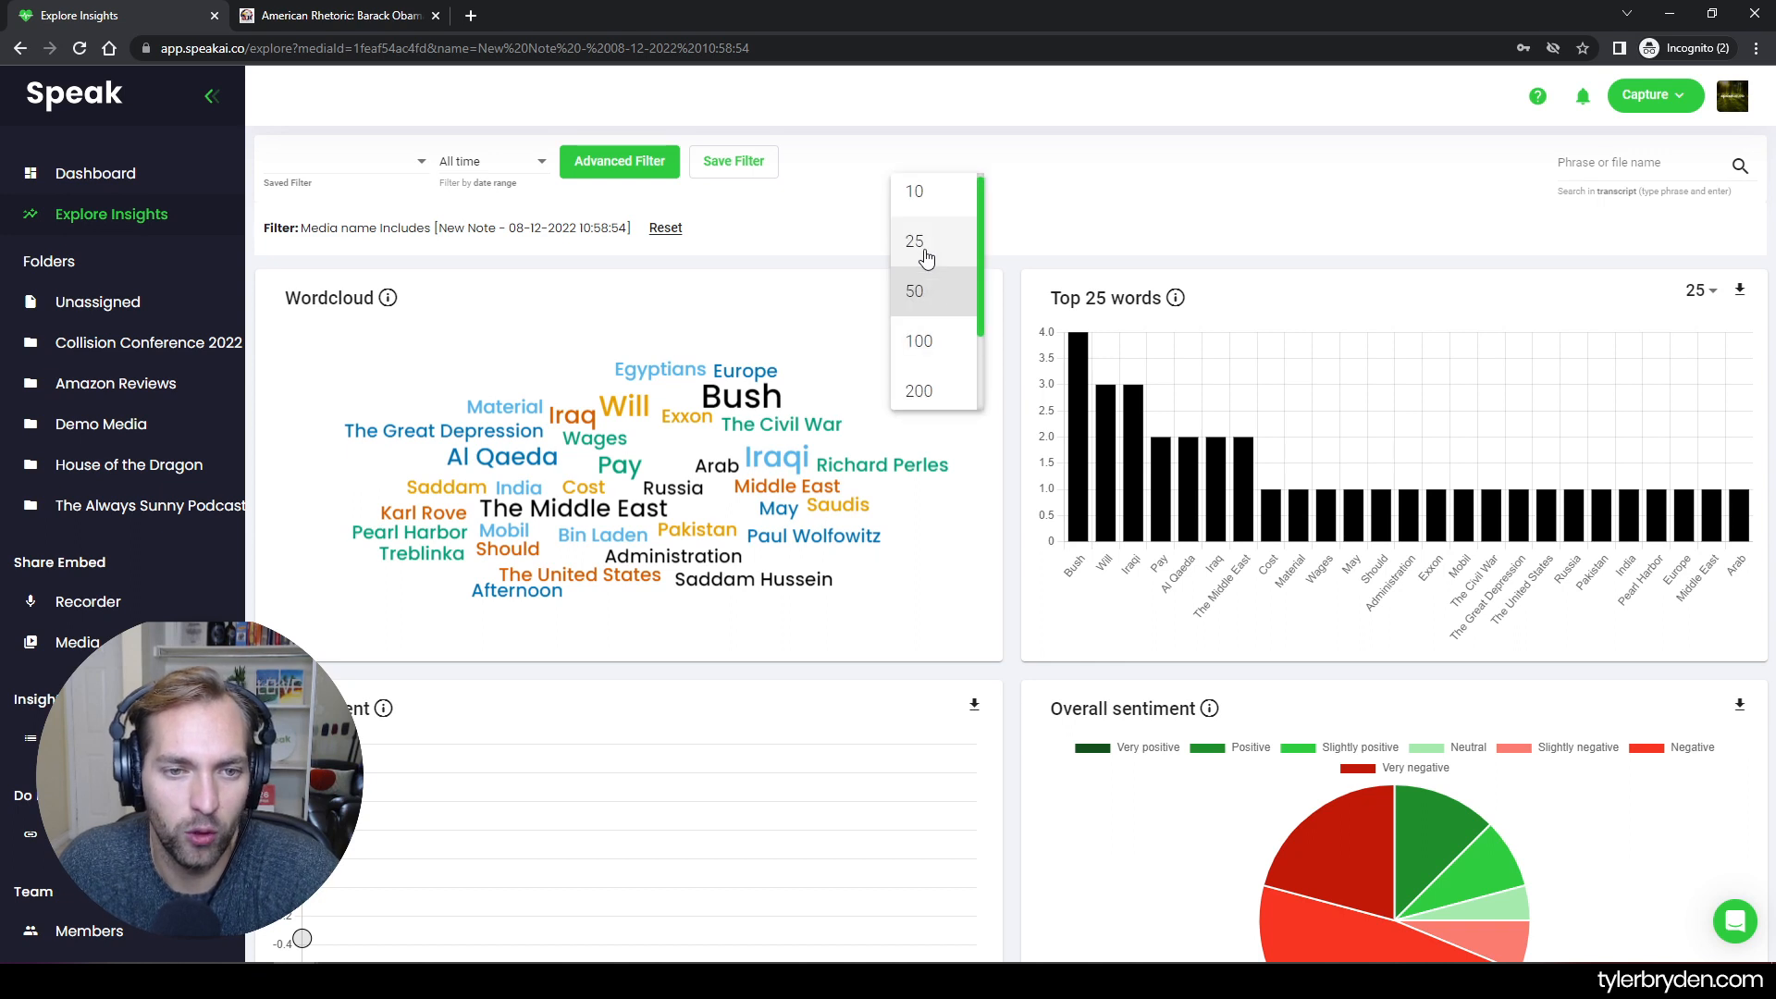
click(914, 240)
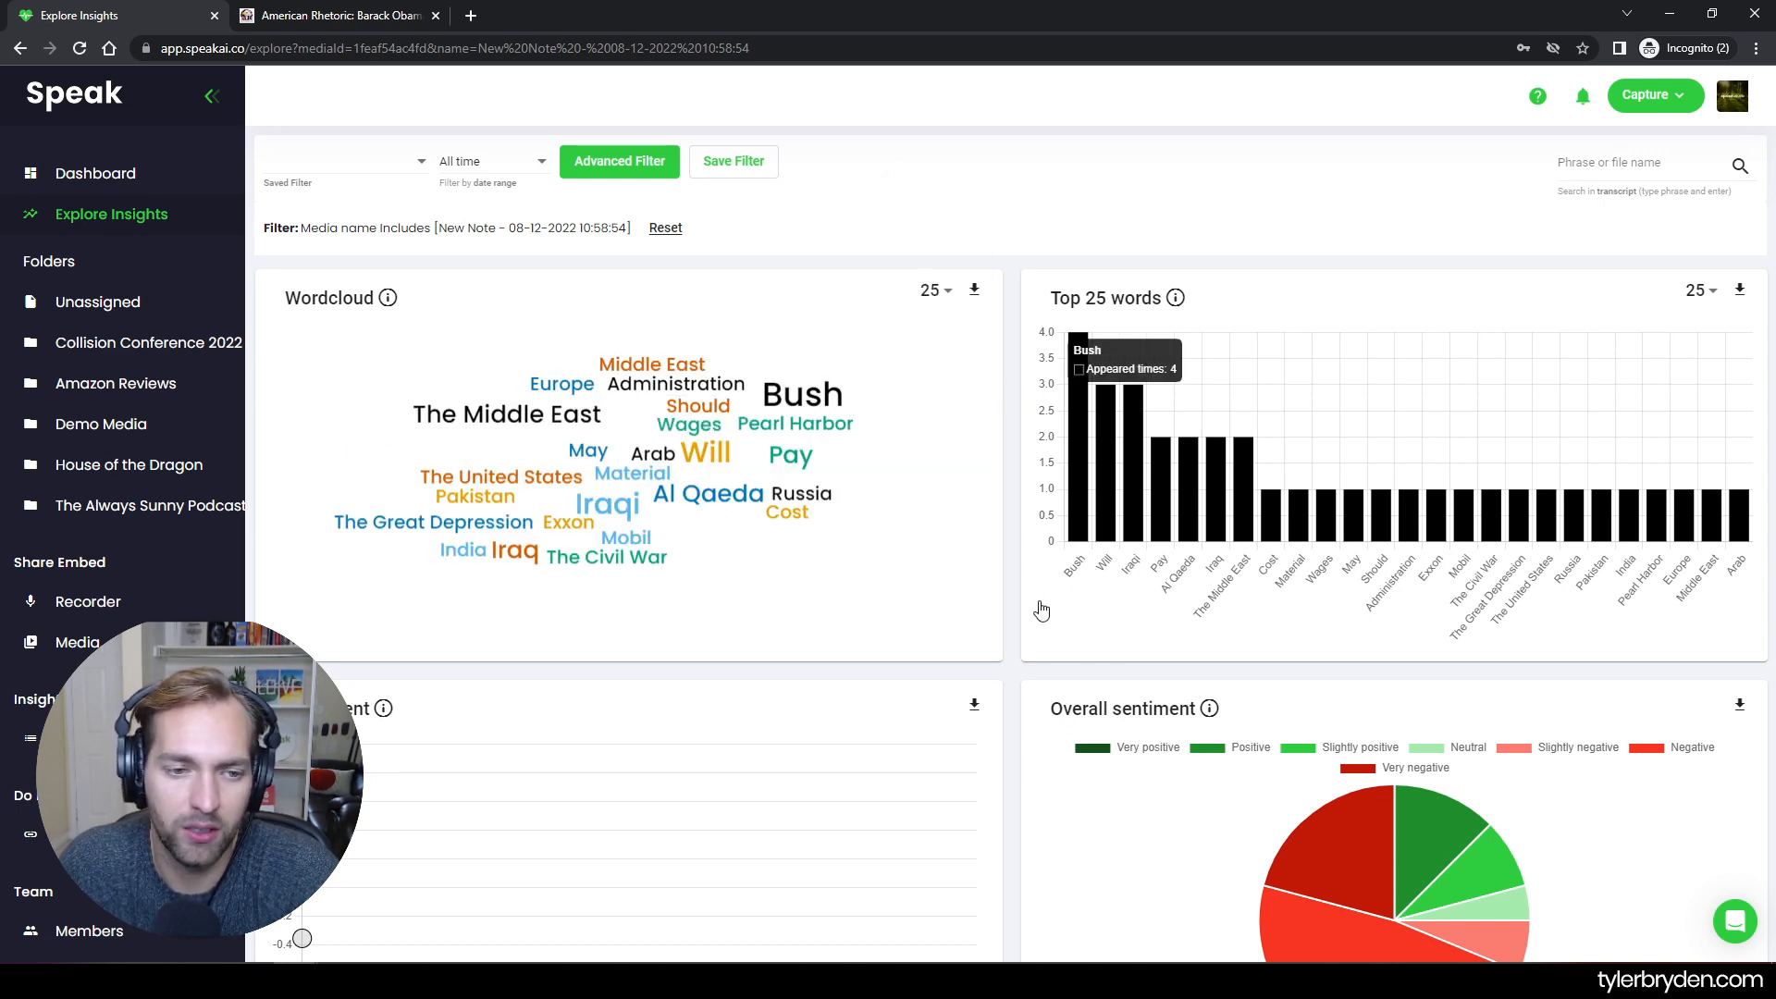
mouse_move(1017, 616)
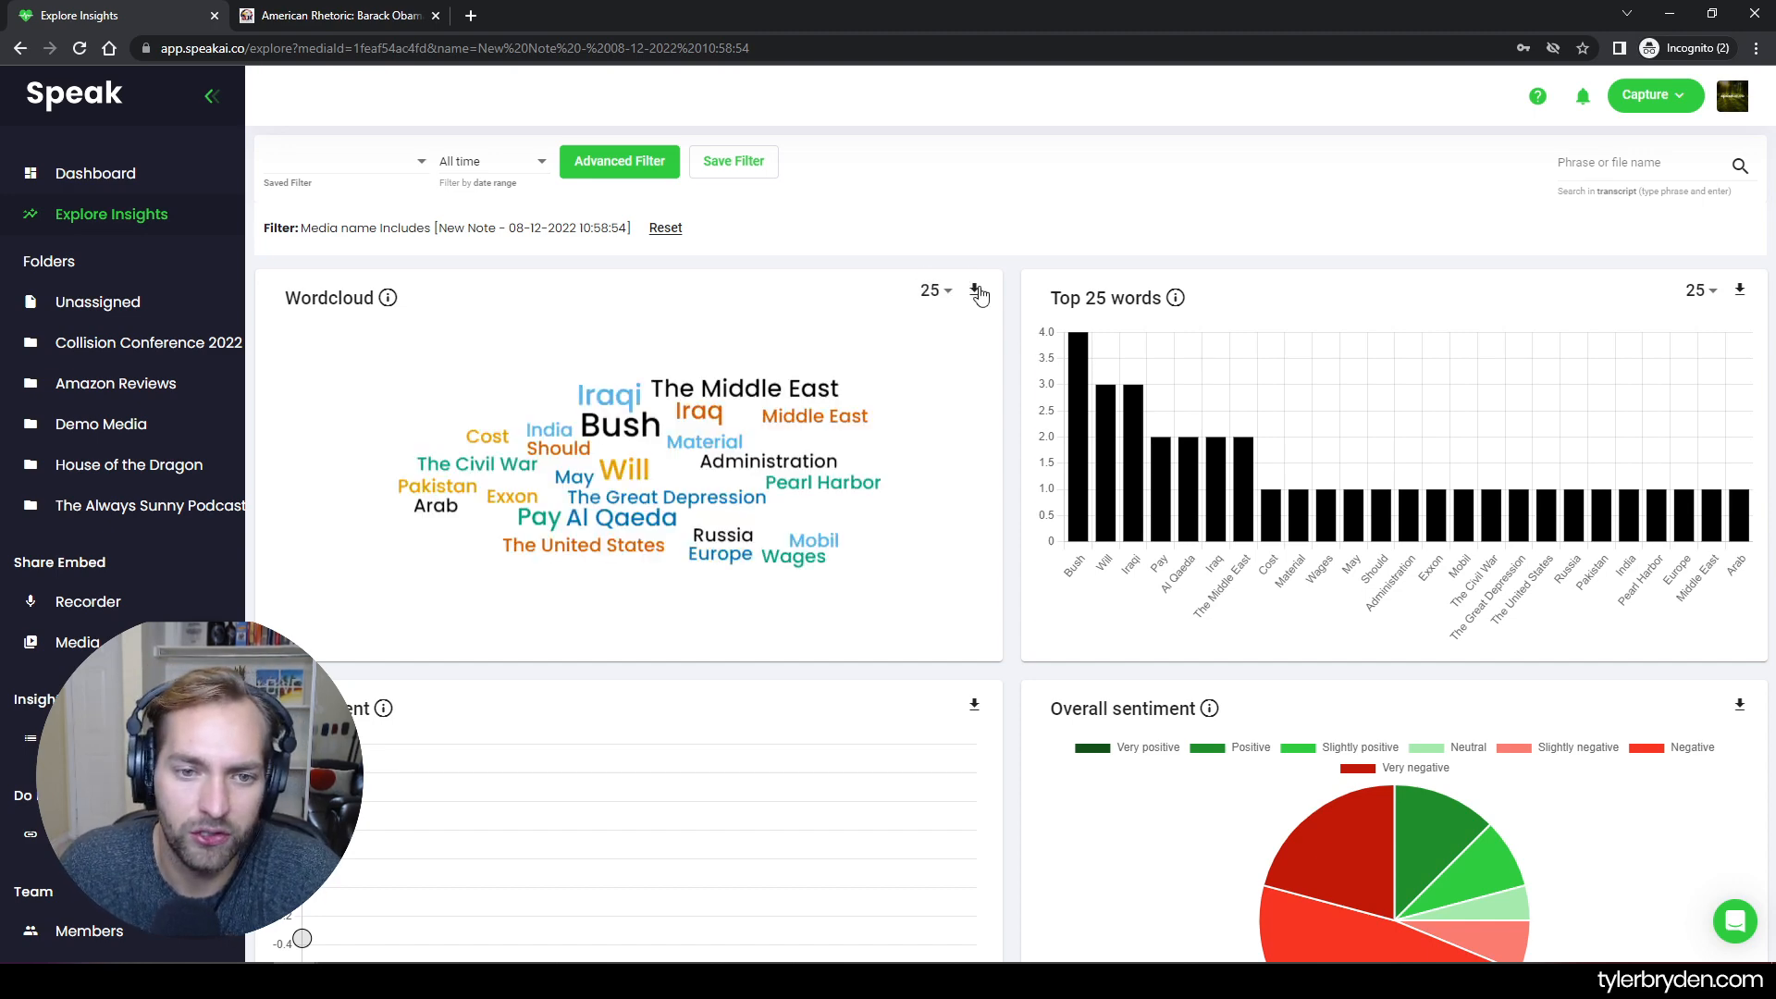
Download the word cloud as a PNG and as a CSV into the Demo Data folder, then view the image
click(973, 289)
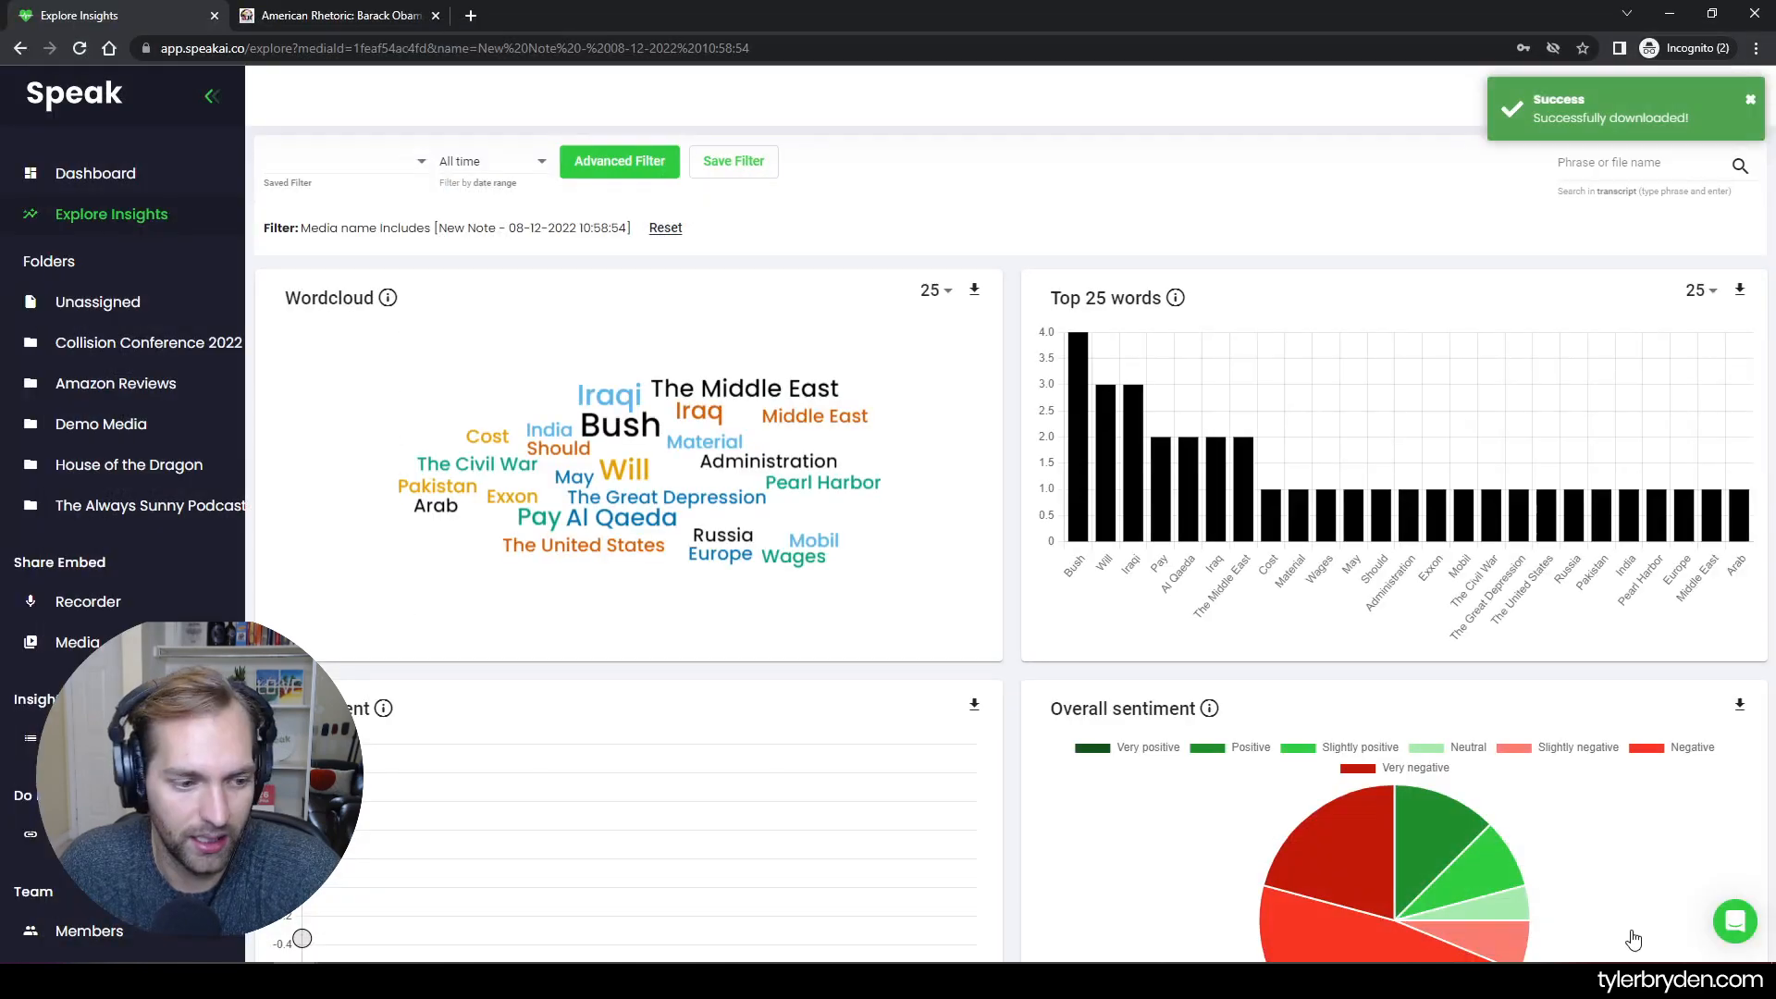
click(973, 289)
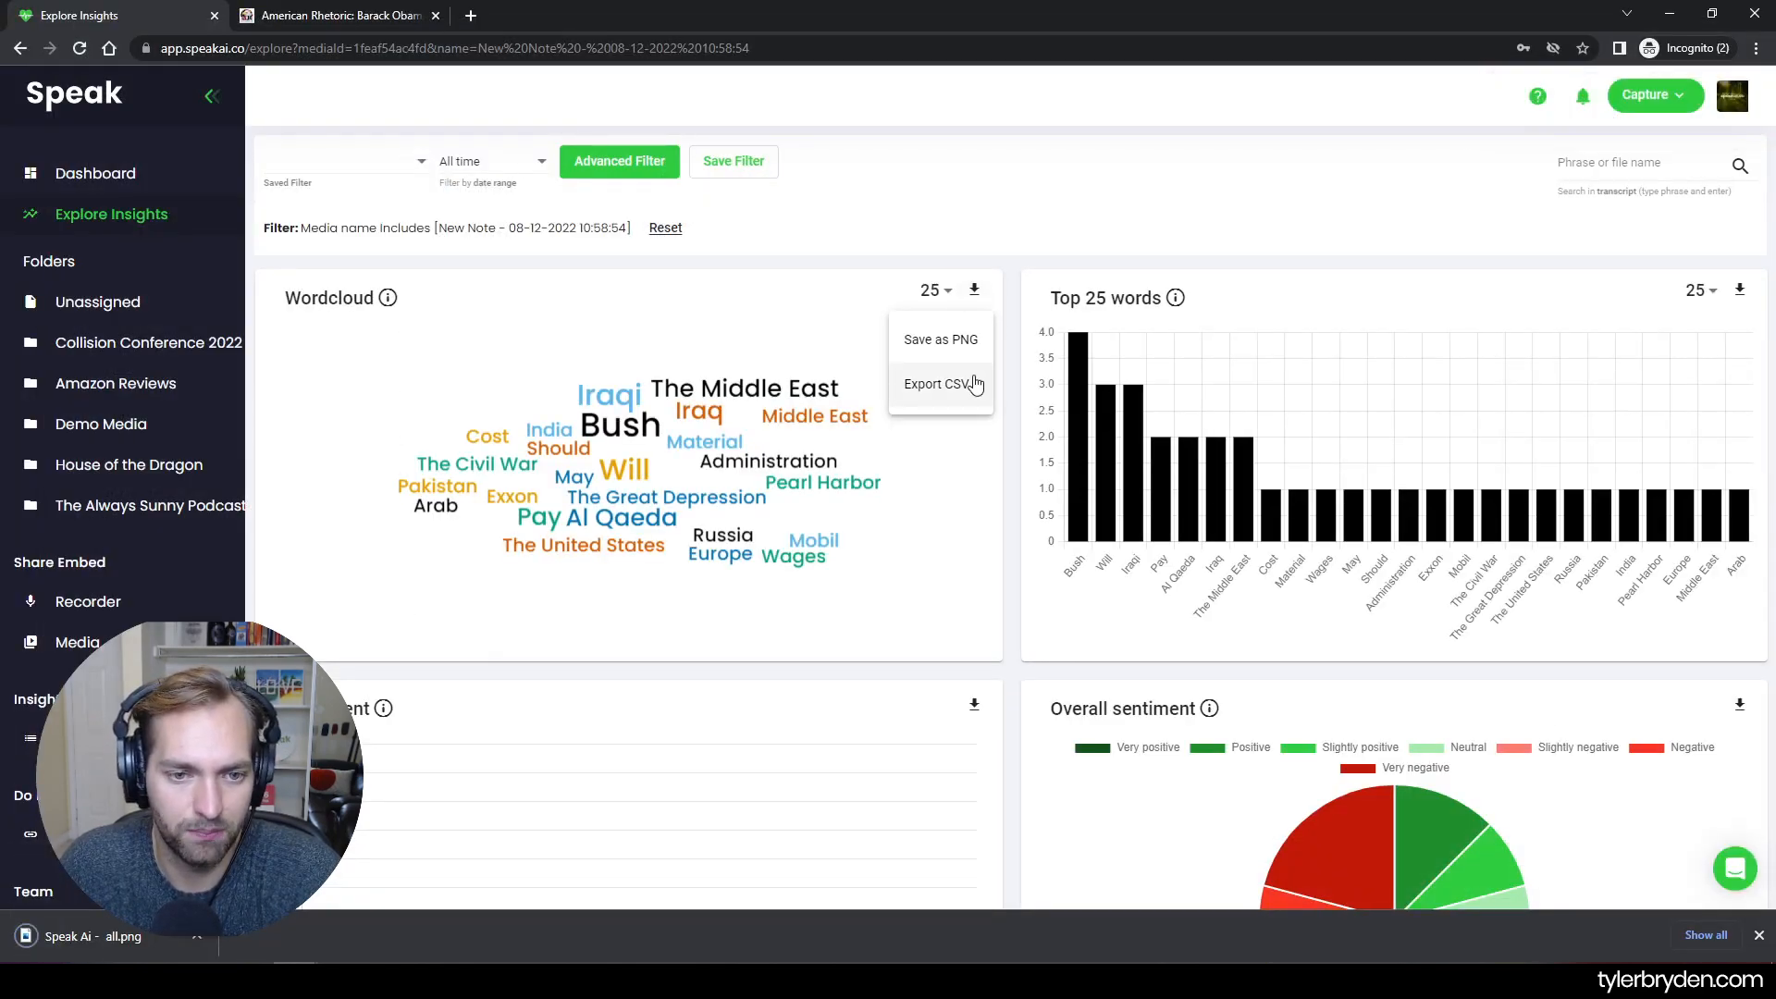
click(934, 385)
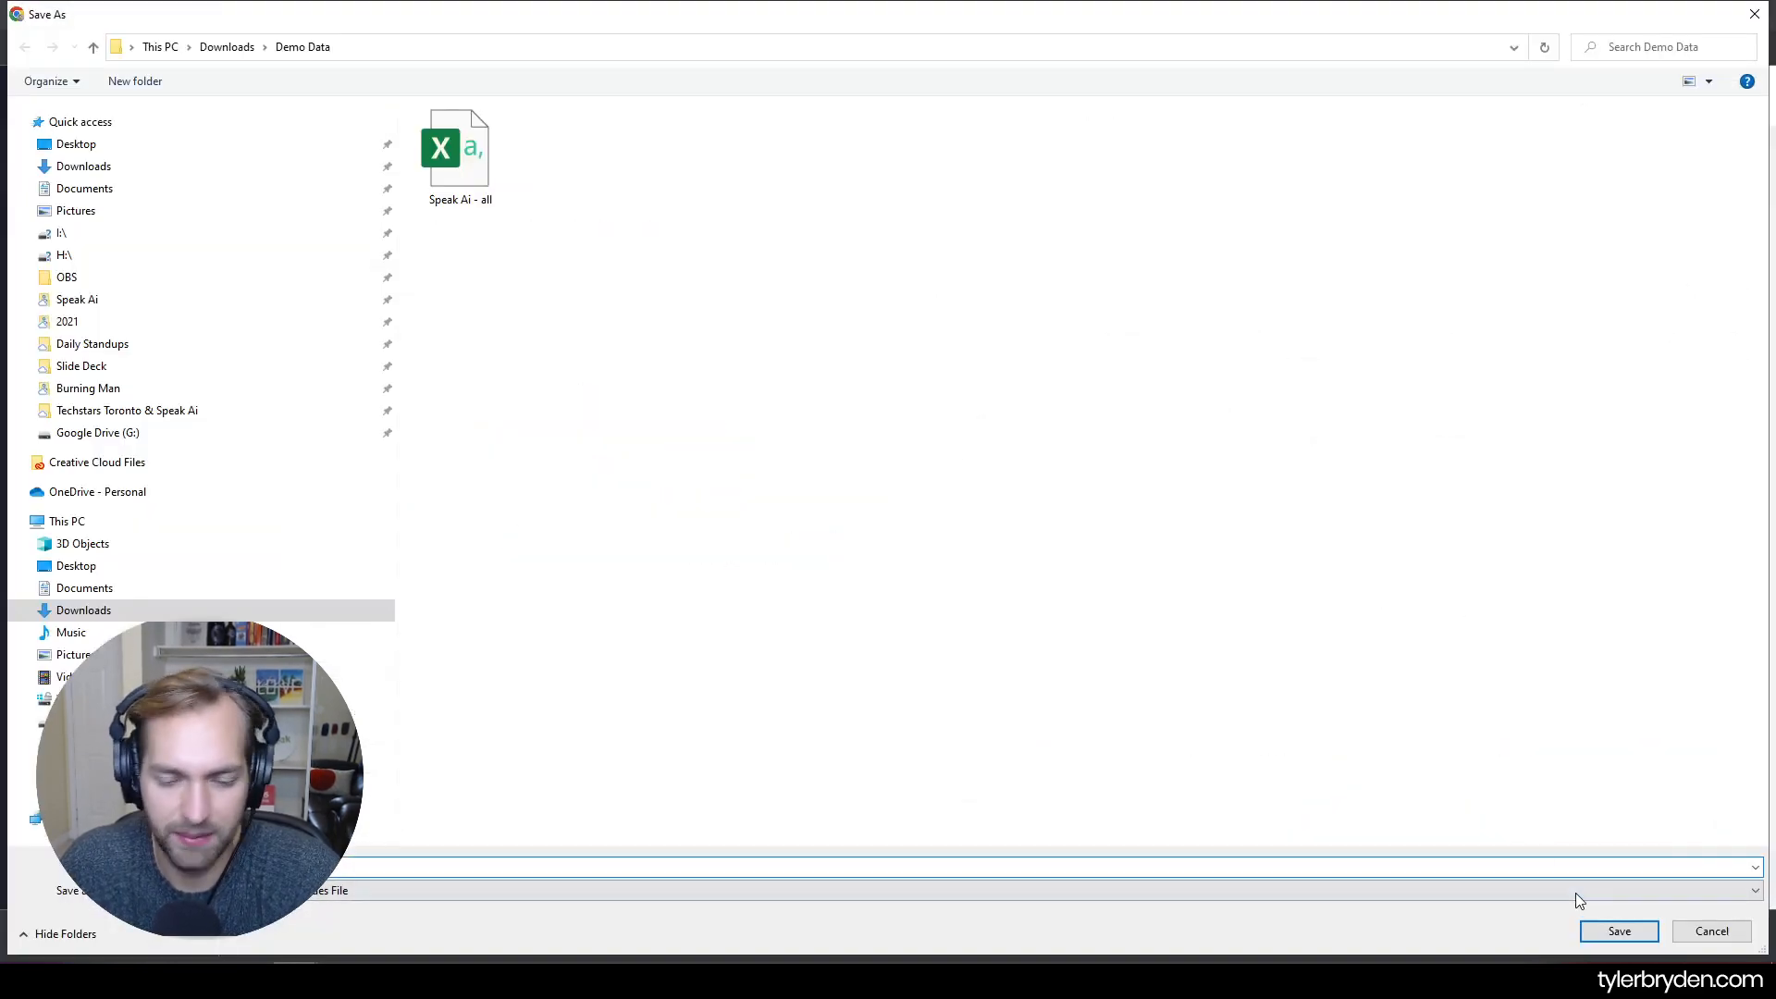
click(1618, 931)
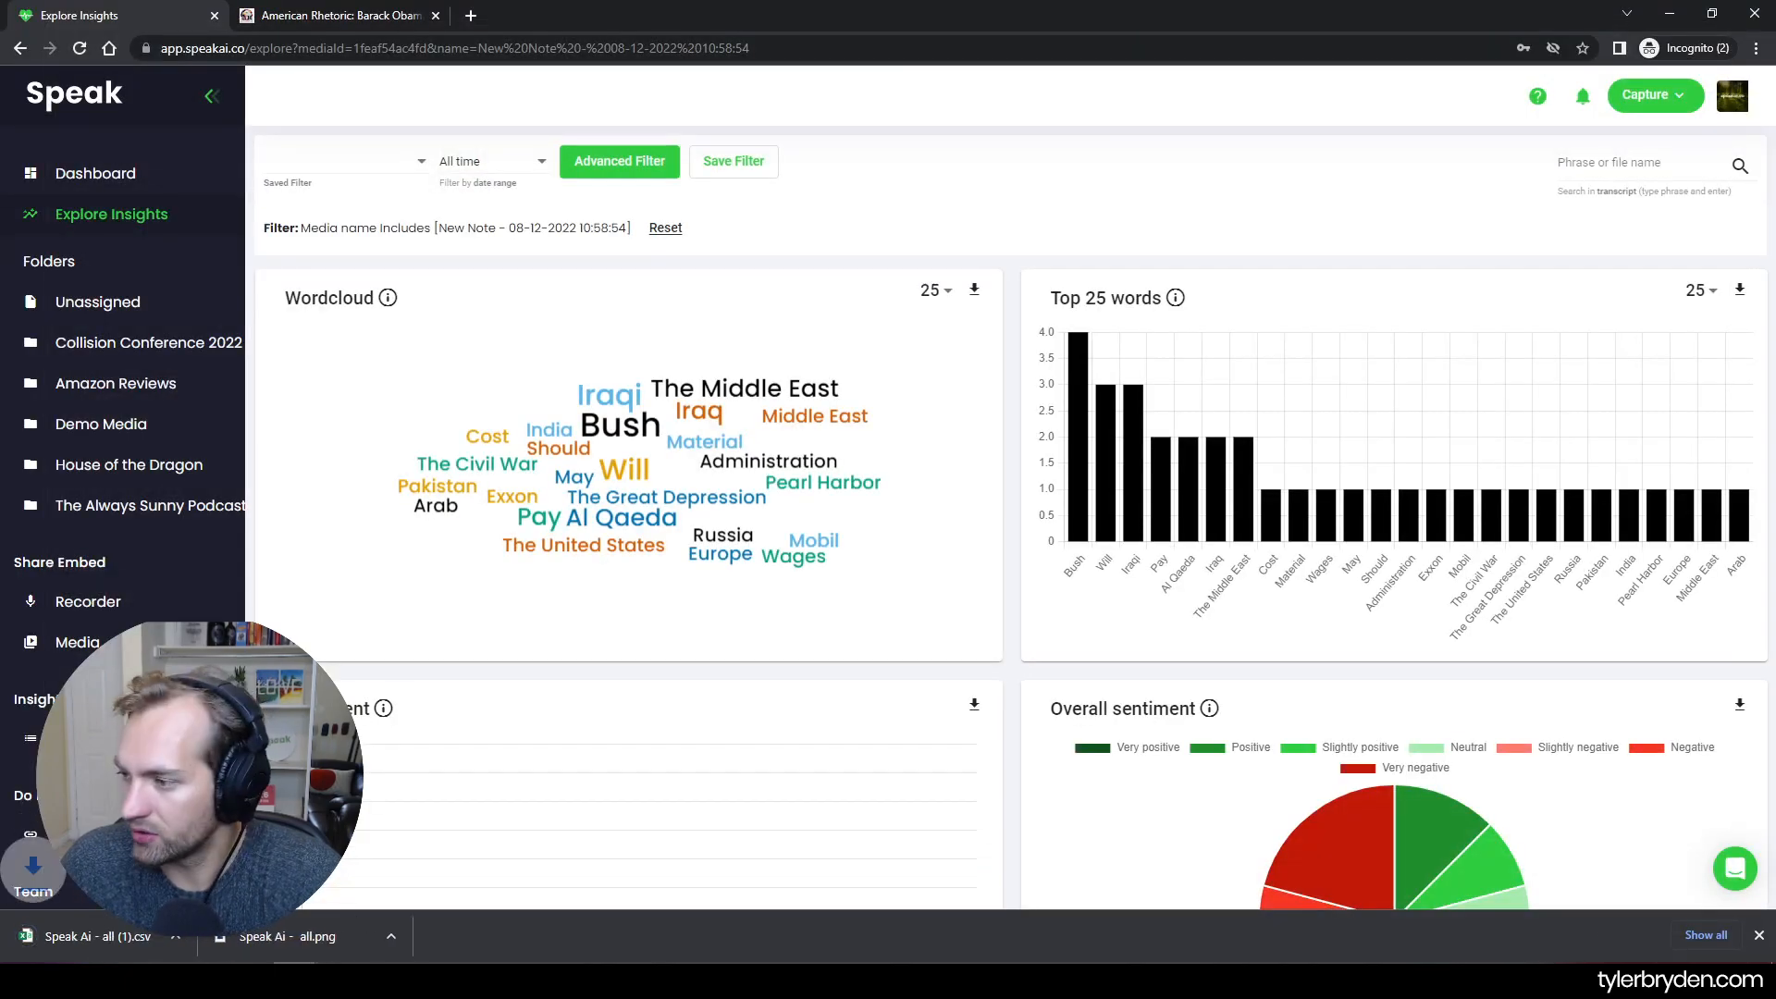
click(305, 936)
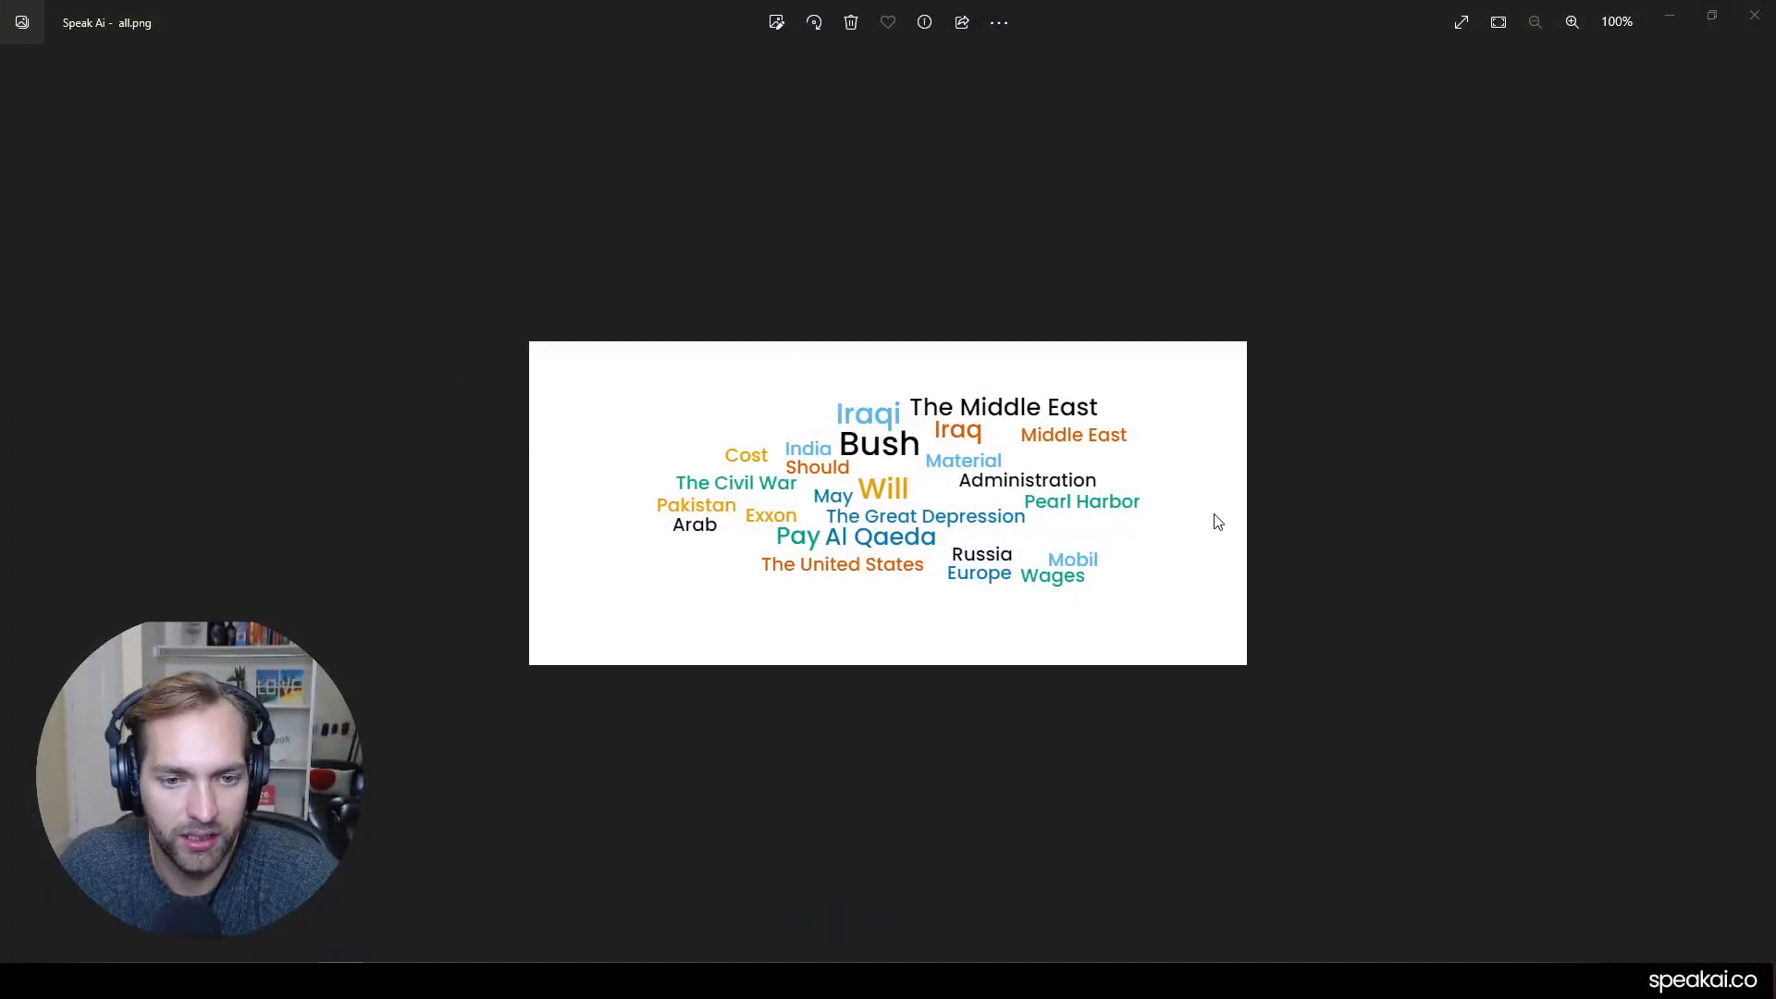
mouse_move(1034, 402)
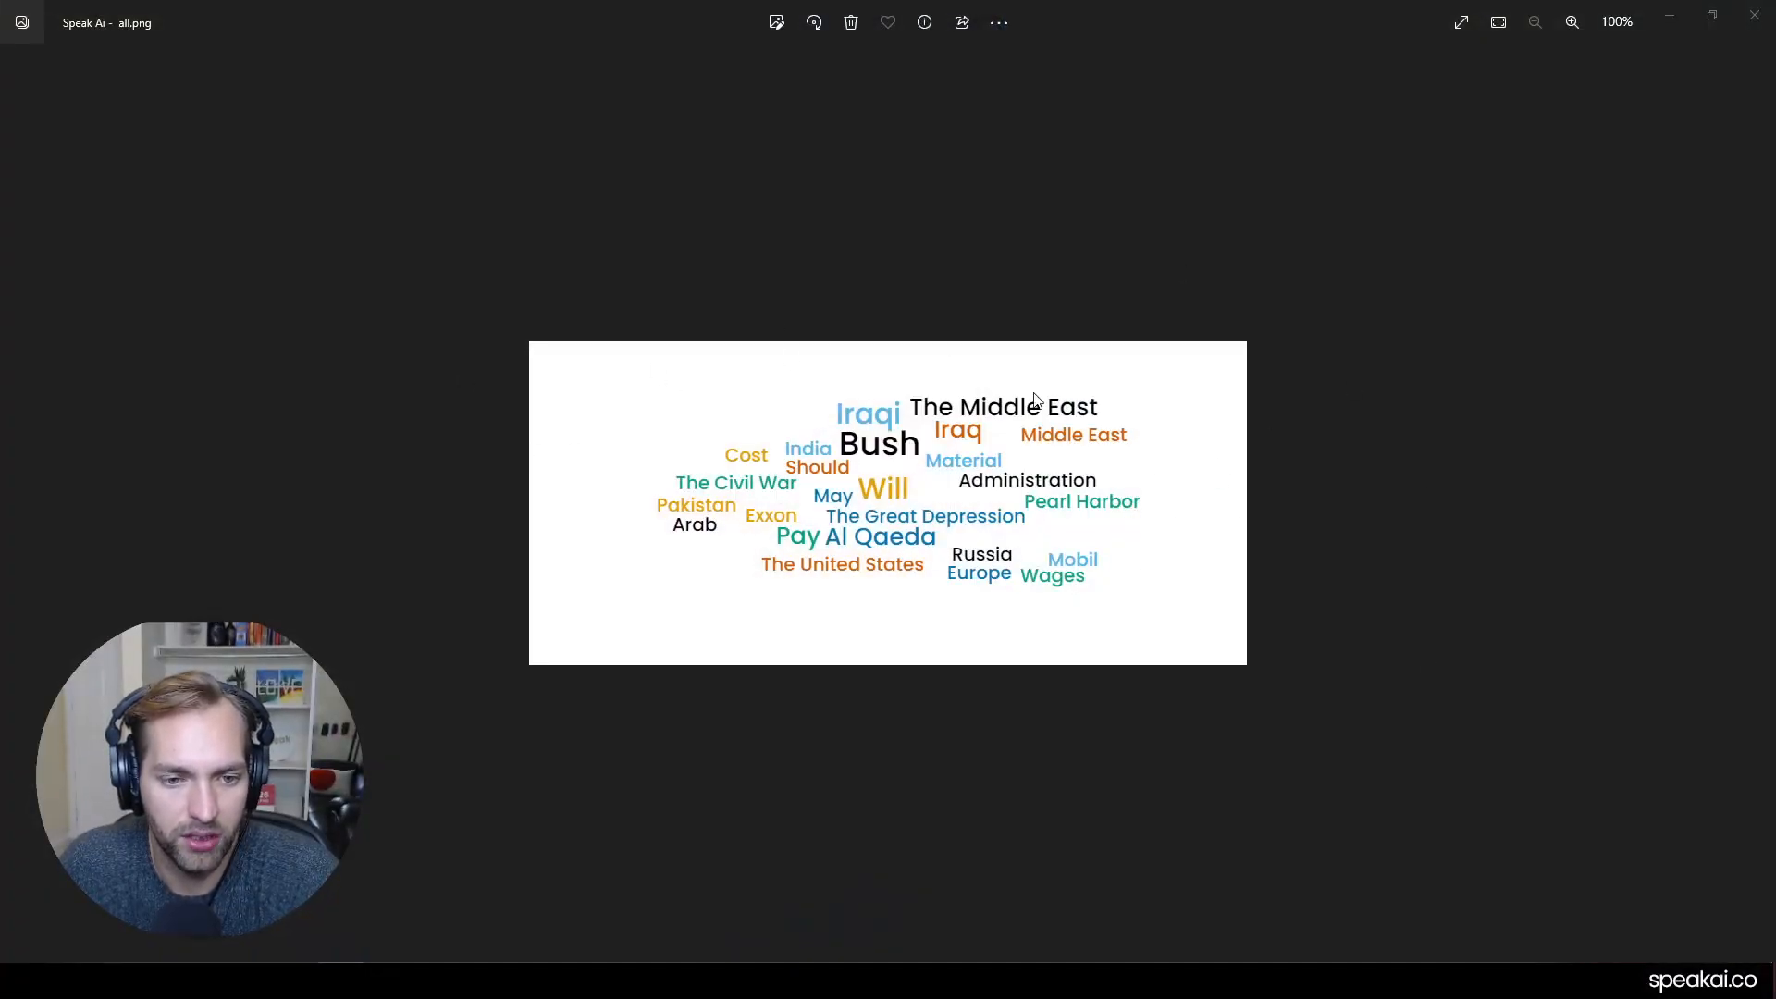
mouse_move(879, 458)
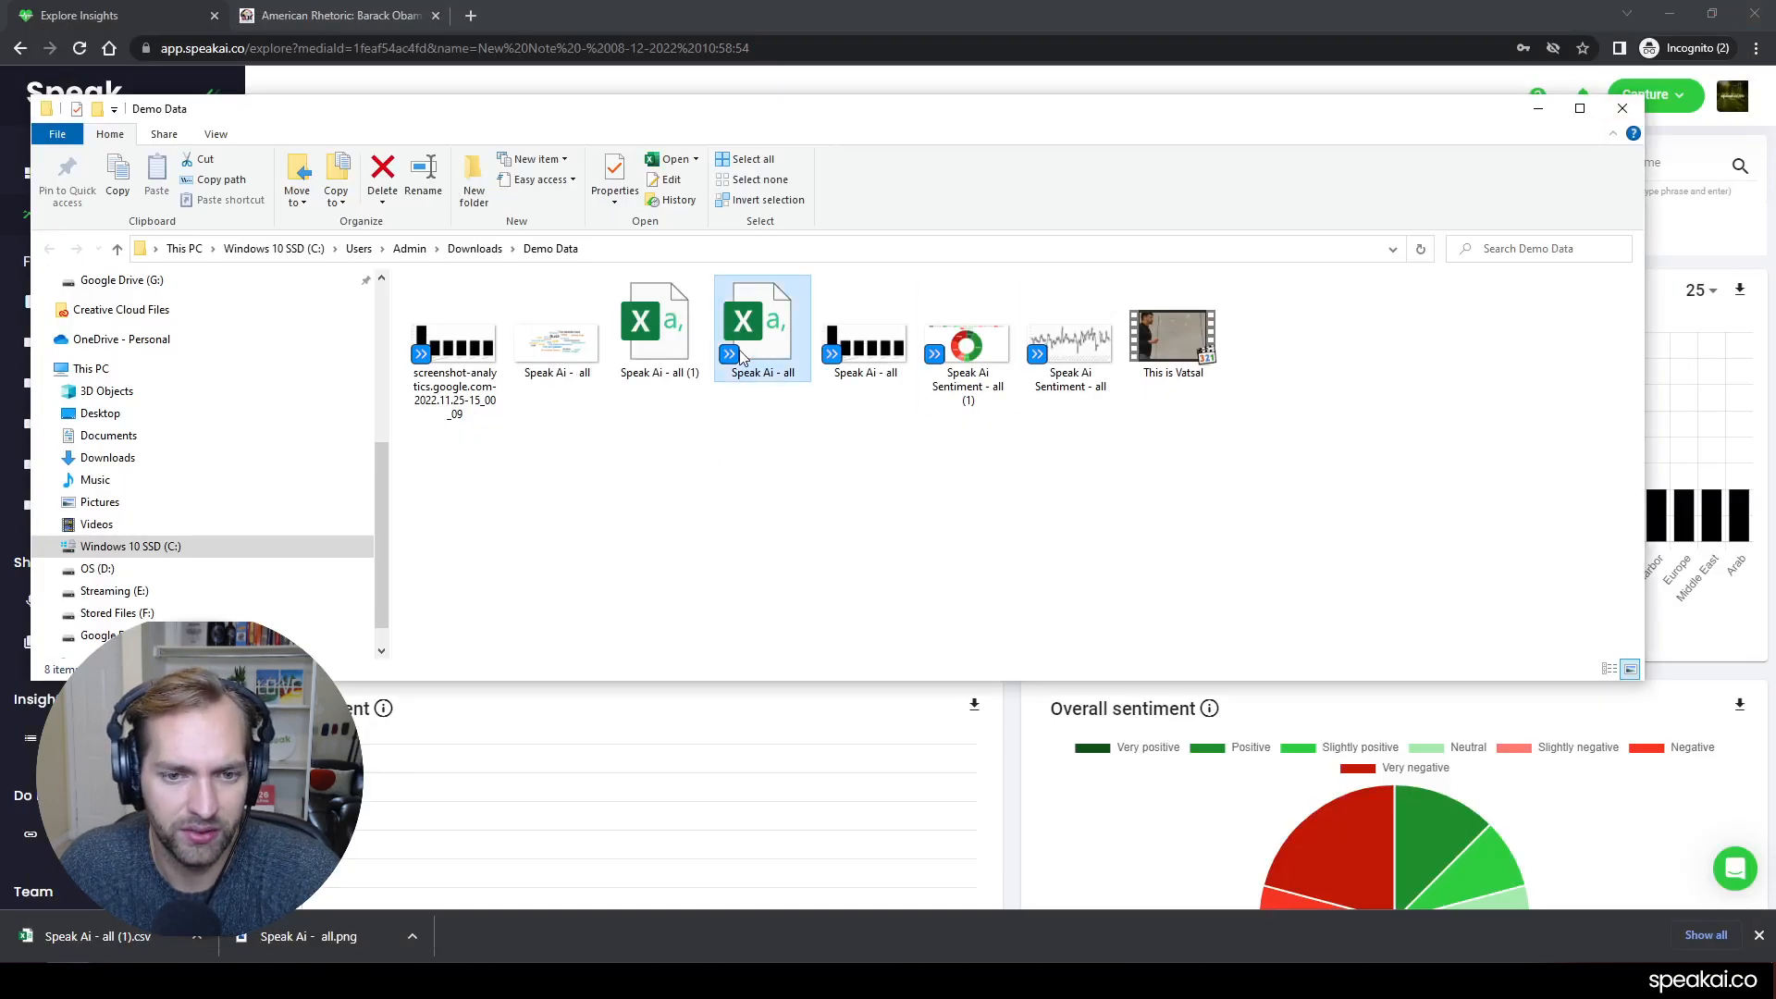
Open the exported 'Speak Ai - all' CSV from the Demo Data folder
double_click(762, 318)
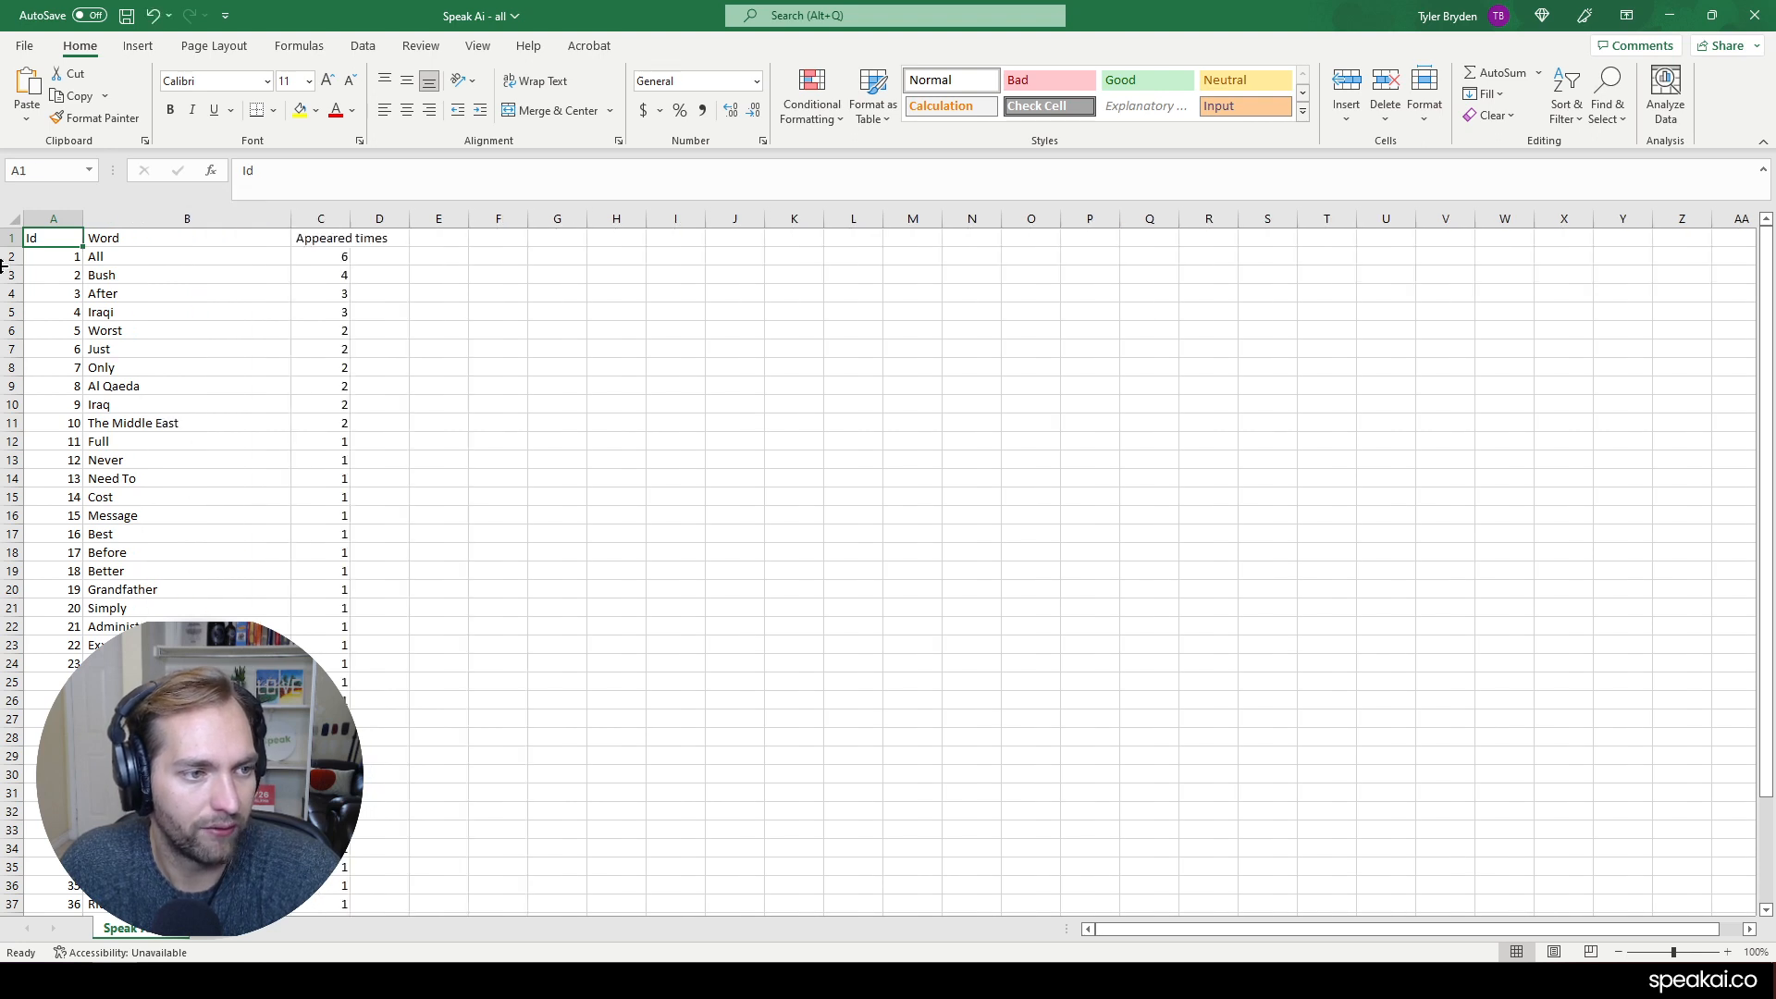
mouse_move(347, 220)
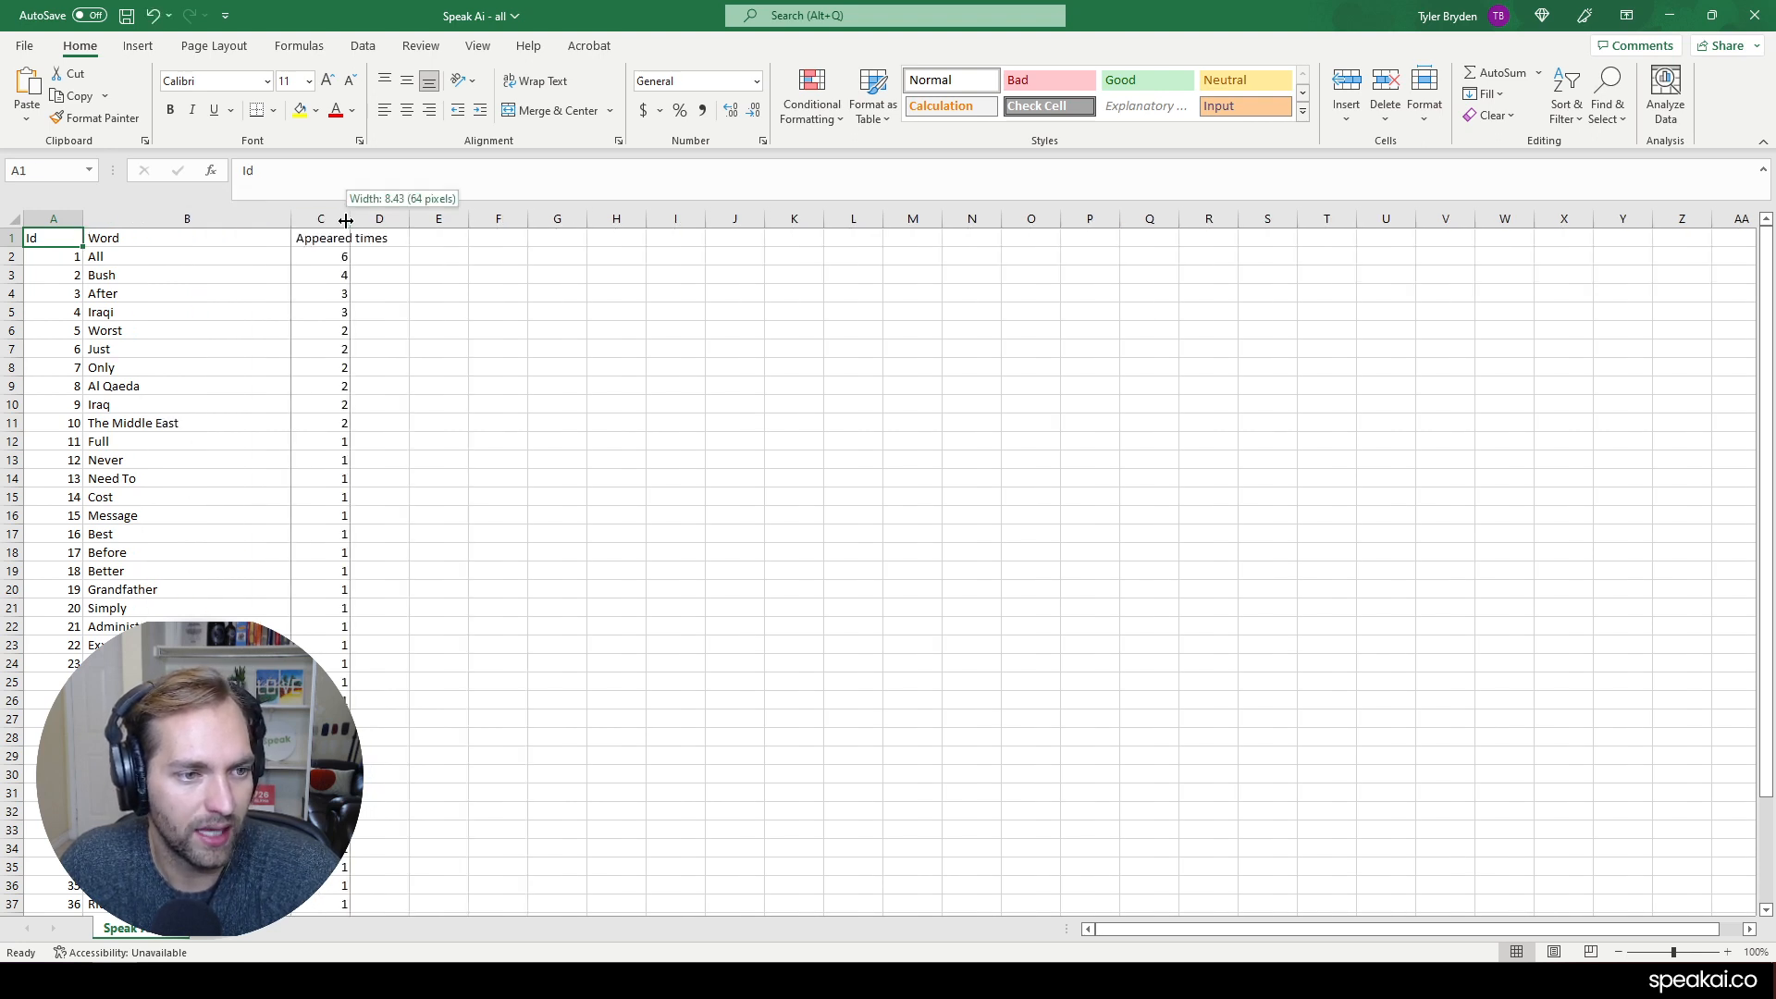
Widen column C so the 'Appeared times' header fits
drag(348, 219, 571, 218)
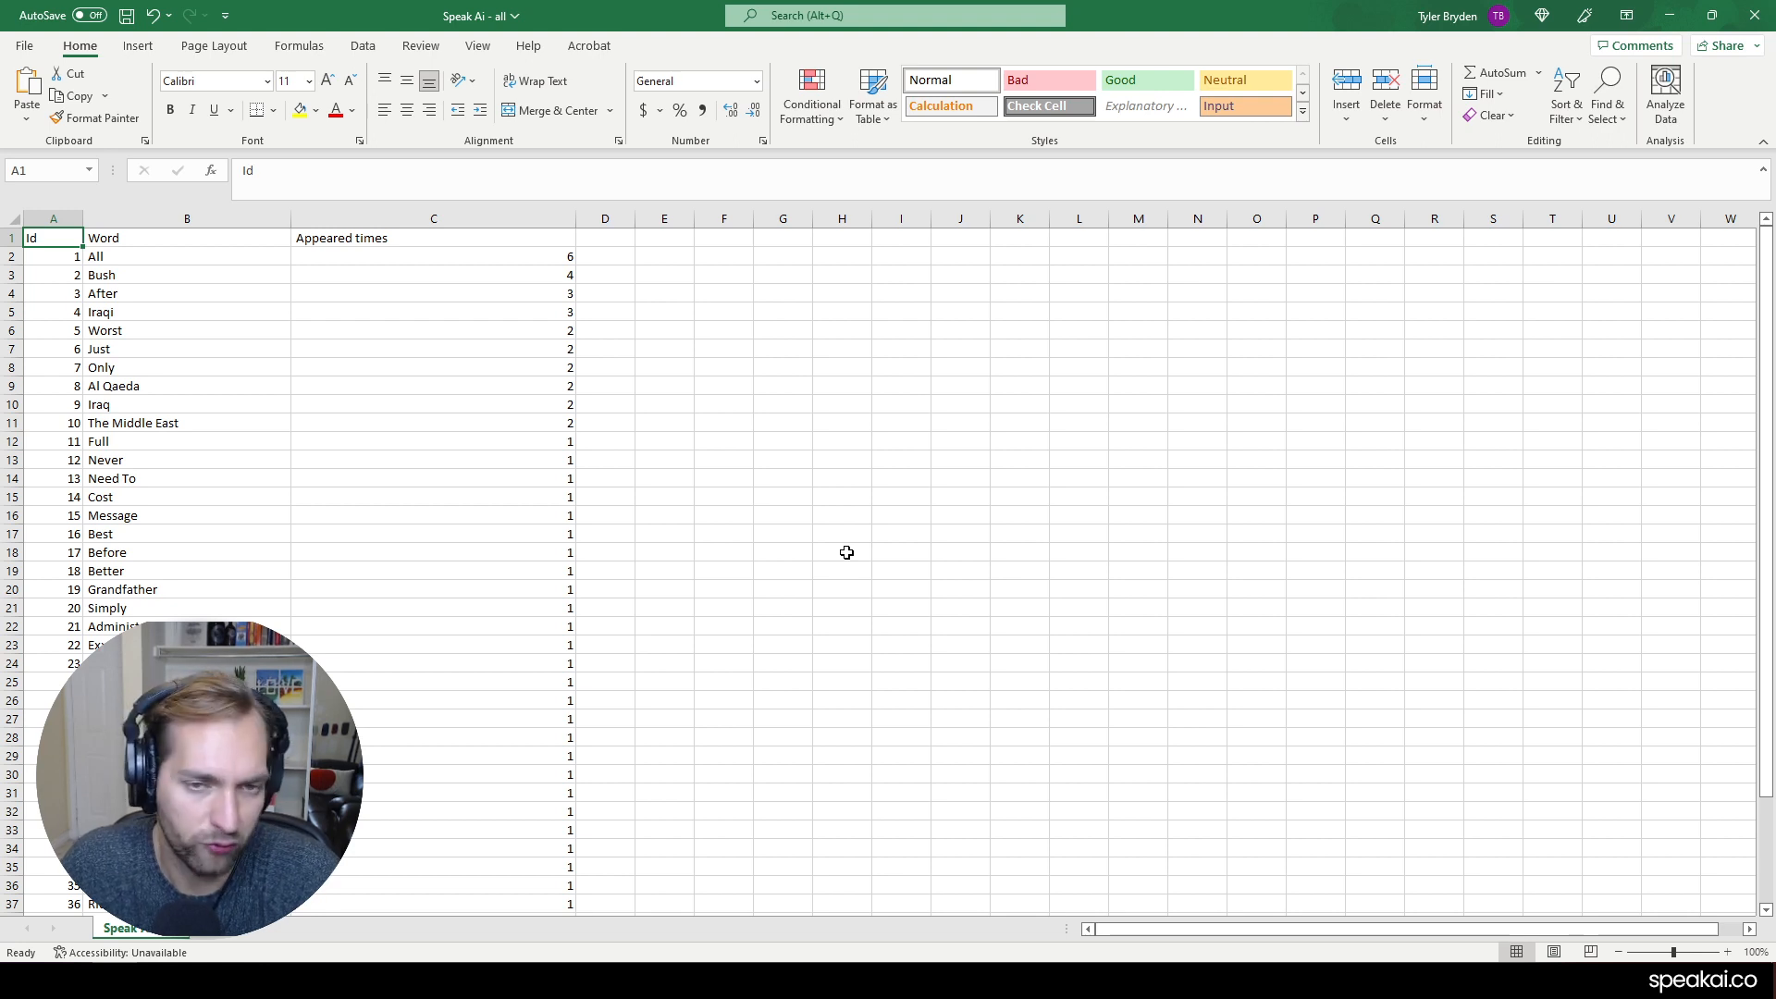
mouse_move(823, 585)
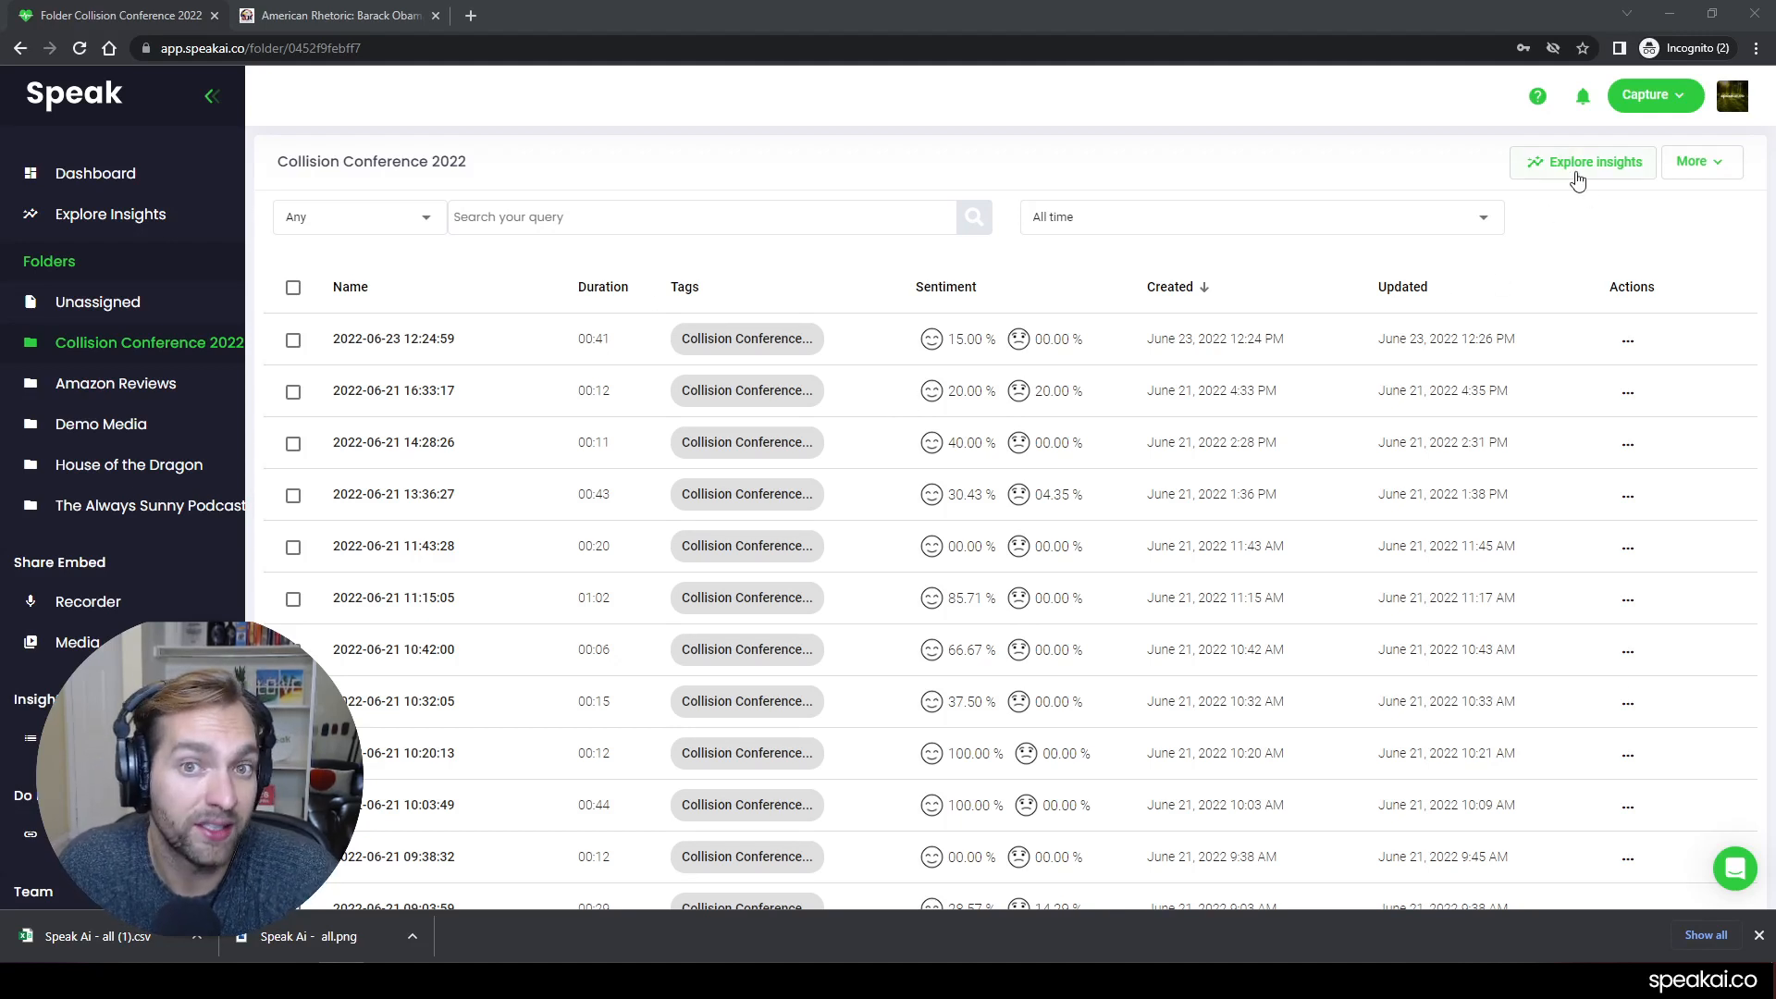
Show Explore Insights for the whole Collision Conference 2022 folder and review its word cloud
click(1583, 163)
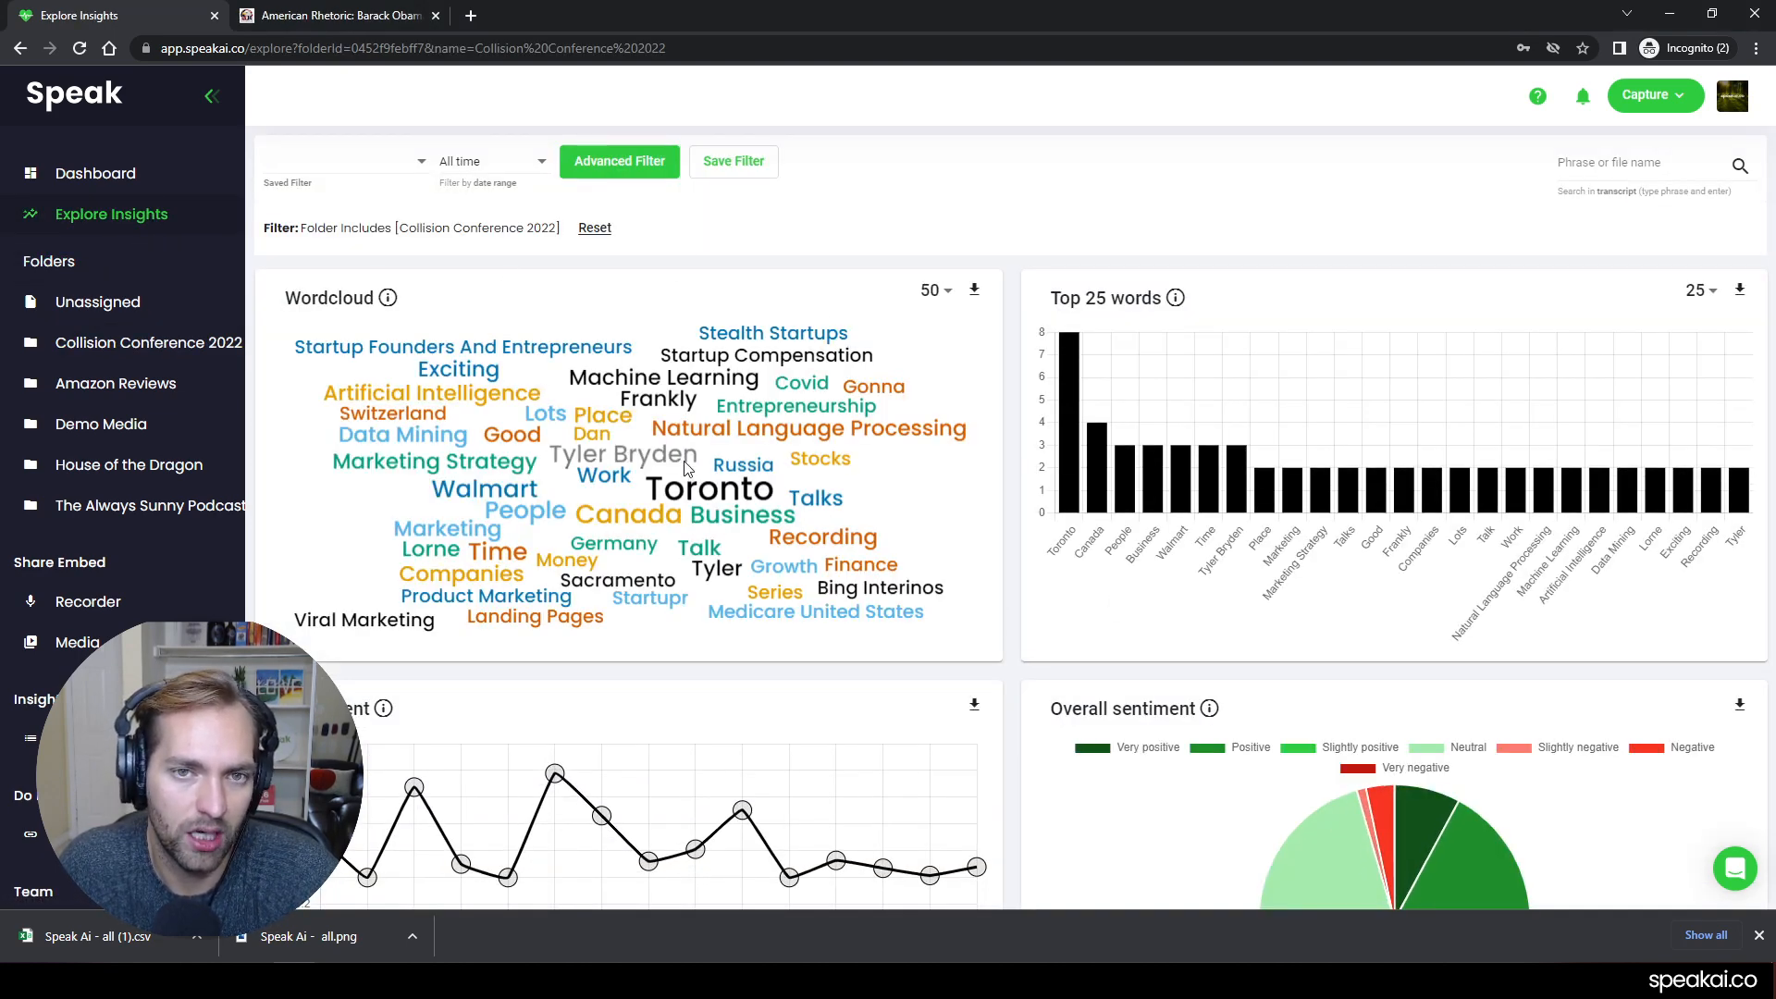
mouse_move(783, 477)
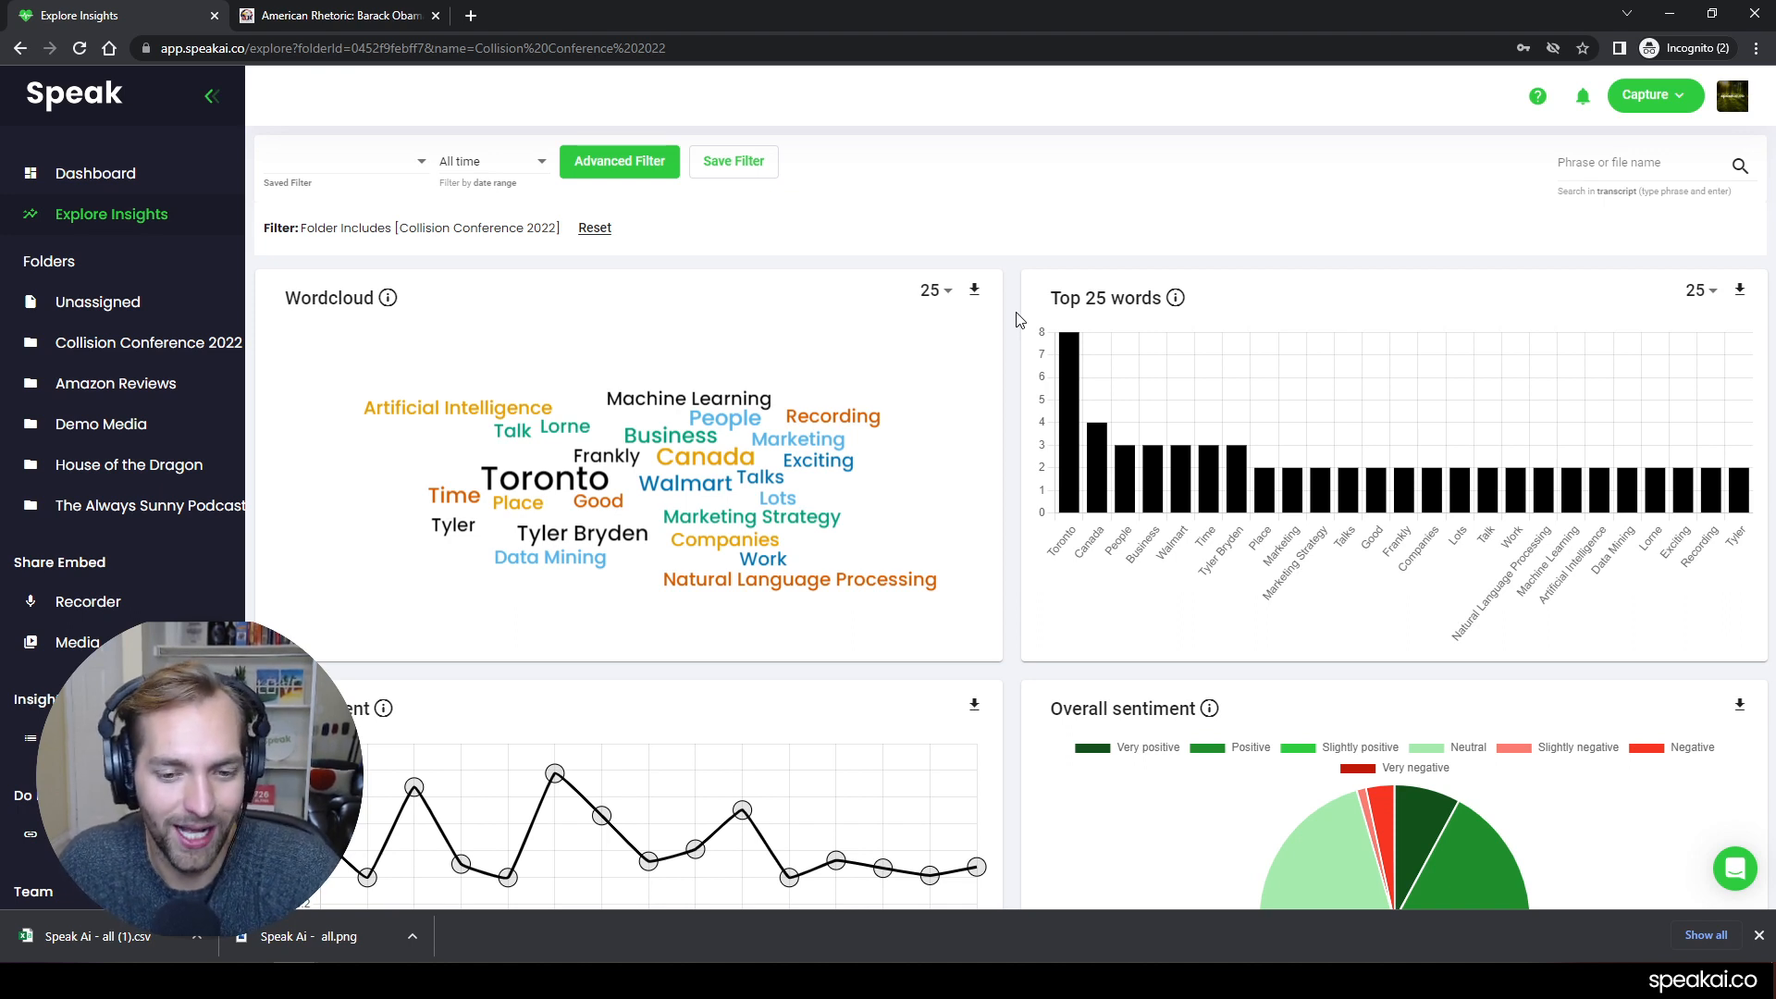
scroll(down, 3)
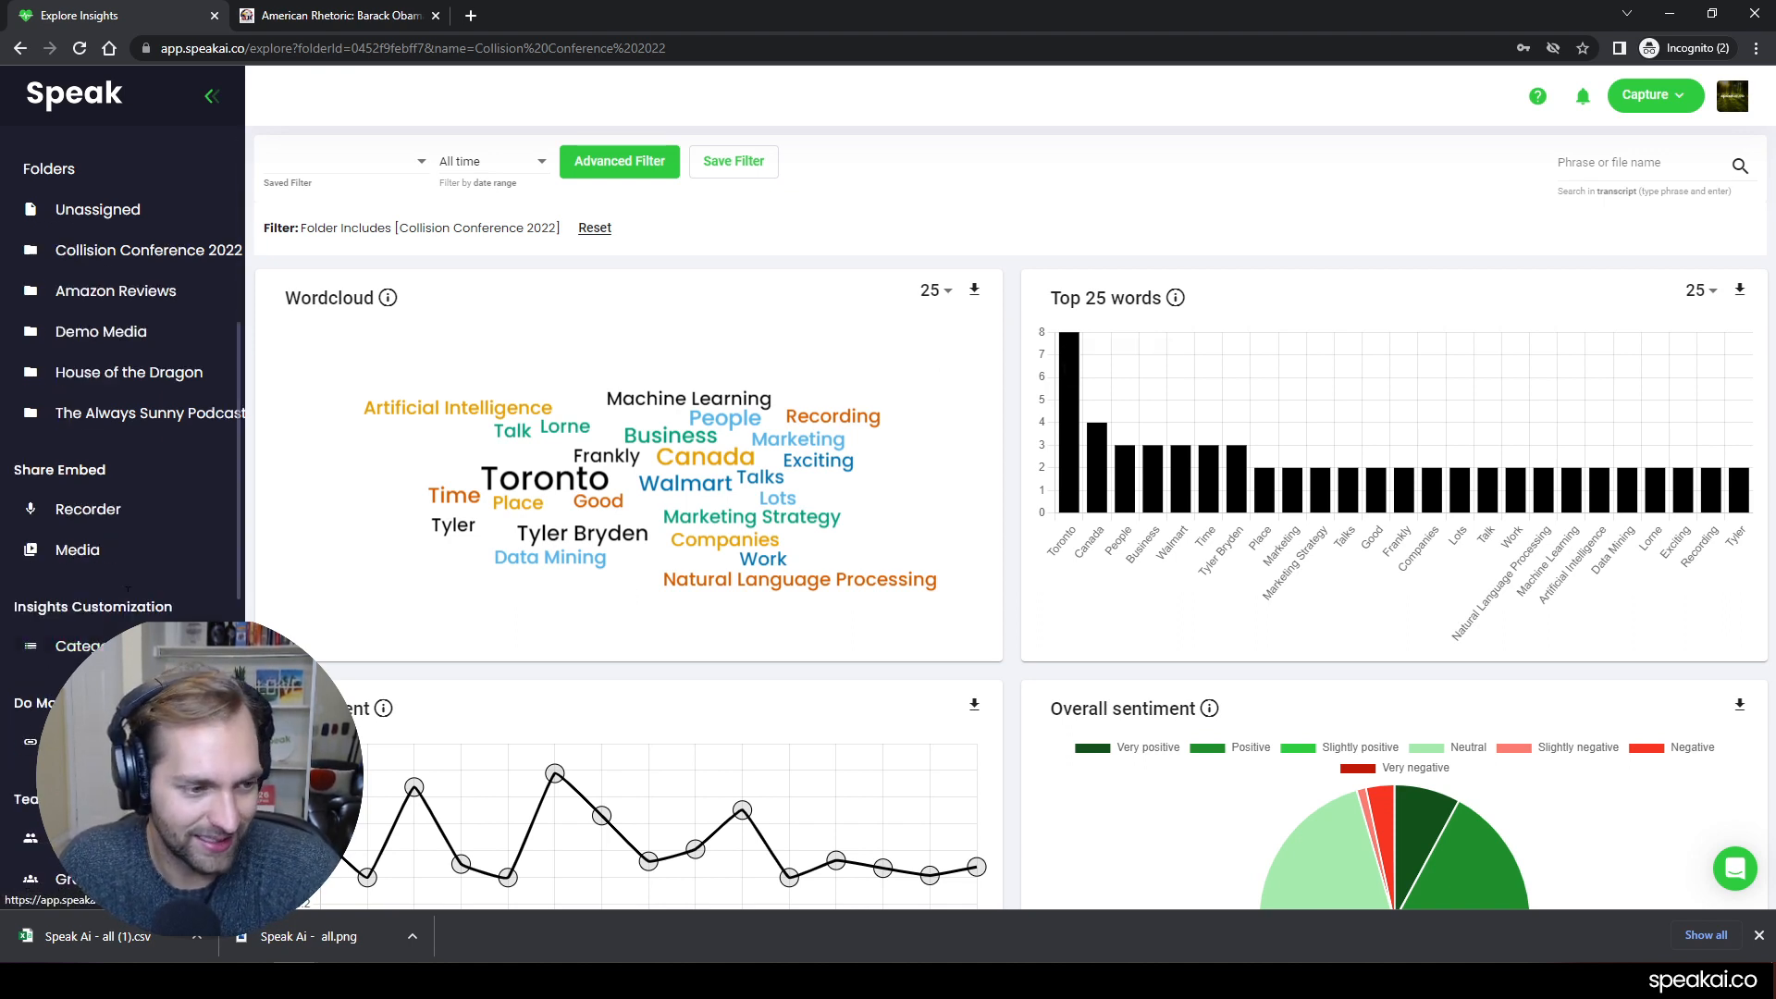
Show the Insight categories page and scroll through lists like Earnings and Earnings Calls
click(78, 646)
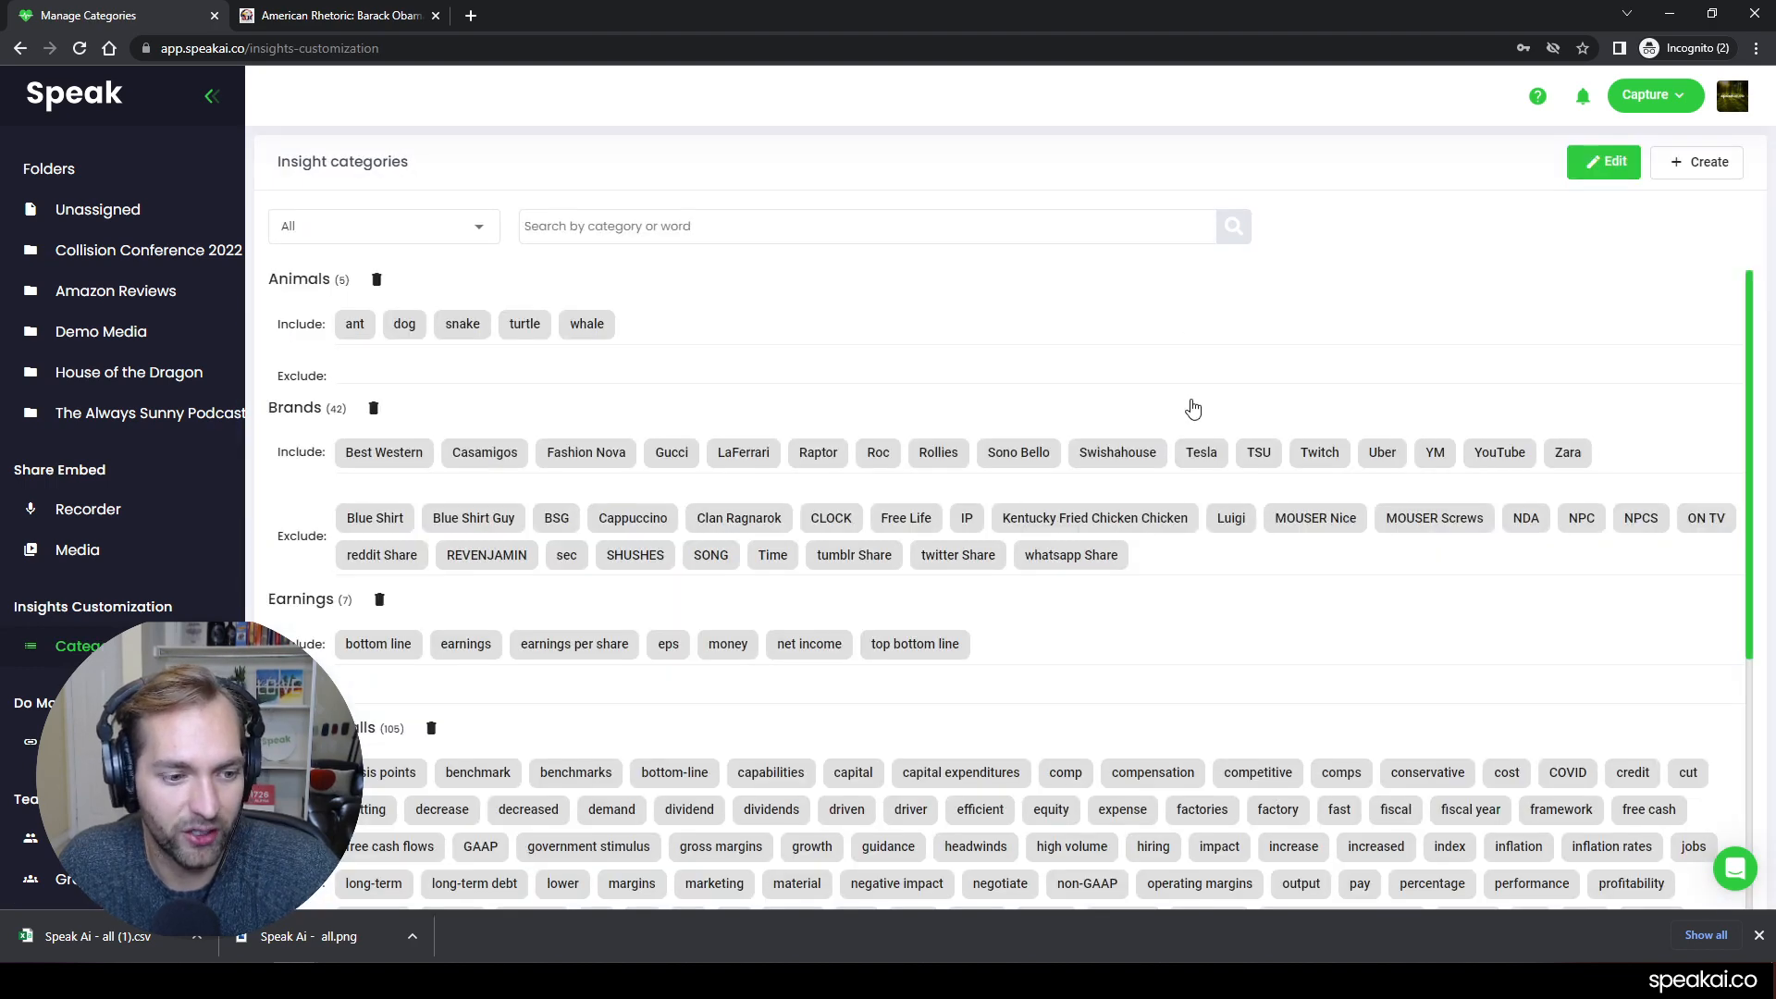
scroll(down, 3)
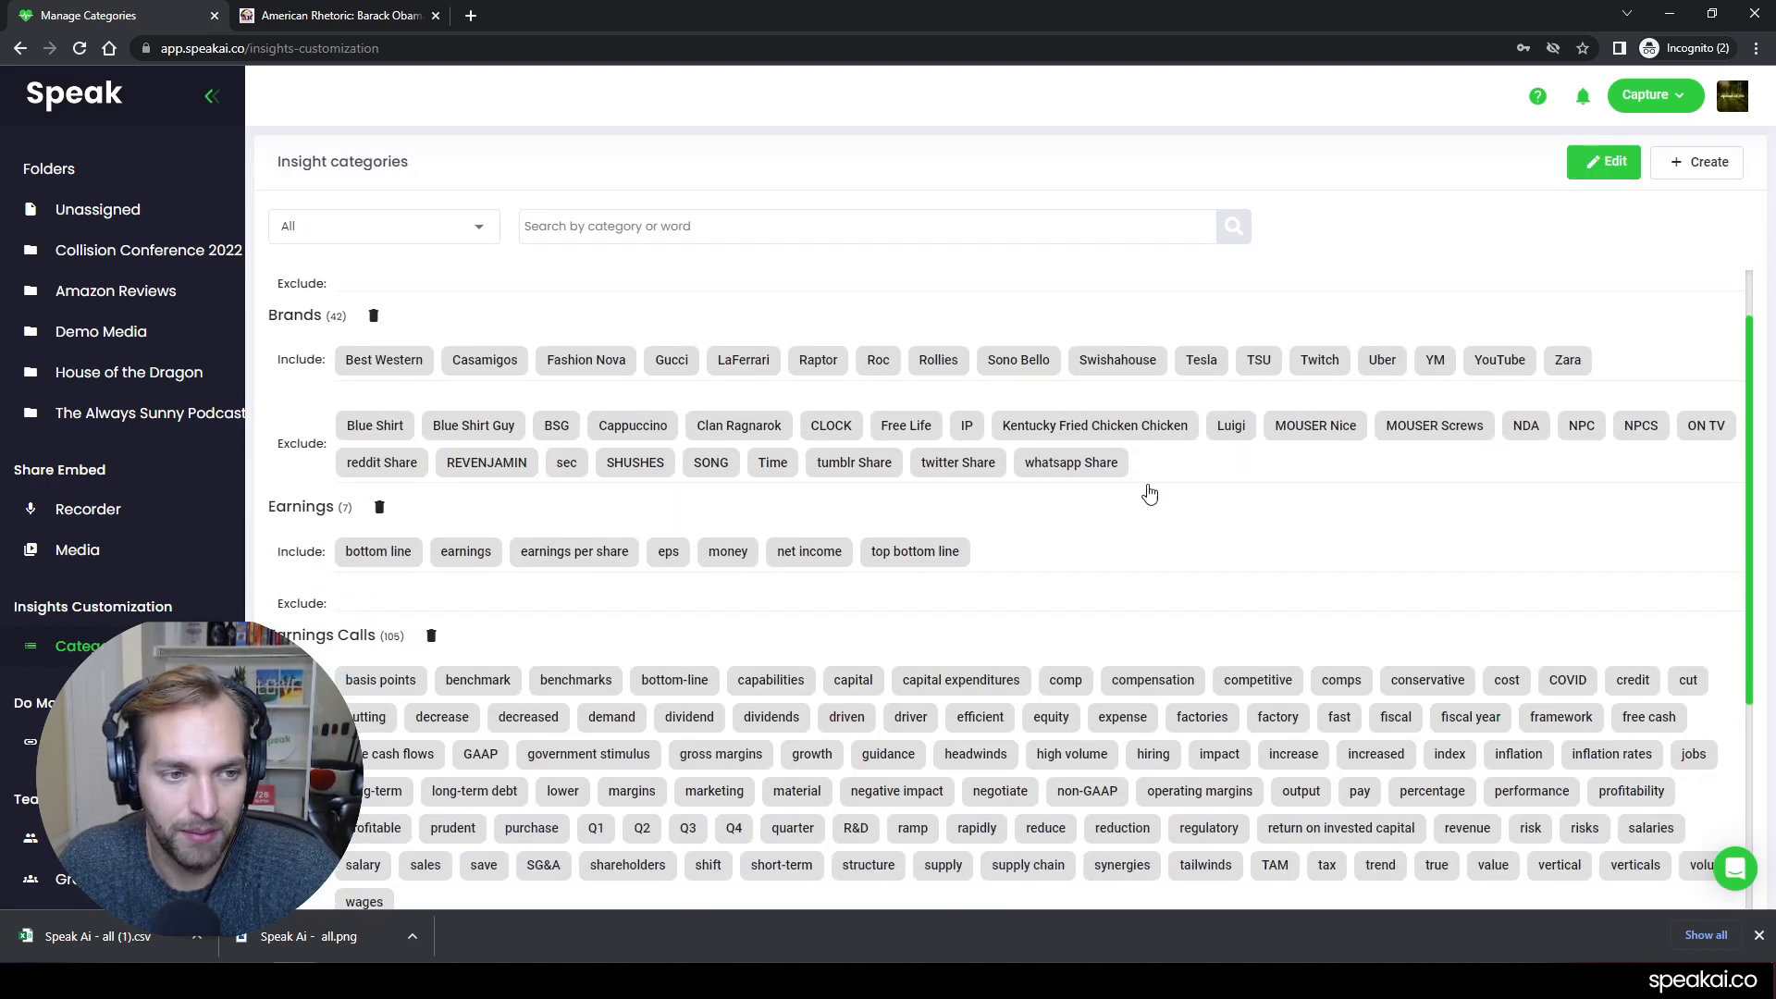
scroll(down, 3)
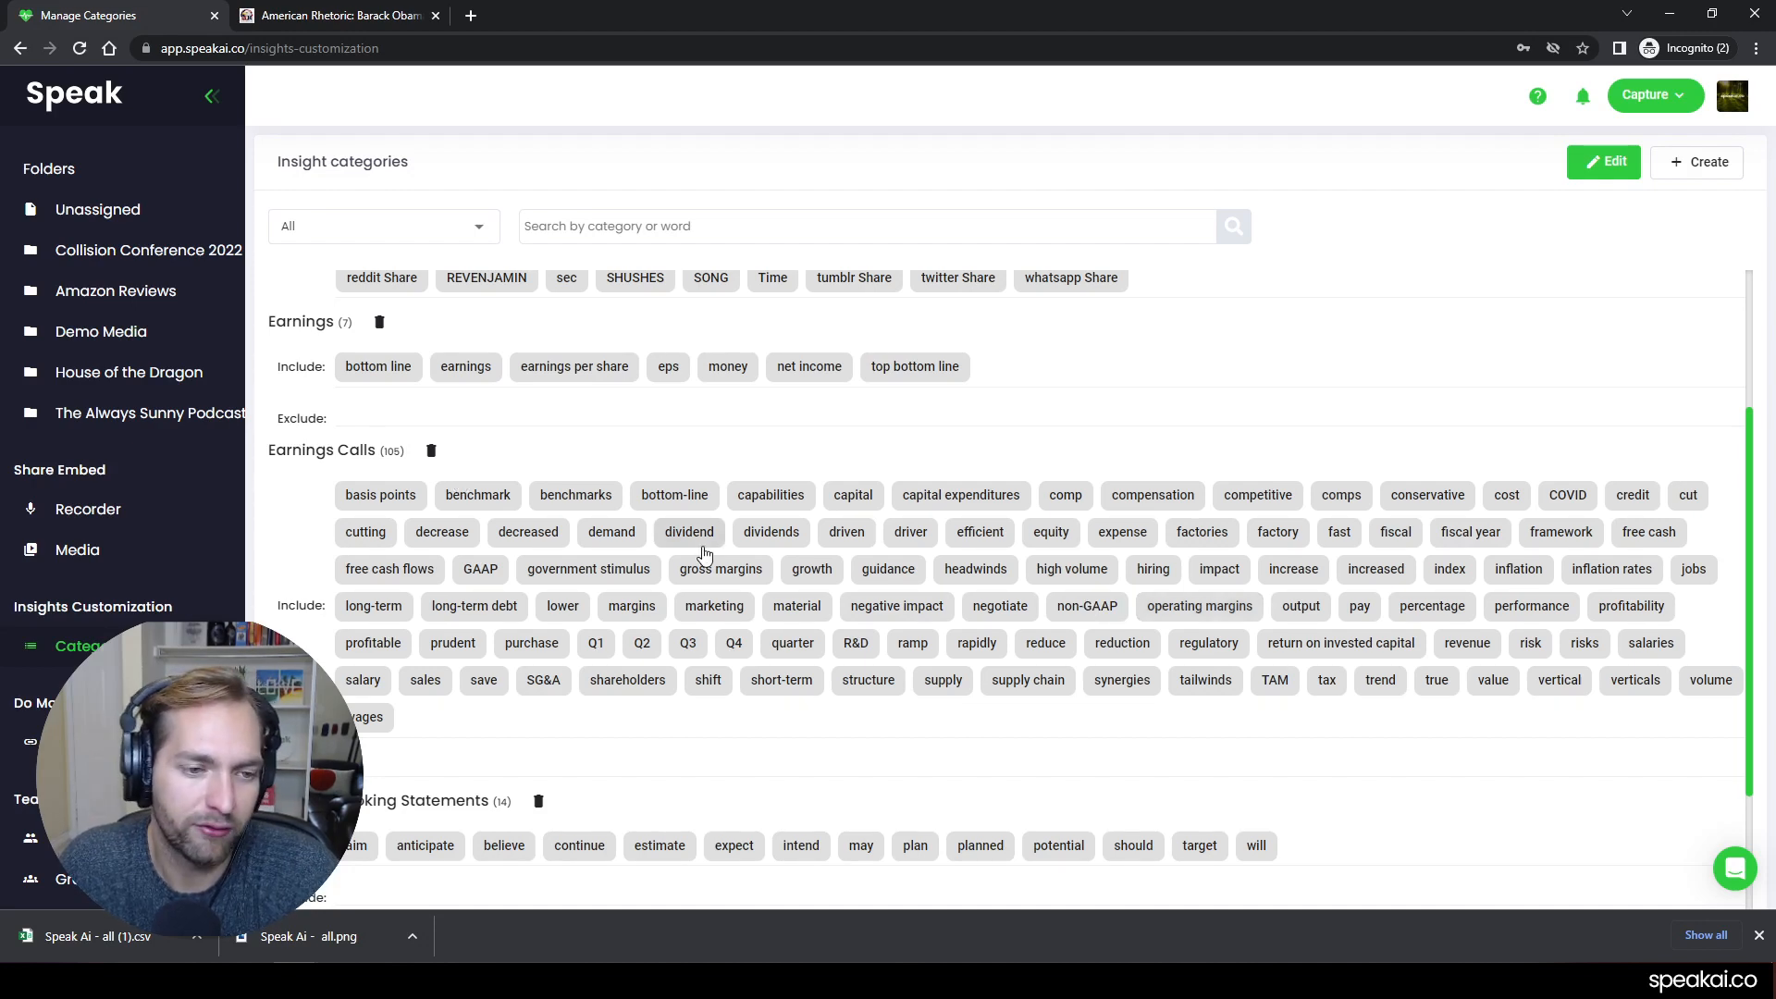
mouse_move(1069, 605)
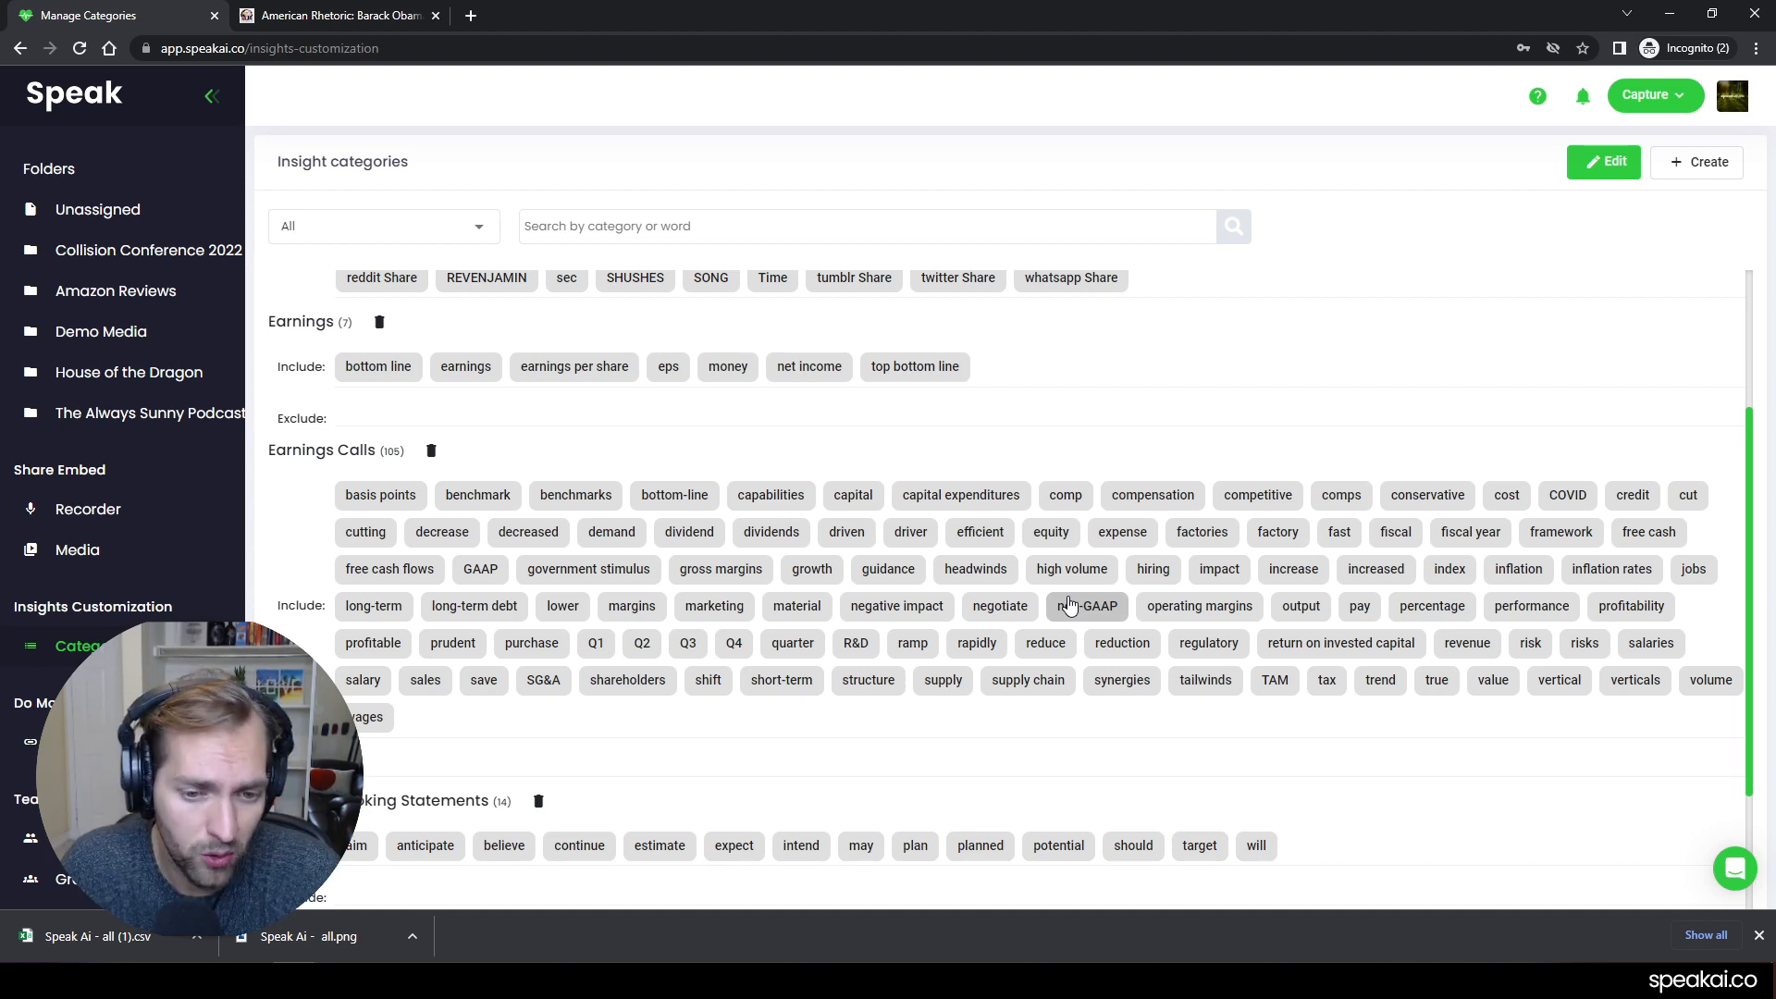
mouse_move(1074, 534)
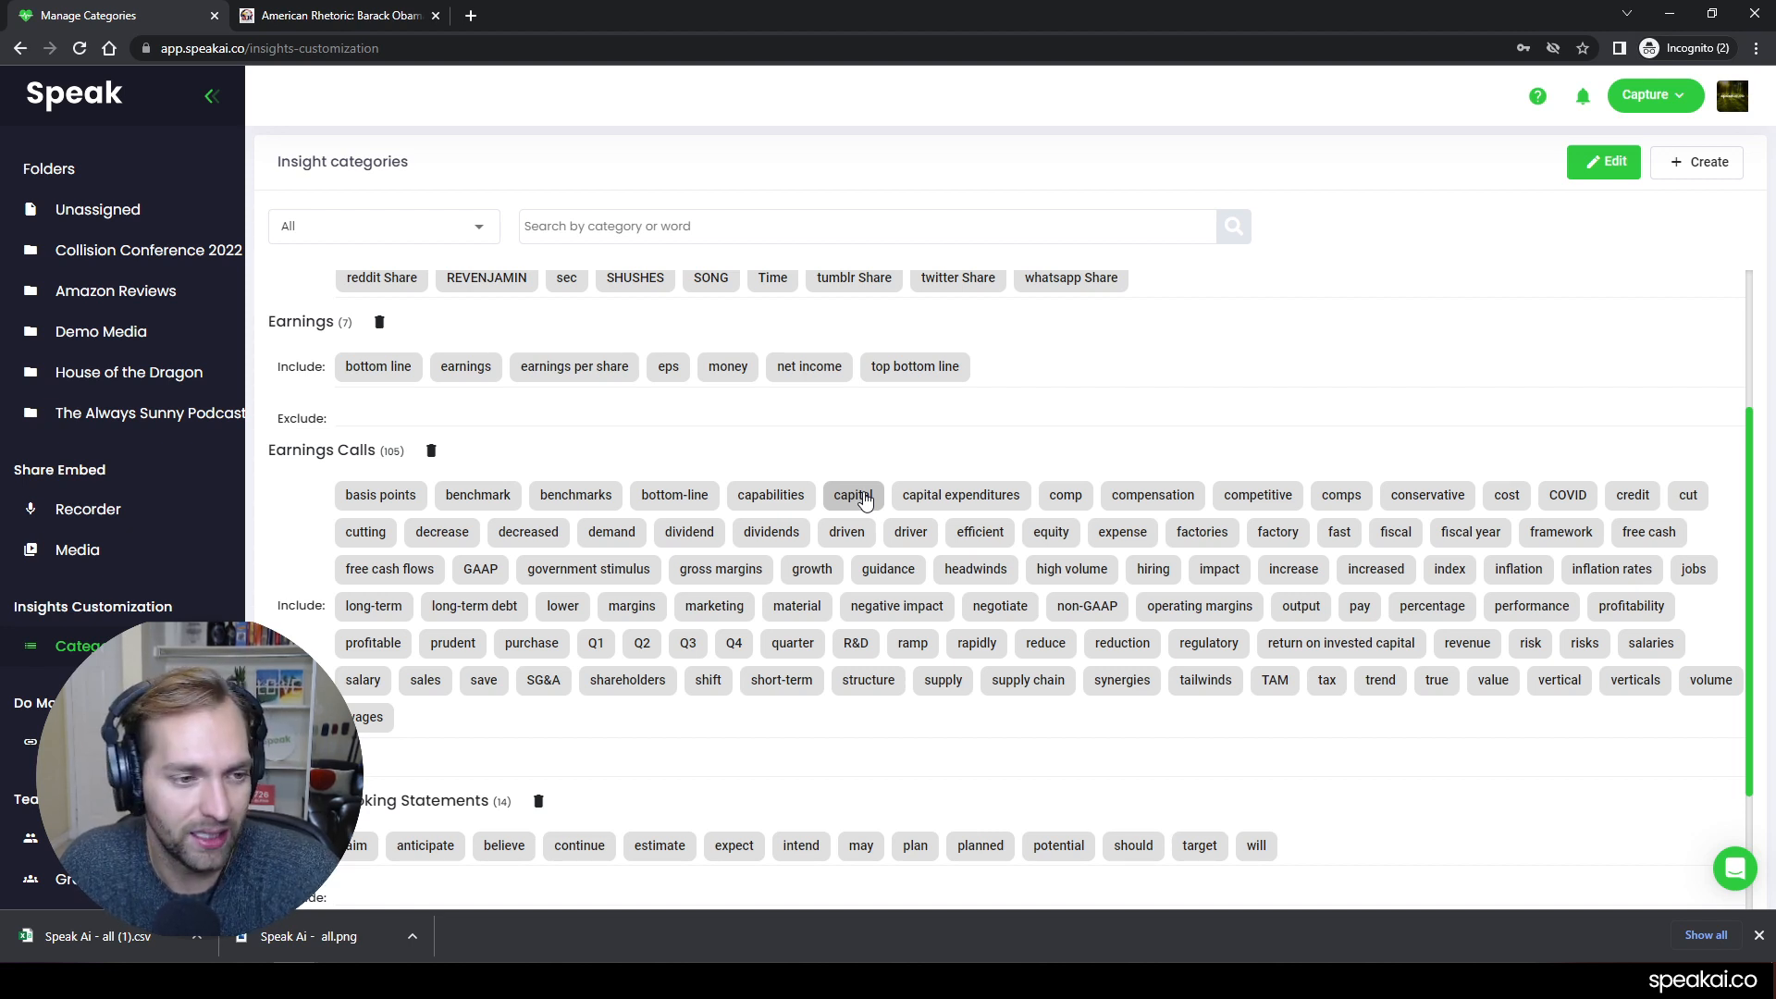
mouse_move(666, 419)
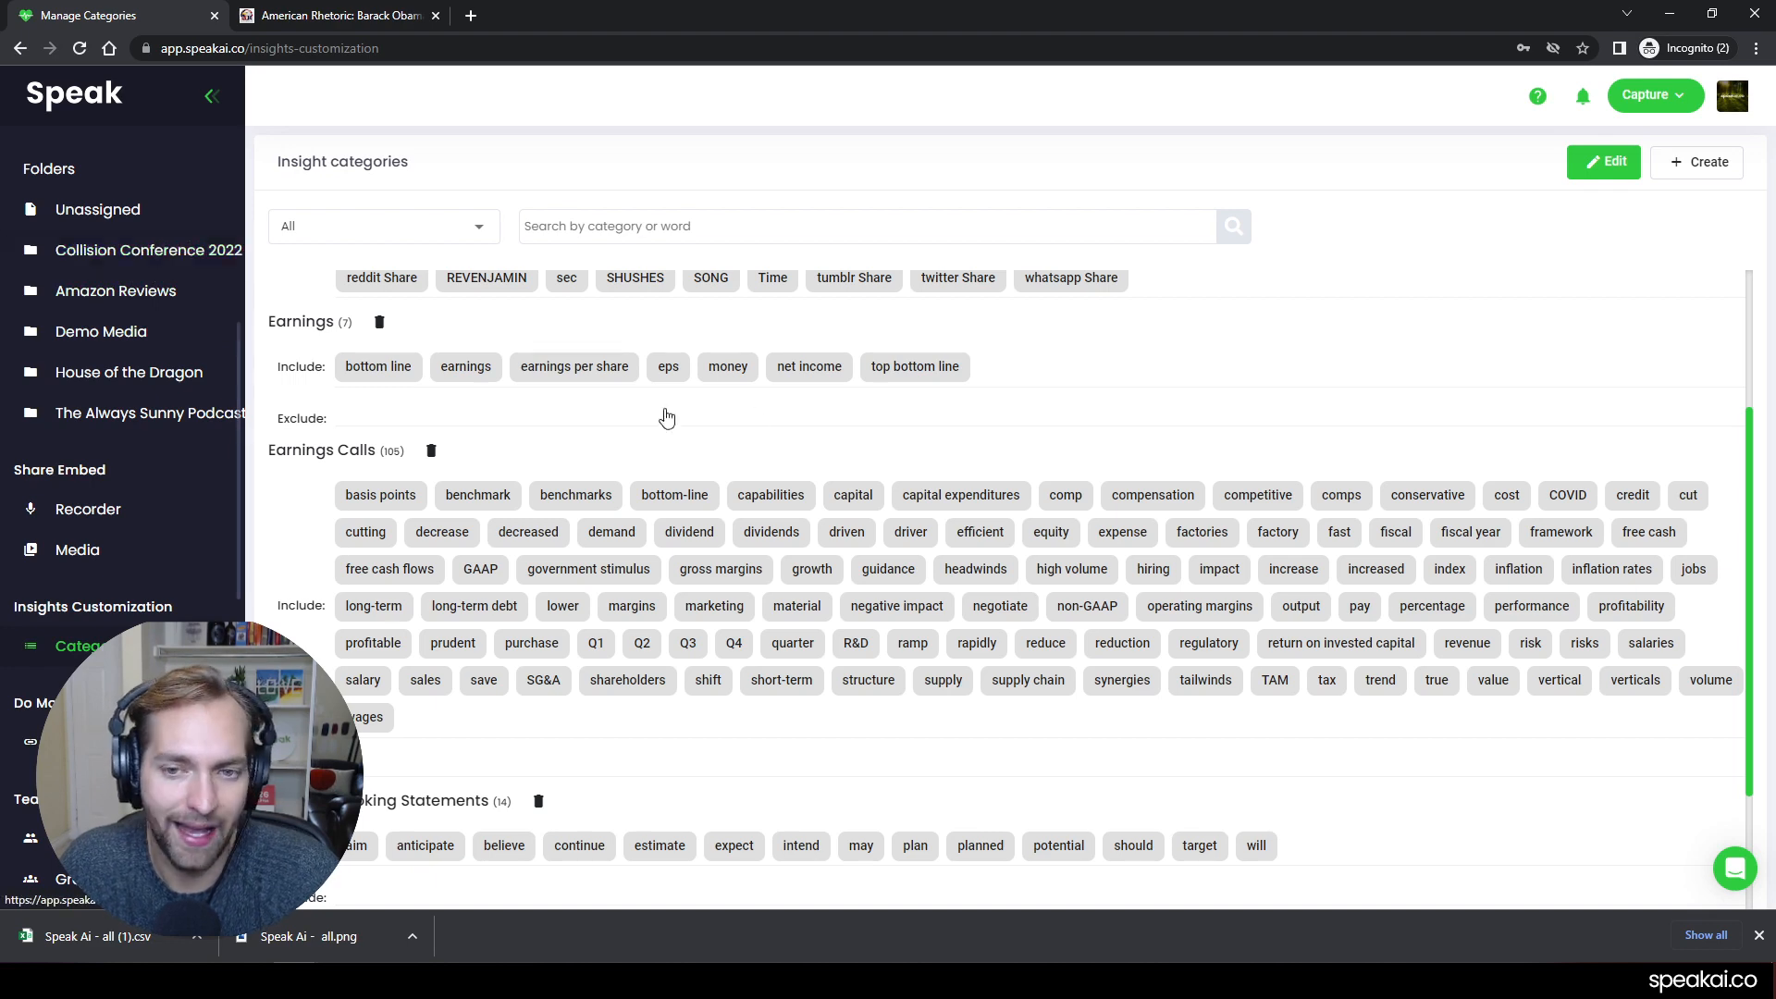
click(1698, 163)
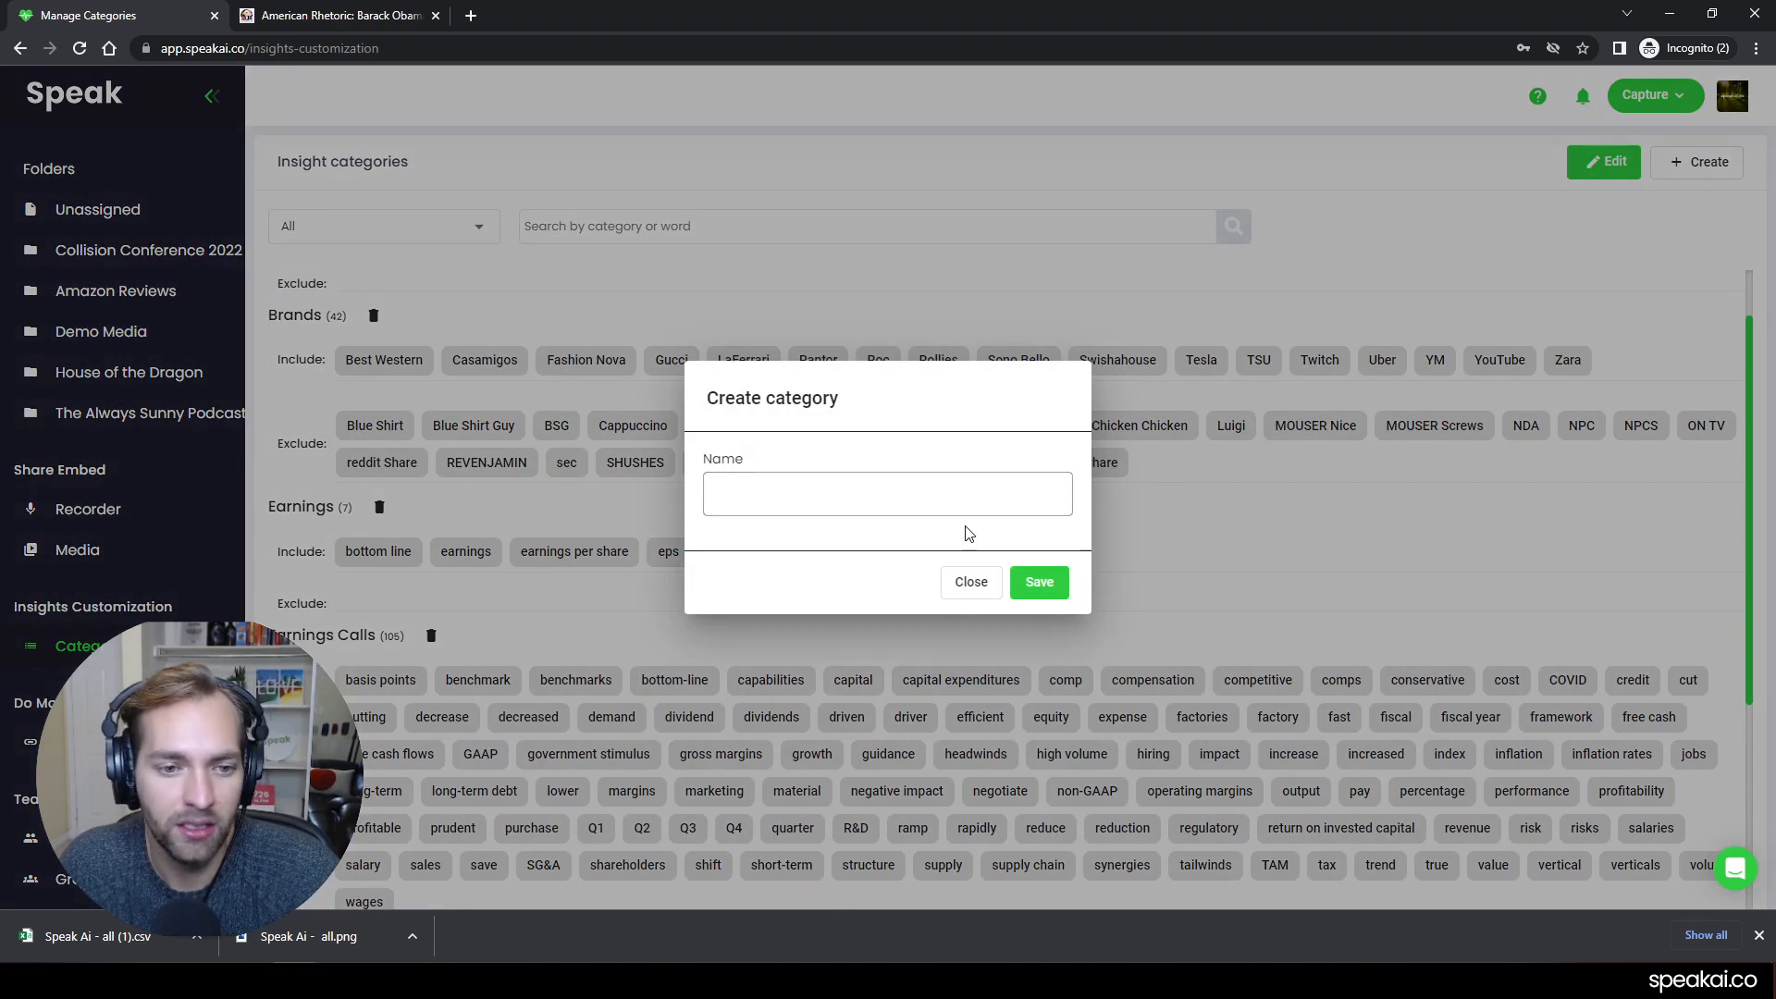
click(971, 580)
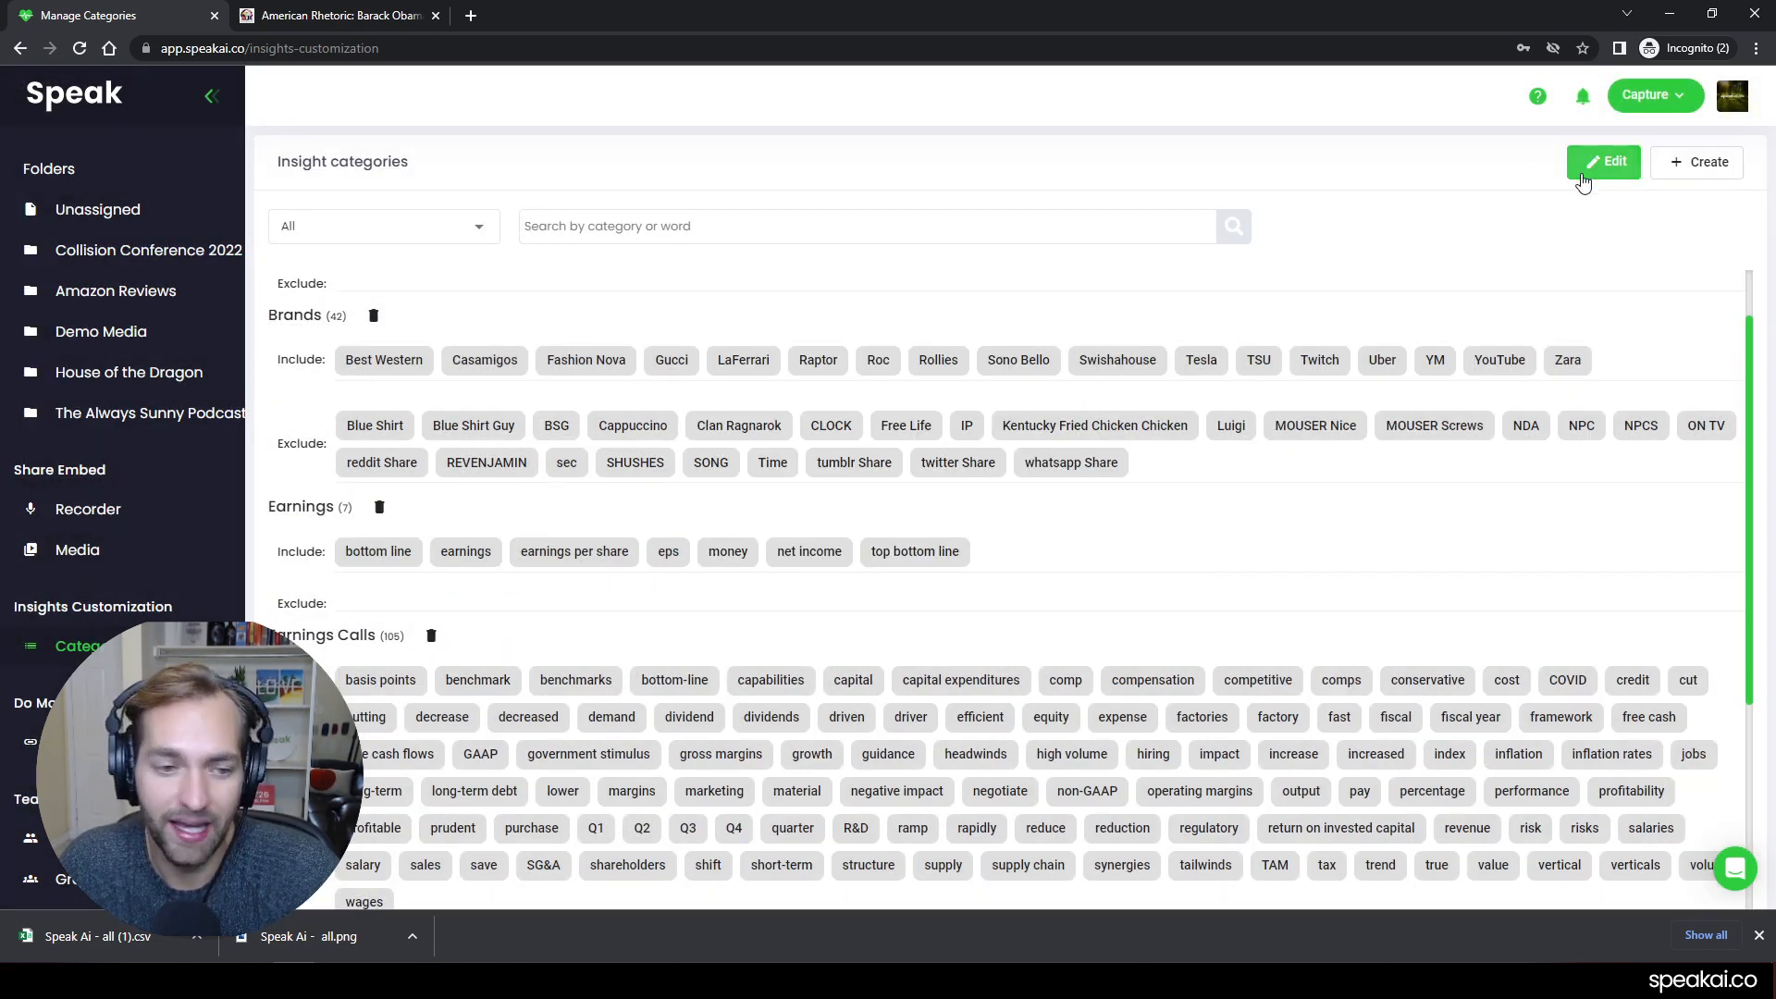
click(1602, 163)
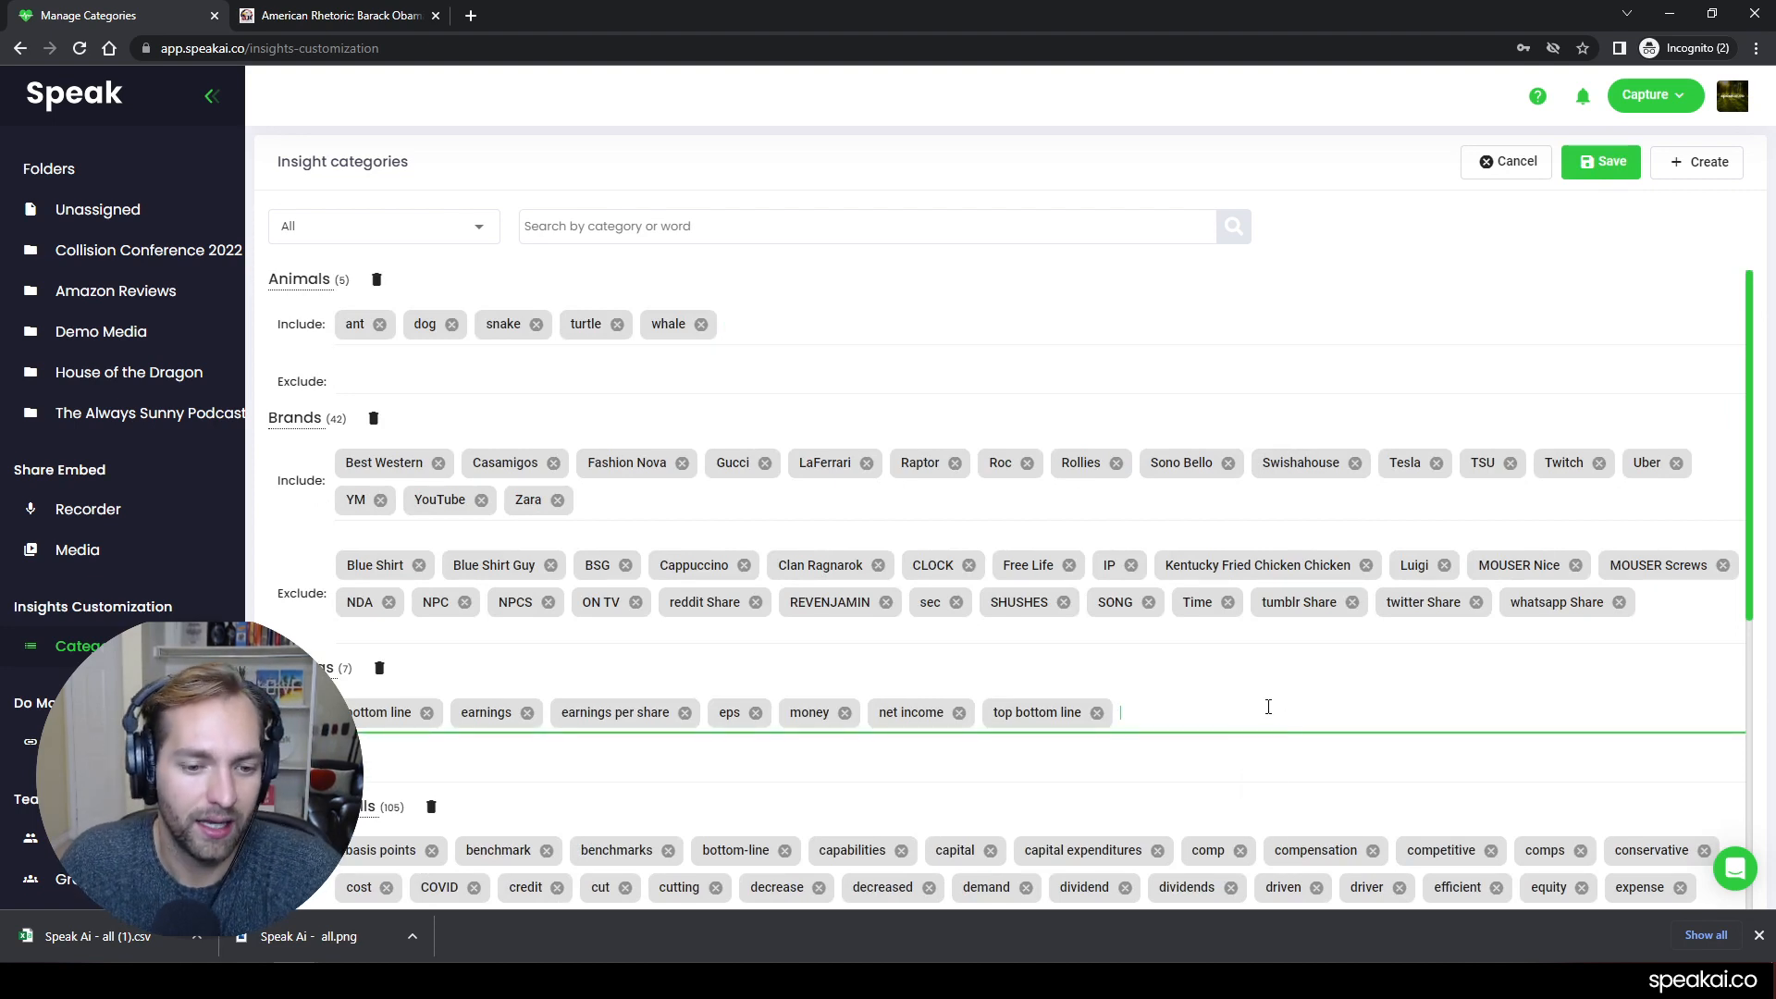
click(1600, 160)
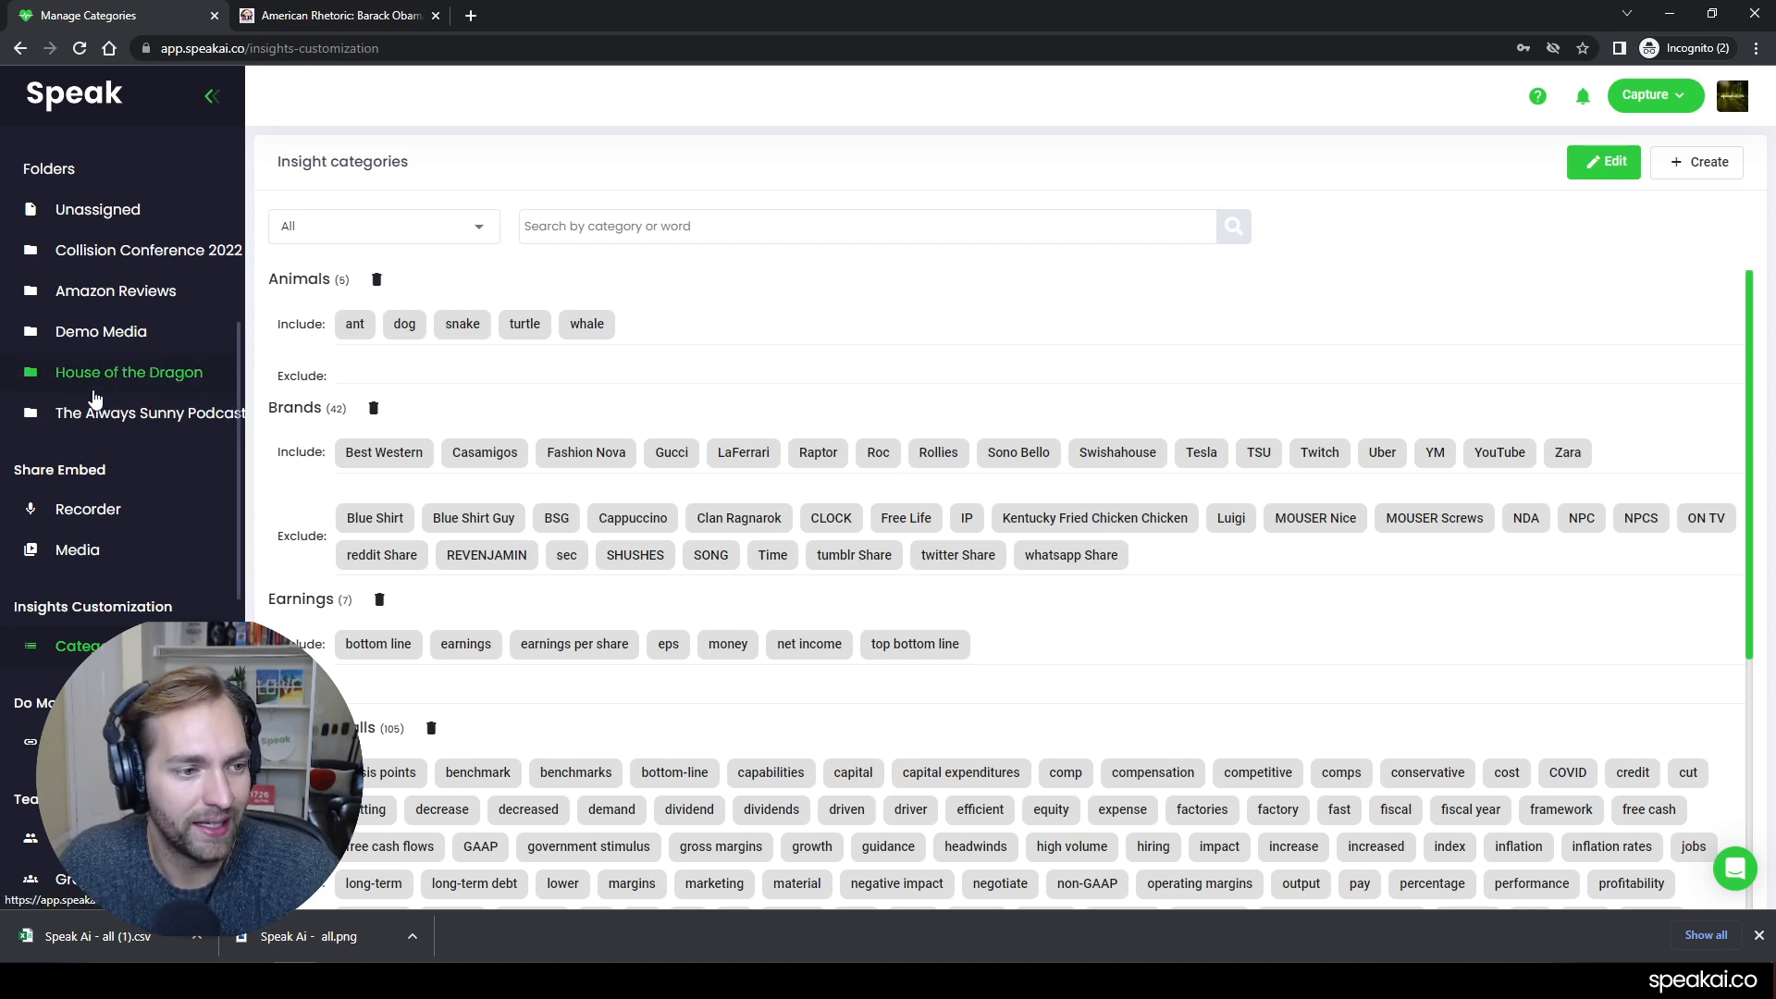
Re-analyse all 15 media in the Collision Conference 2022 folder, then return to its insights
click(148, 249)
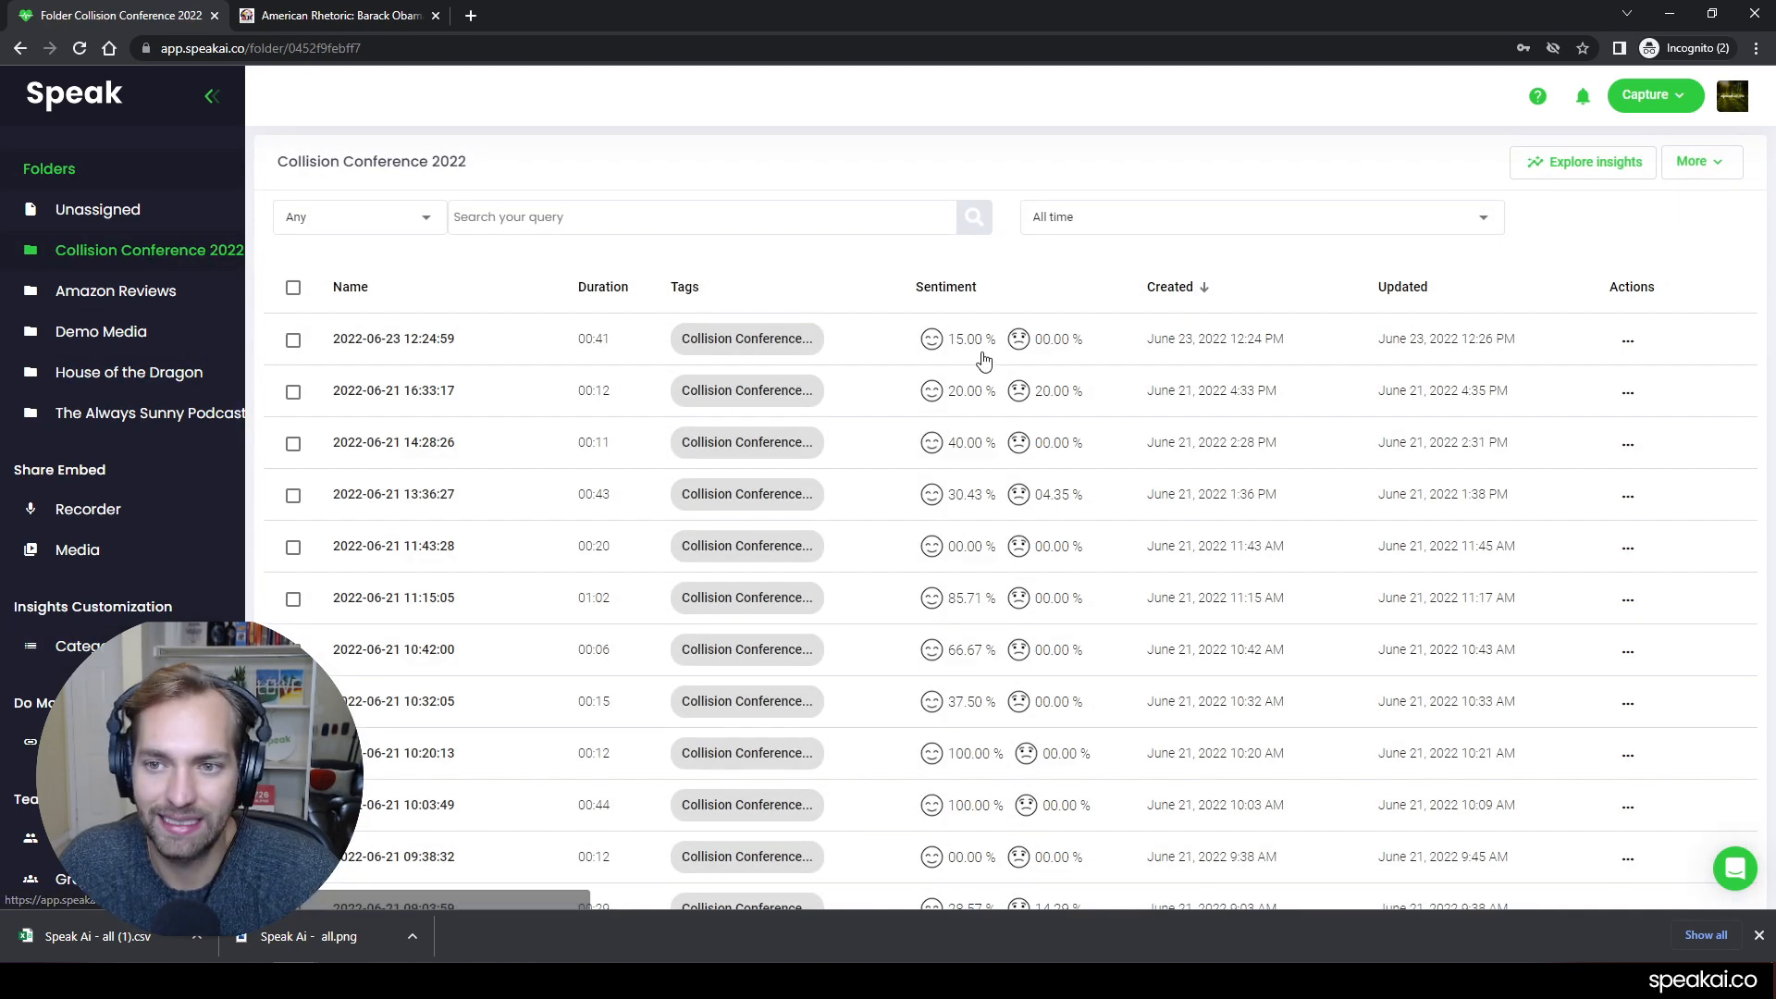
click(292, 287)
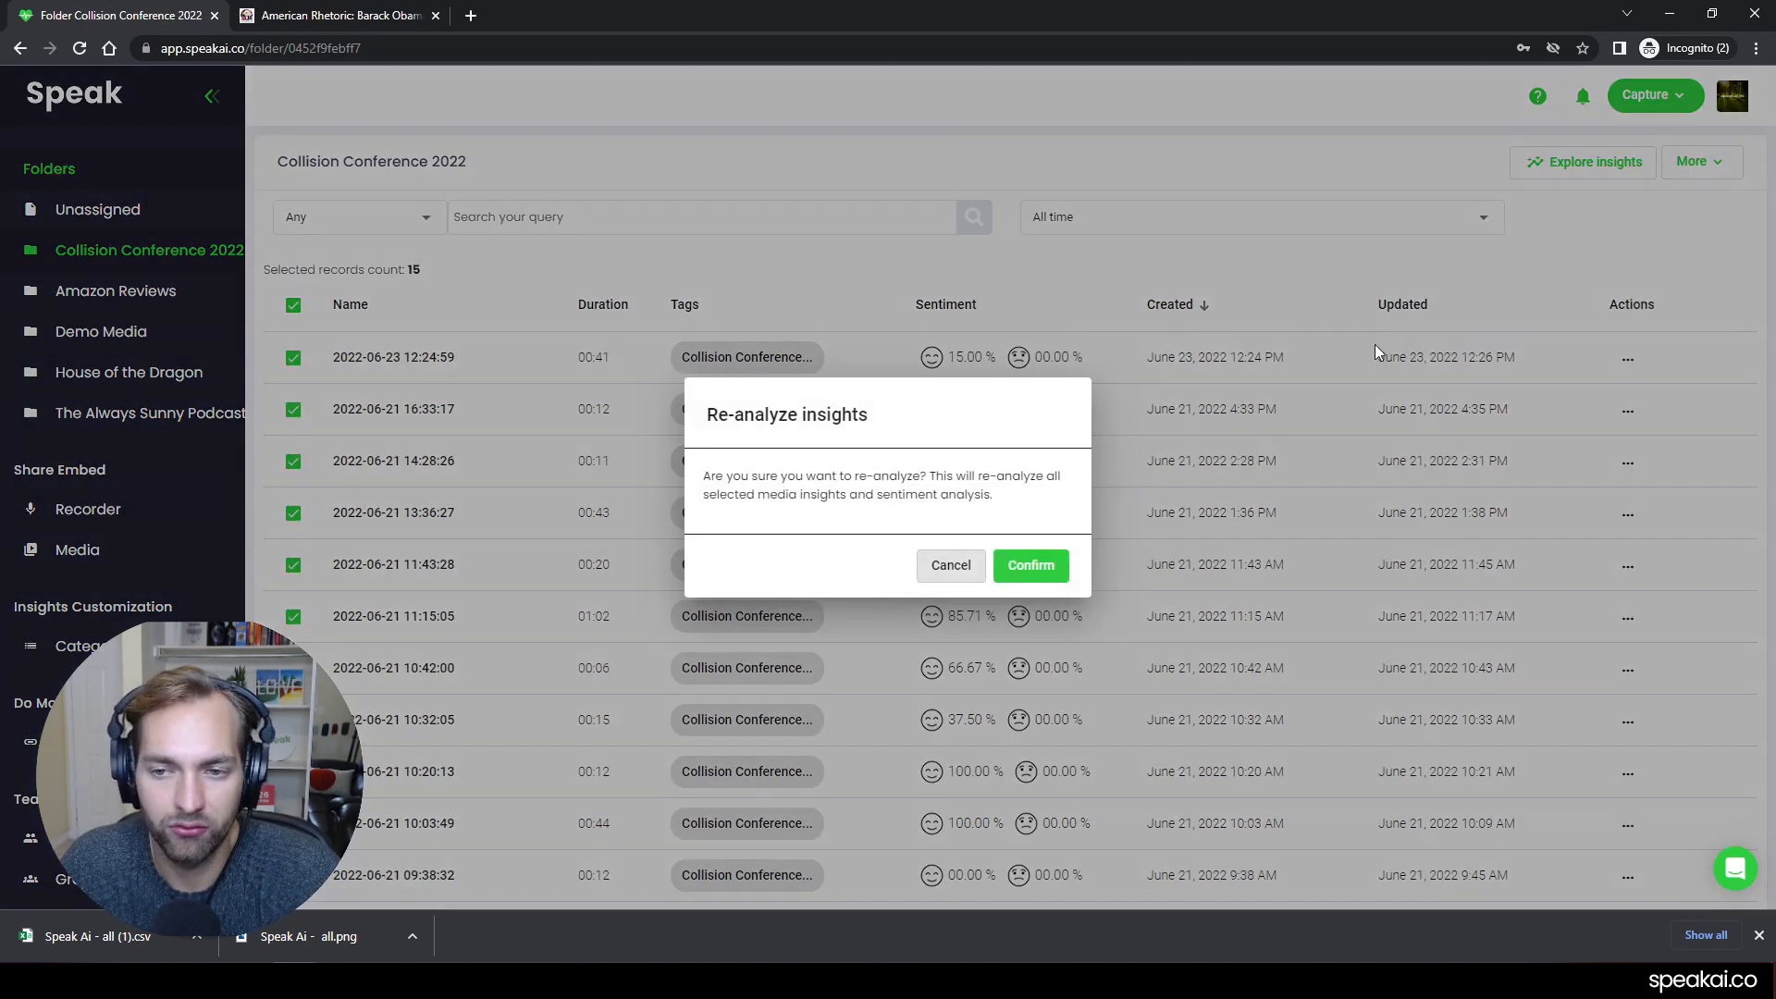
click(1031, 566)
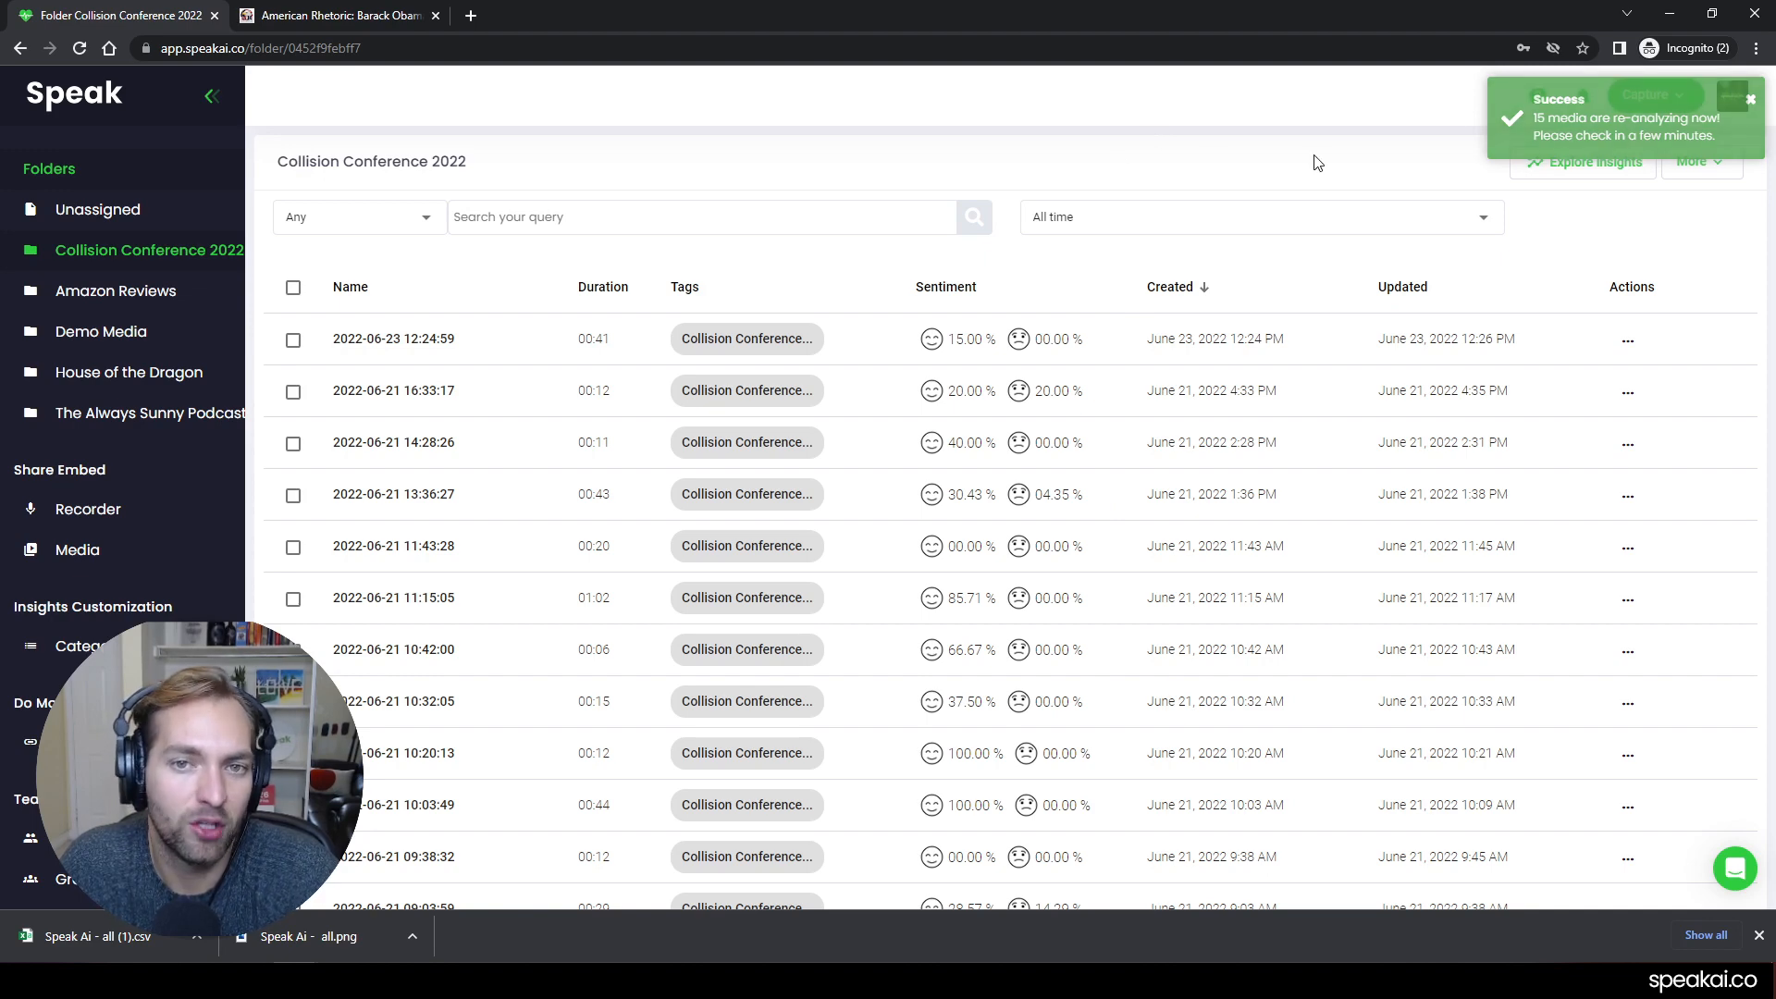
click(1583, 163)
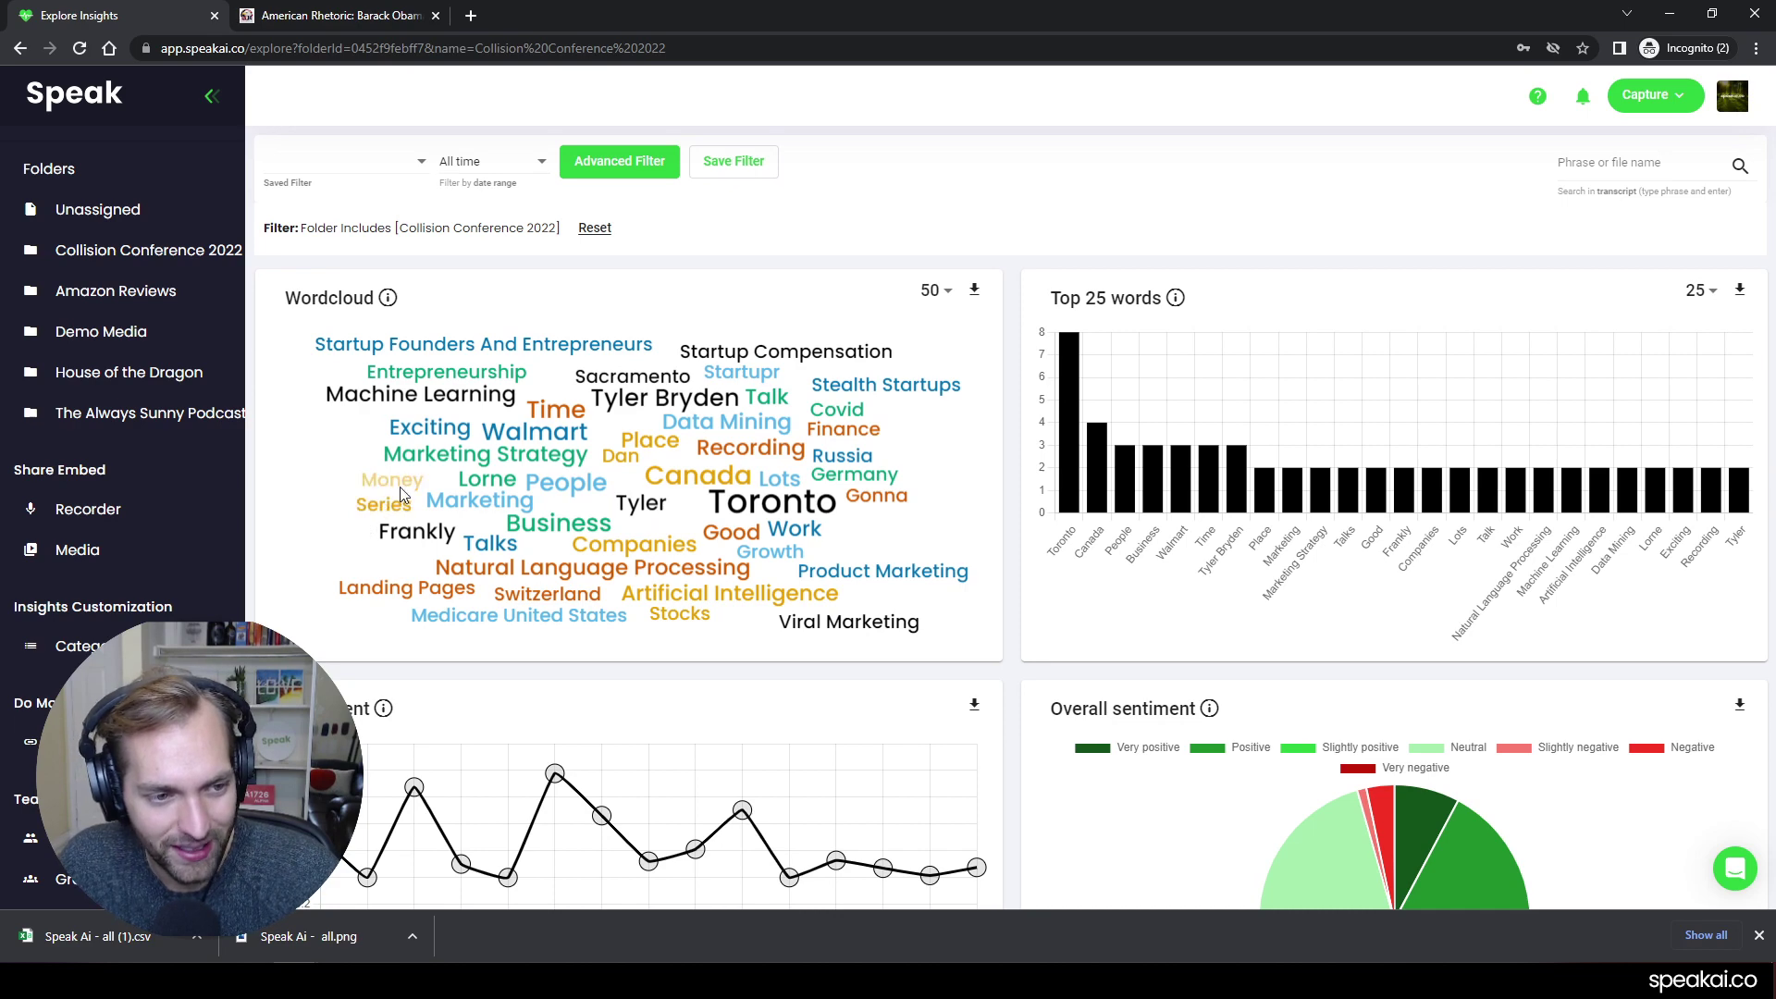
Show the search insights for 'Money' from the word cloud: one mention, neutral sentiment
click(392, 479)
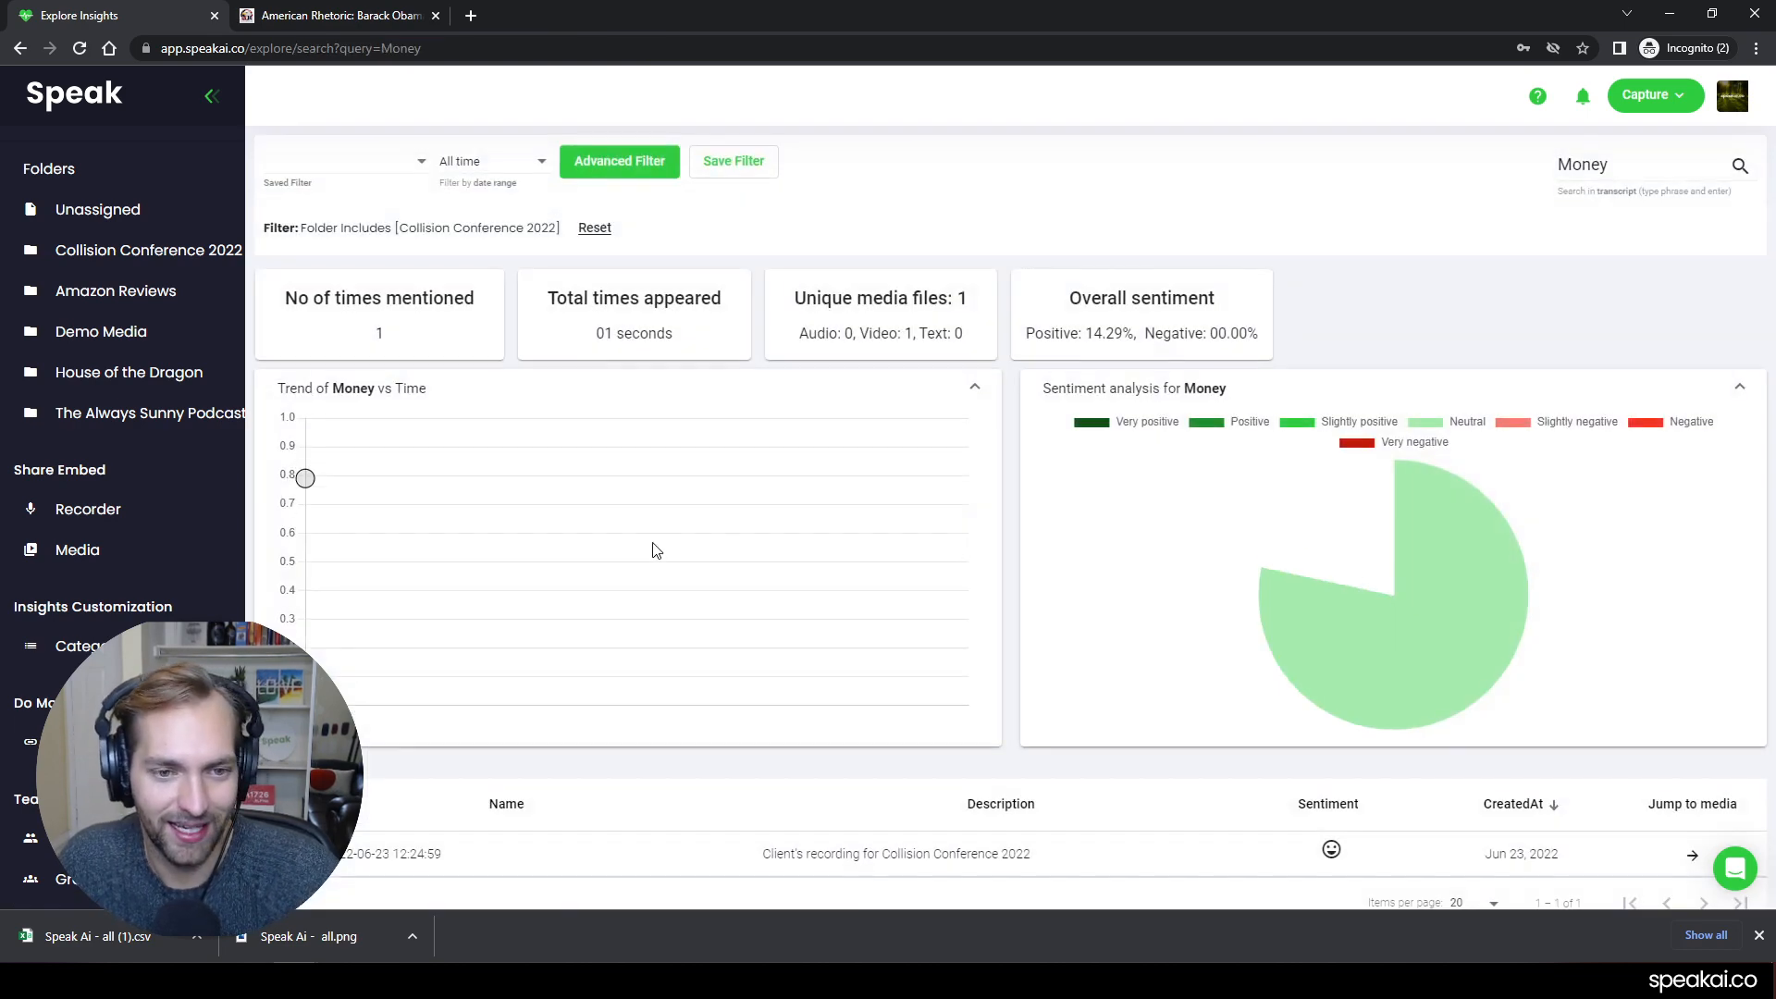
scroll(down, 3)
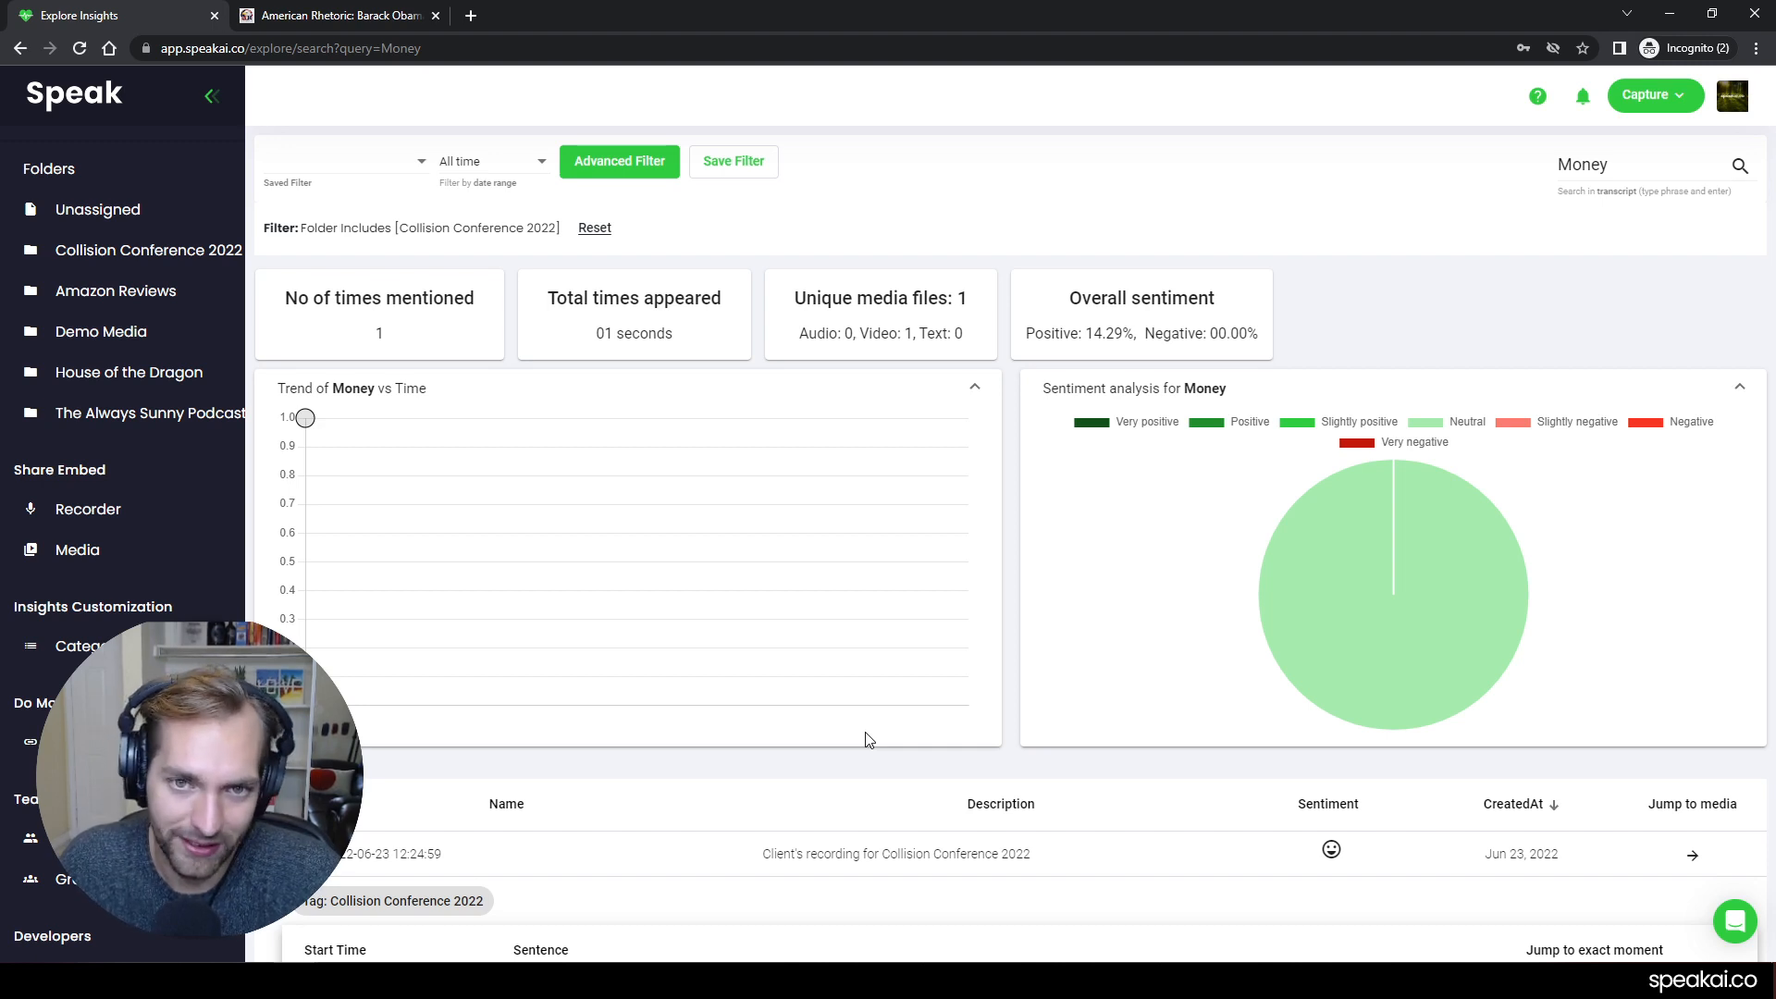
mouse_move(1162, 716)
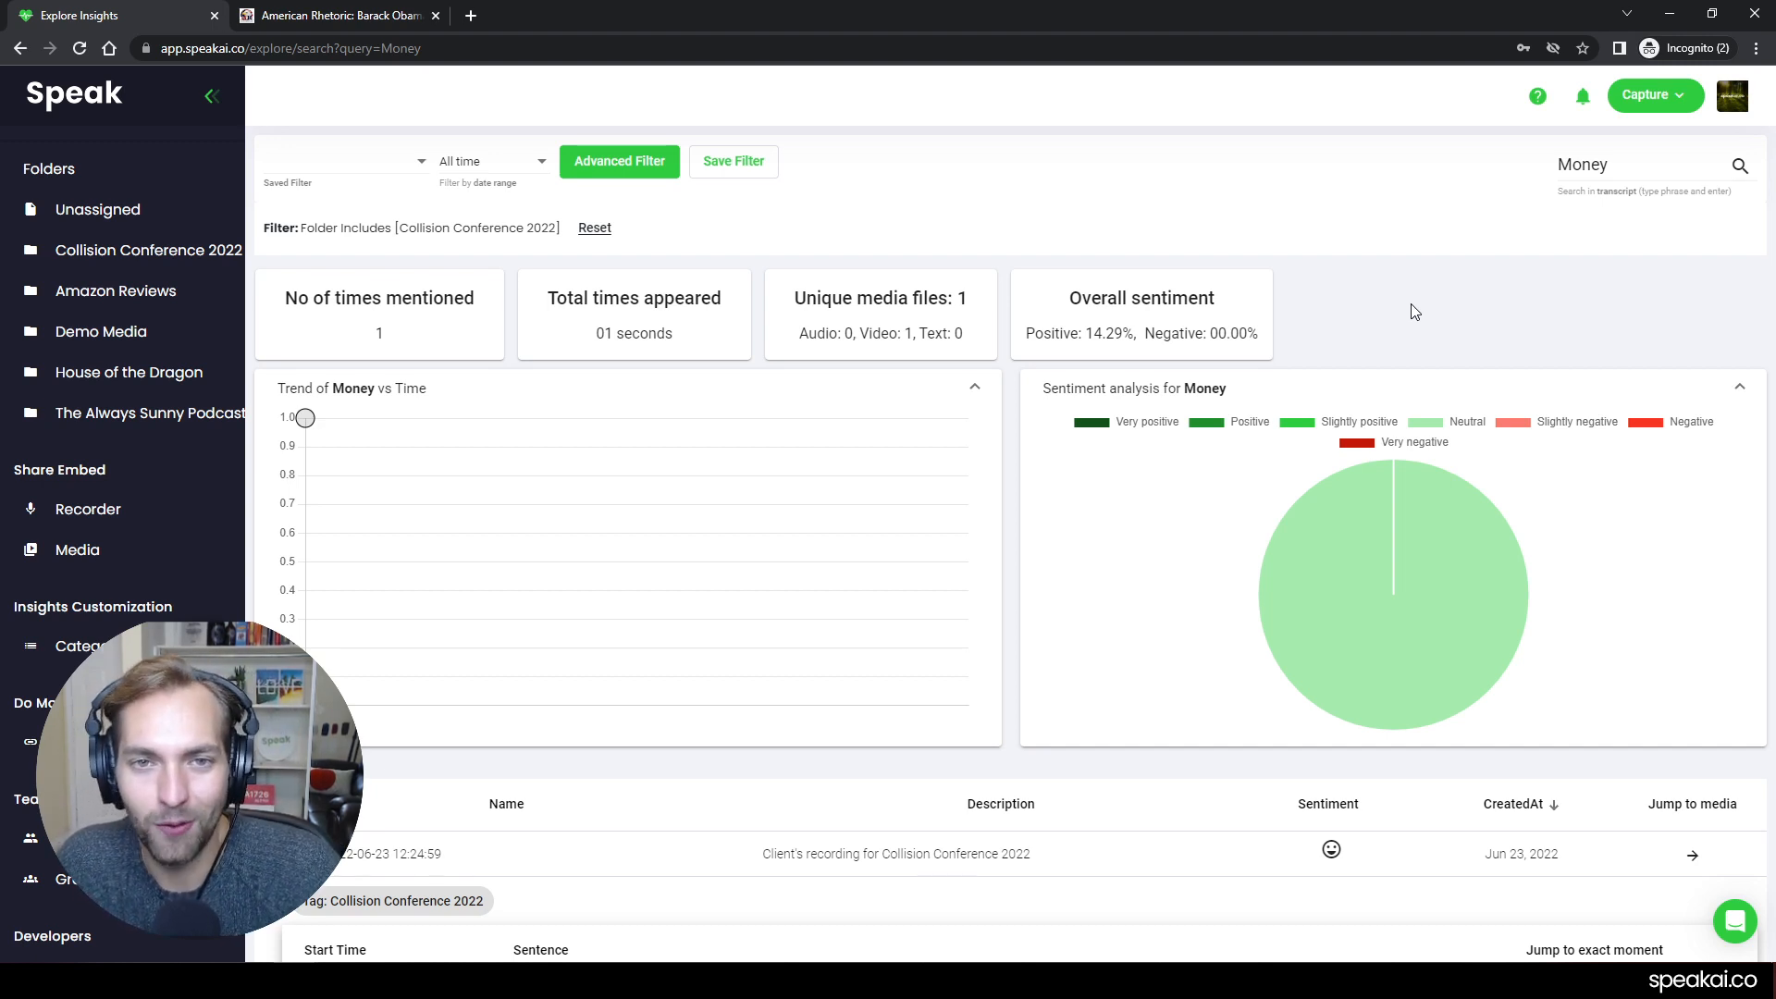
mouse_move(1406, 318)
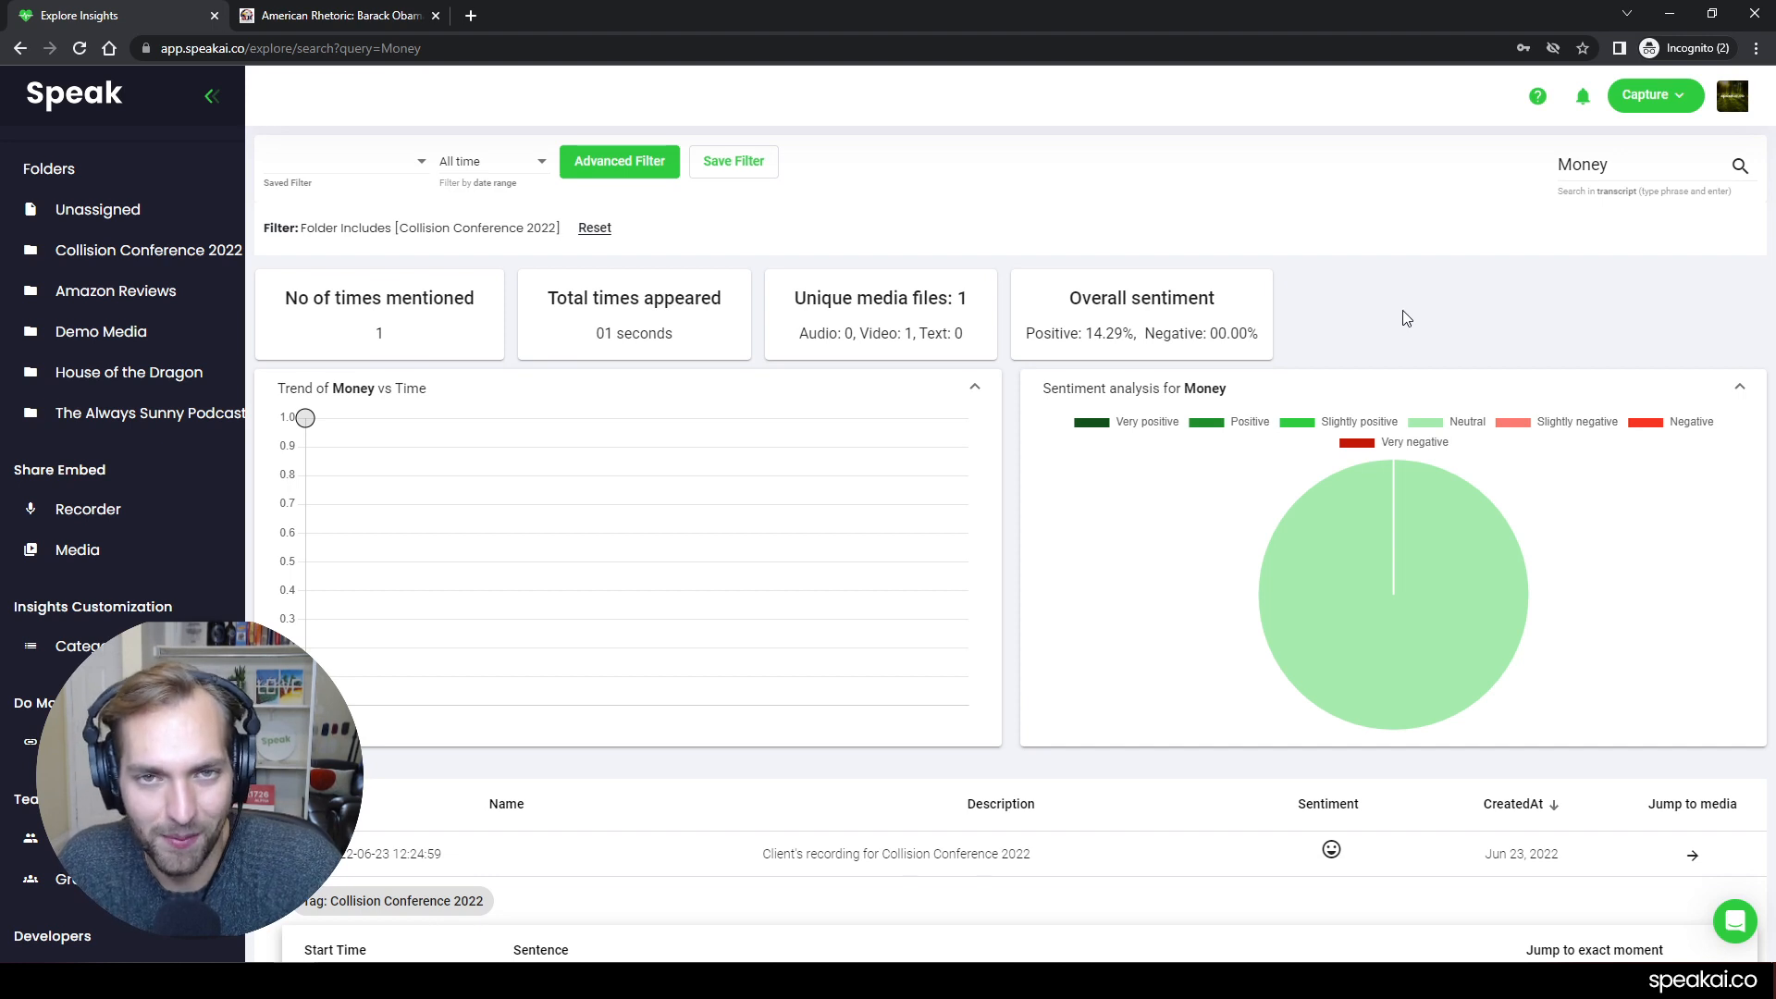